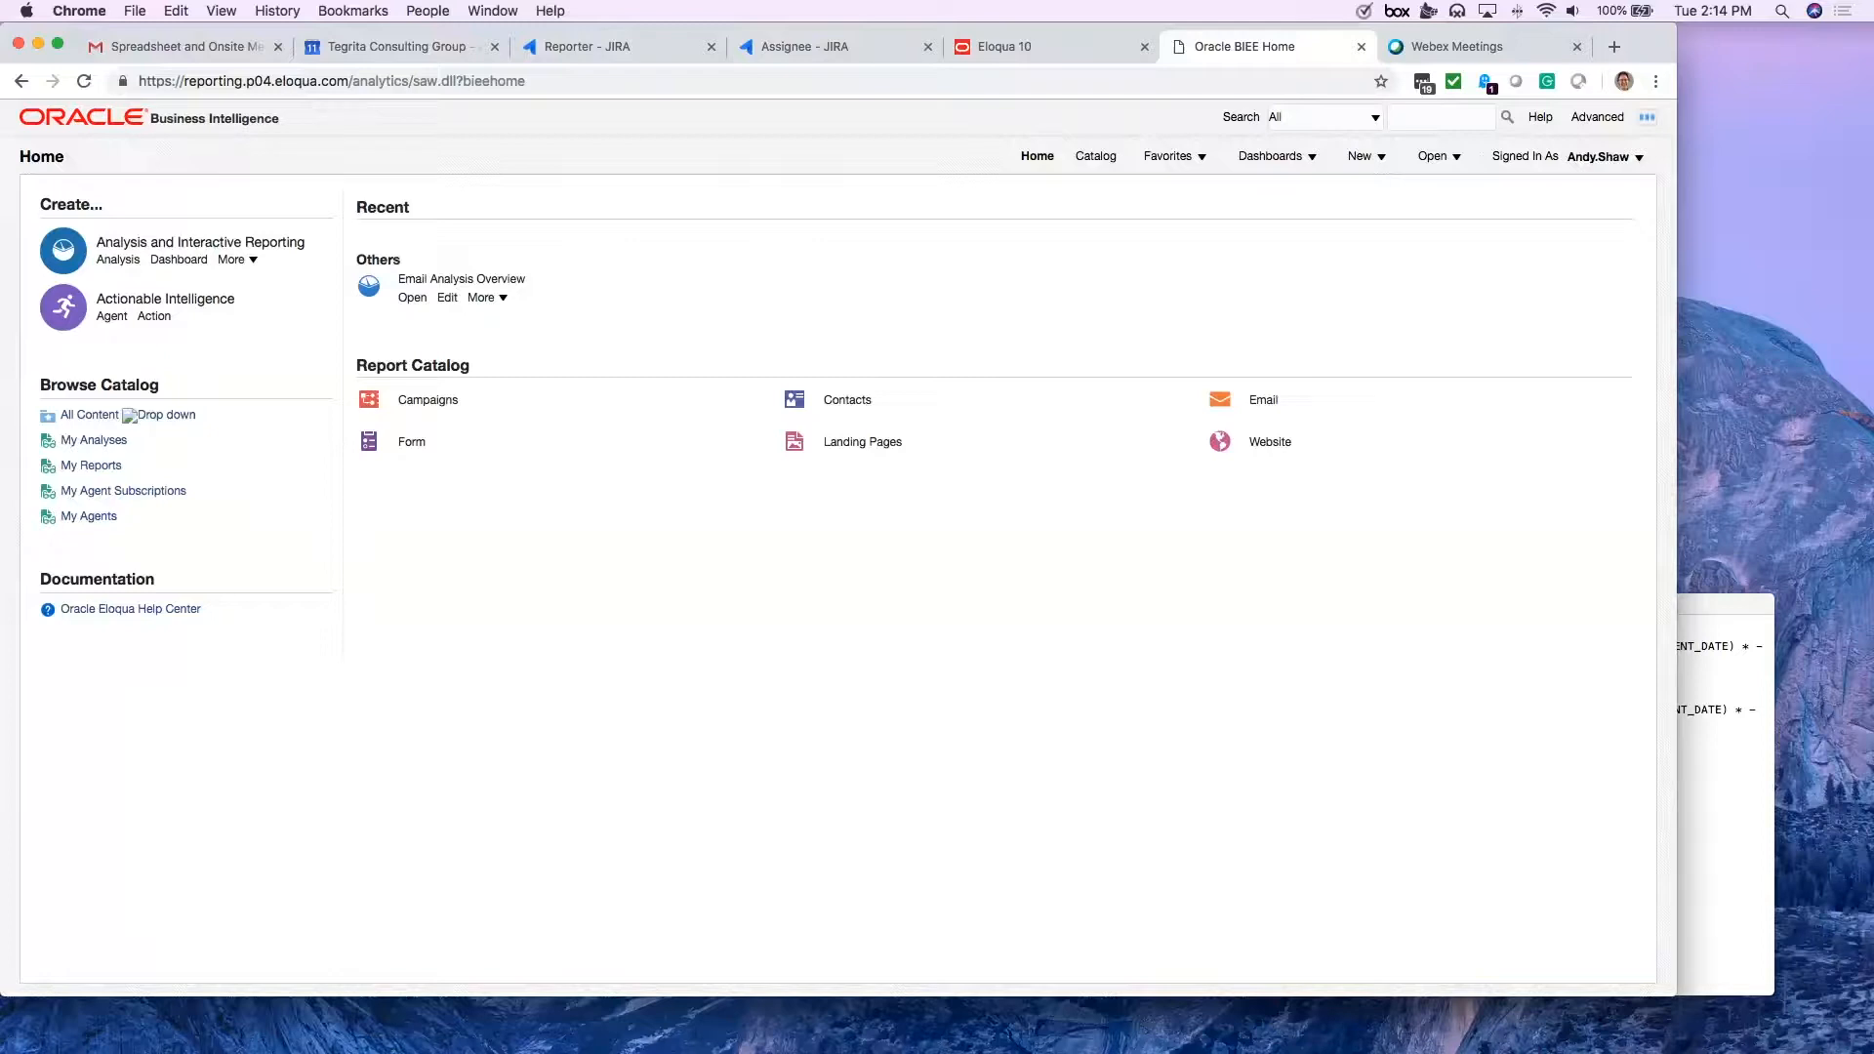
{"action": "mouse_move", "coordinate": [997, 518]}
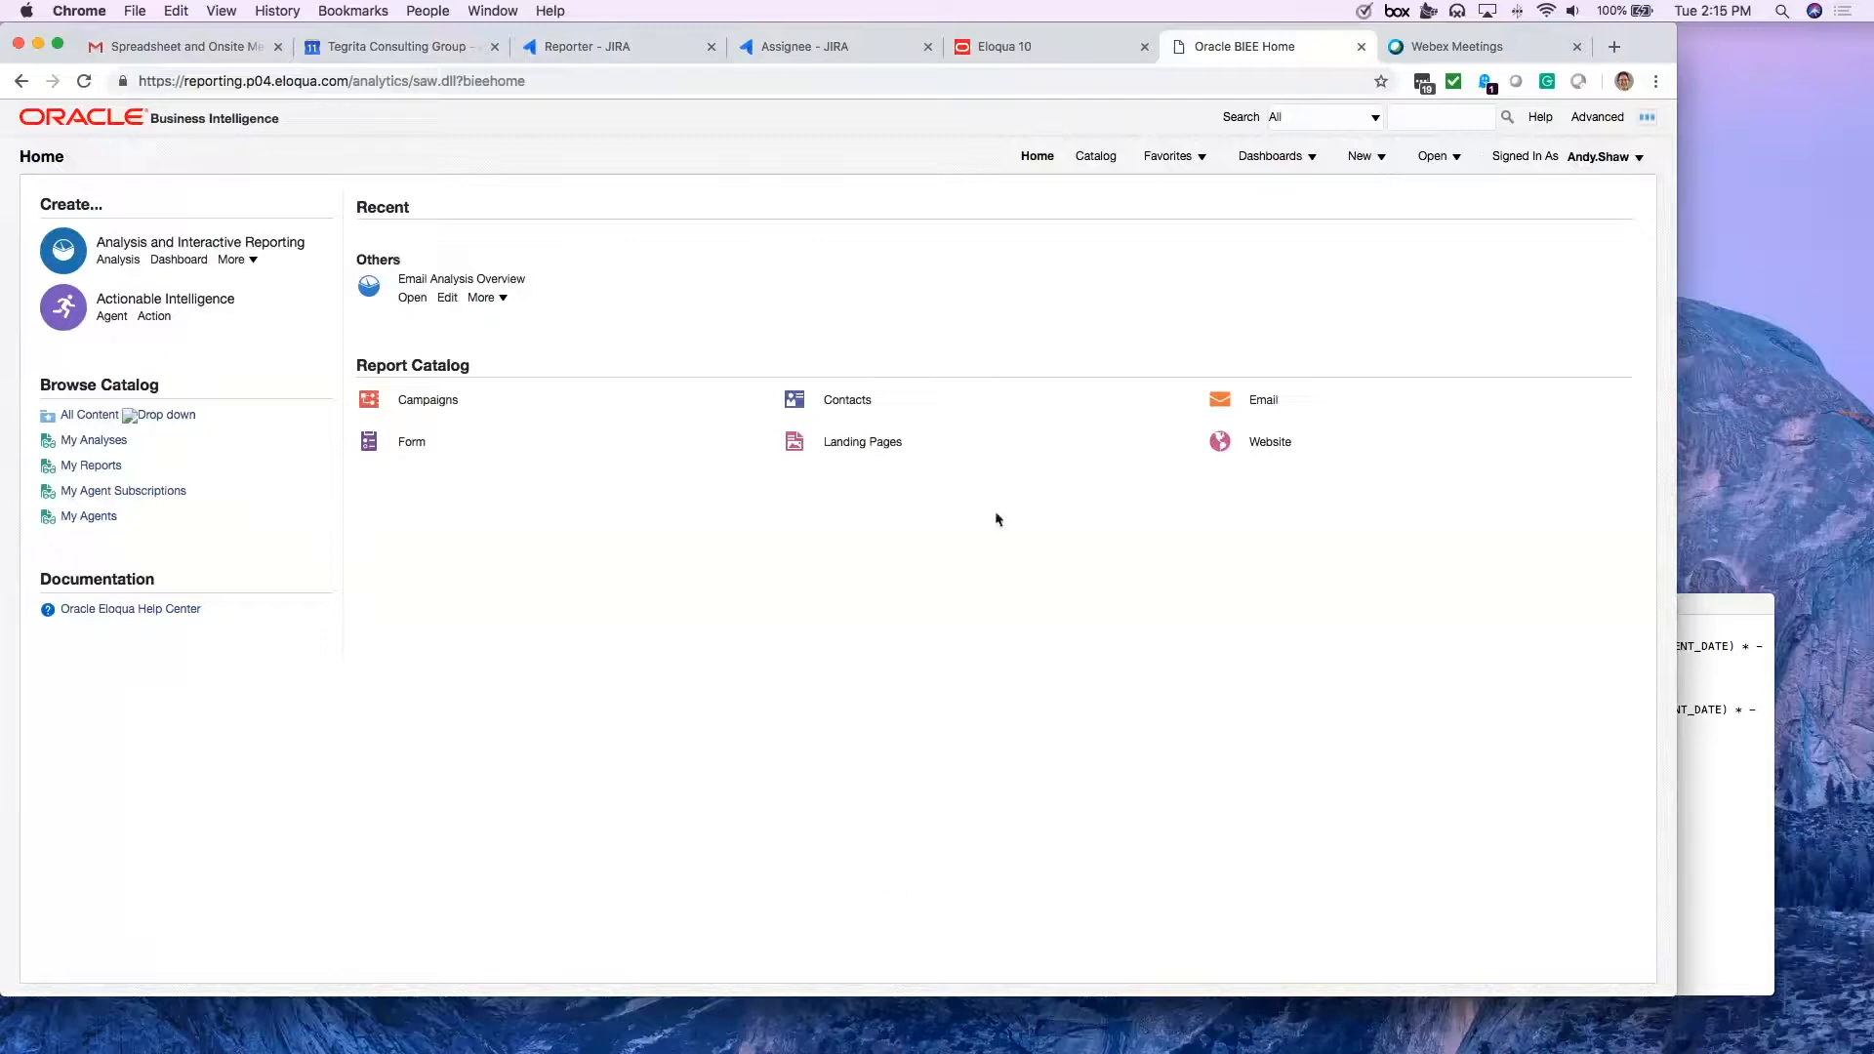
Step: Browse to Shared Folders > Email and edit the Email Analysis Overview analysis
{"action": "left_click", "coordinate": [1262, 400]}
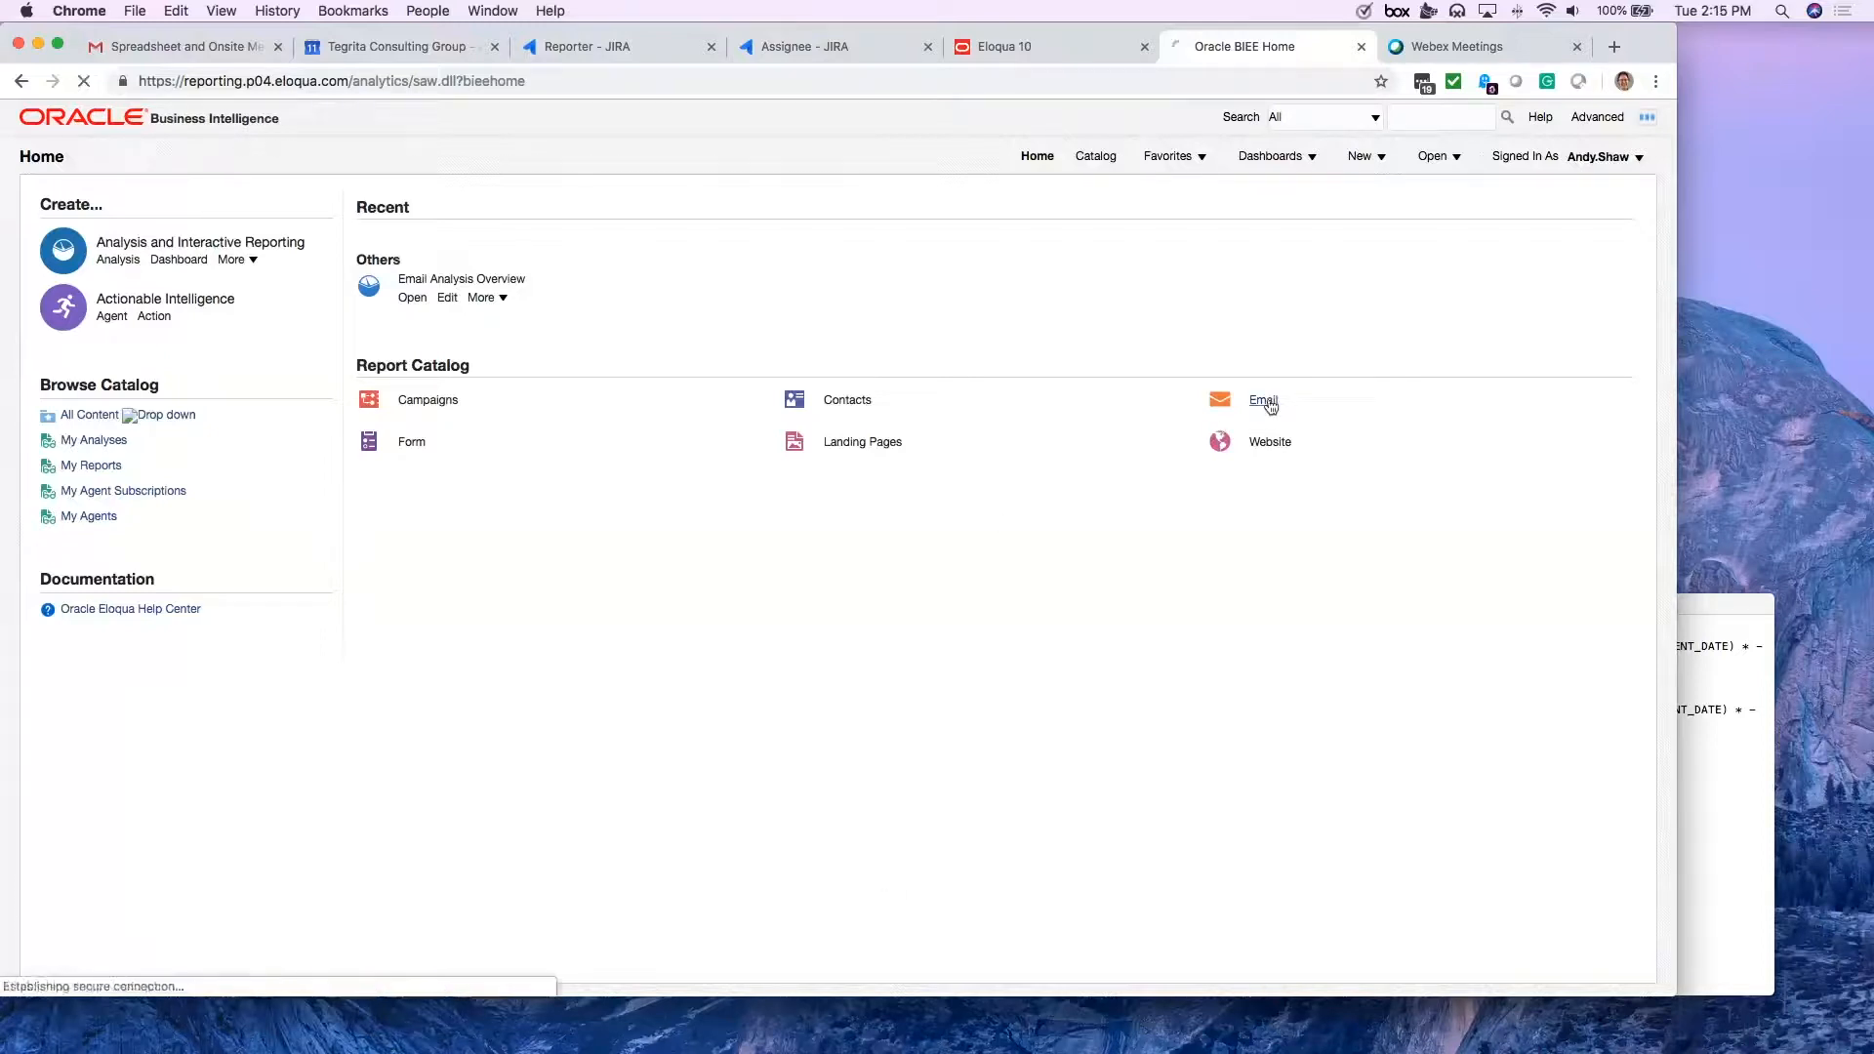
{"action": "left_click", "coordinate": [1263, 399]}
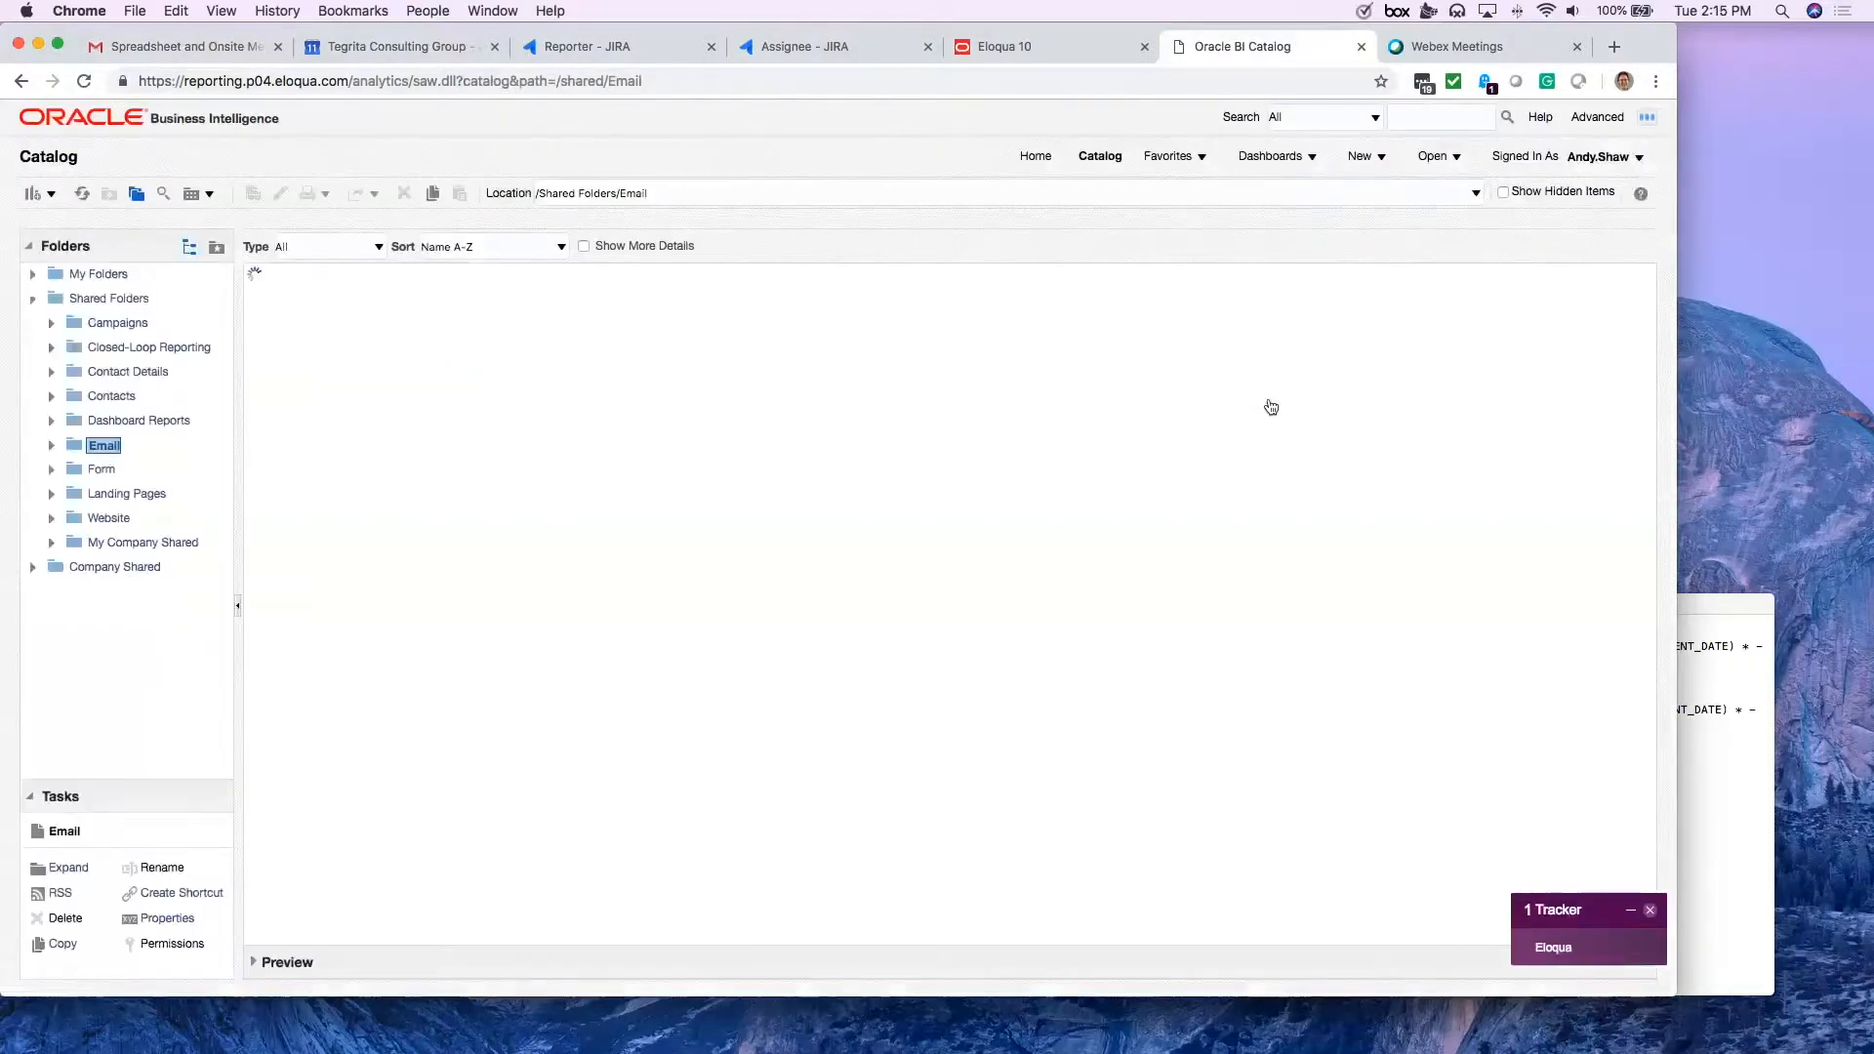
{"action": "left_click", "coordinate": [103, 445]}
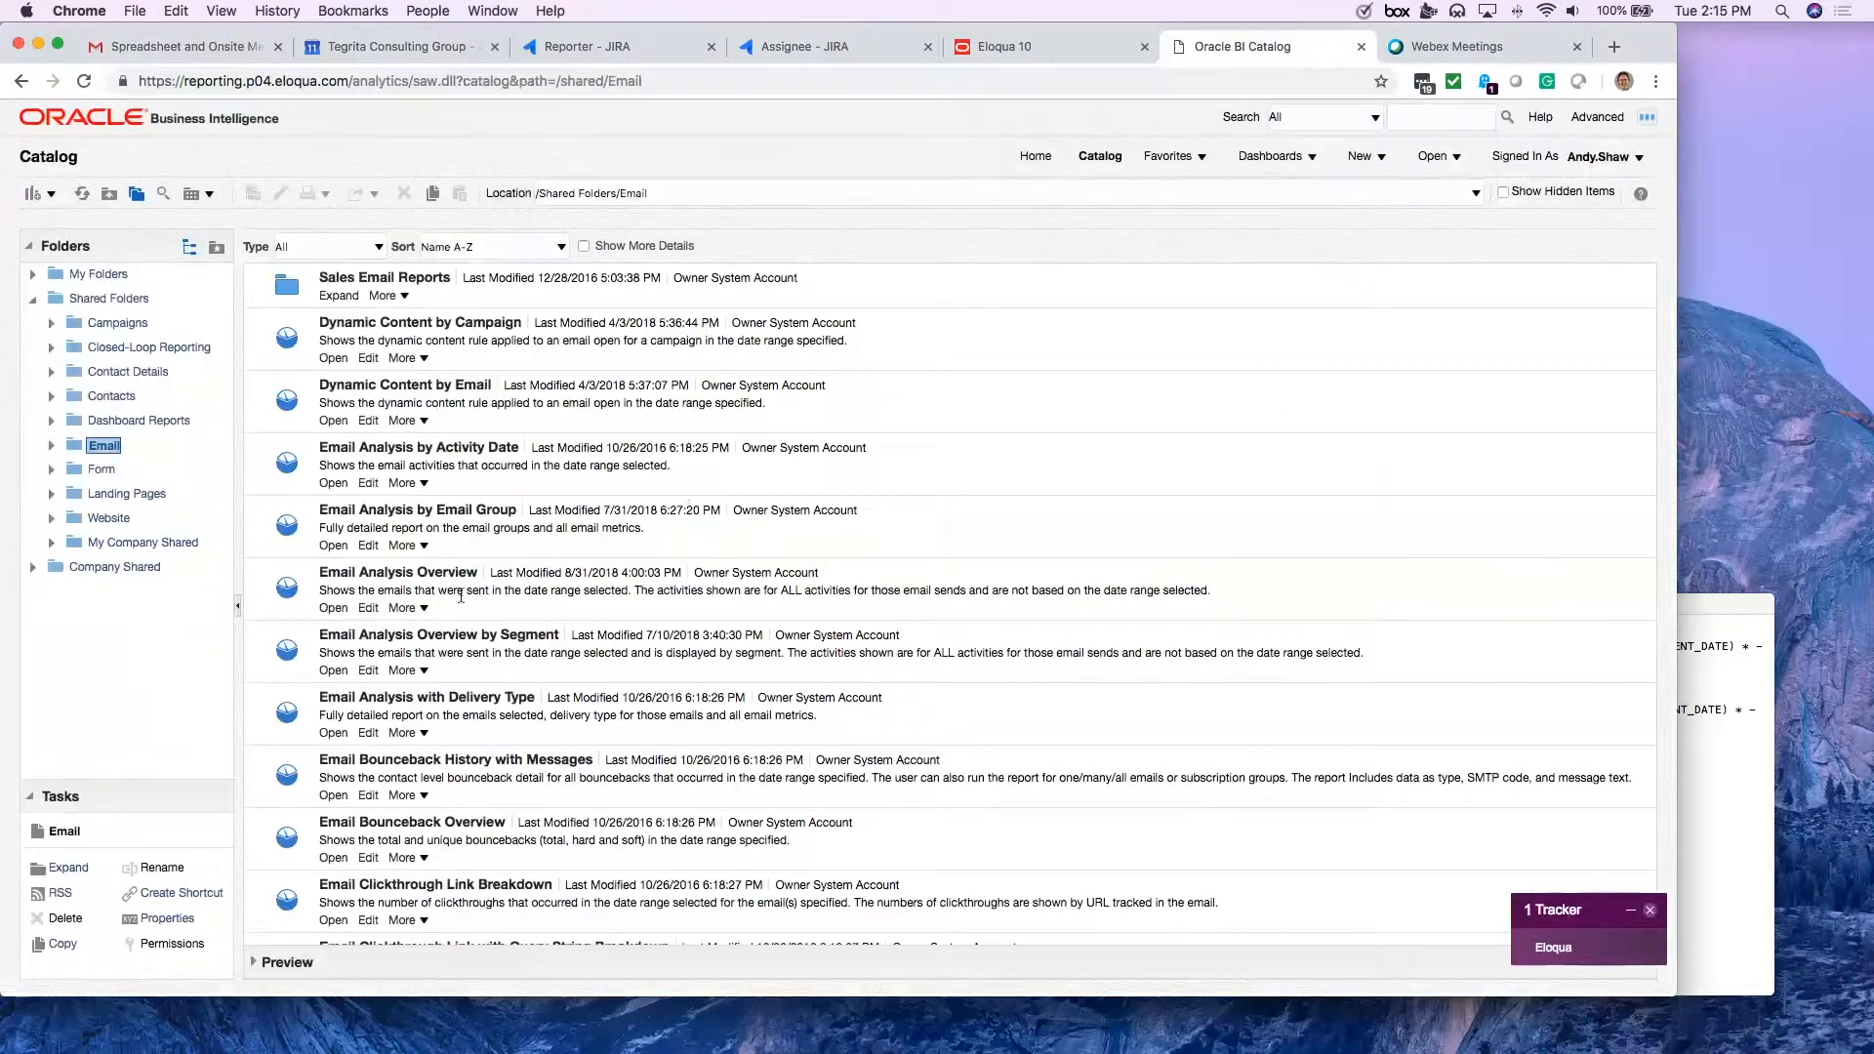
{"action": "mouse_move", "coordinate": [367, 608]}
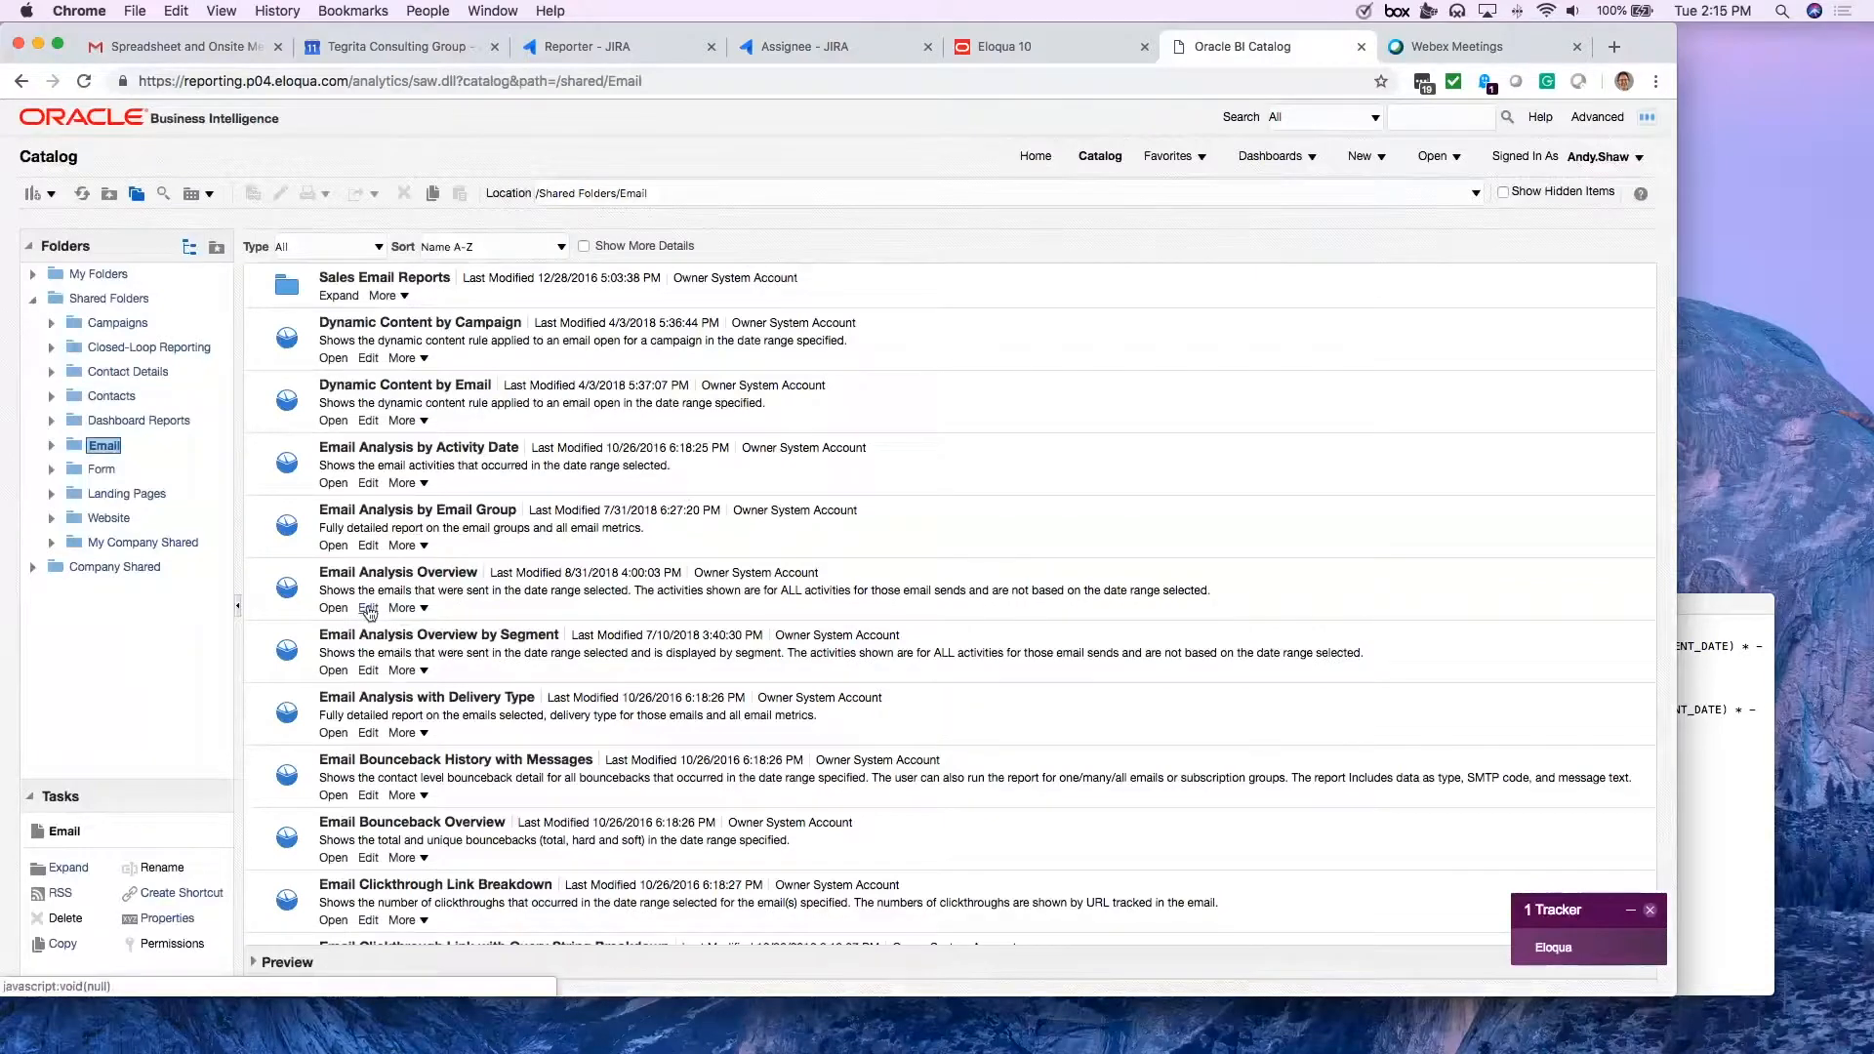
{"action": "left_click", "coordinate": [334, 607]}
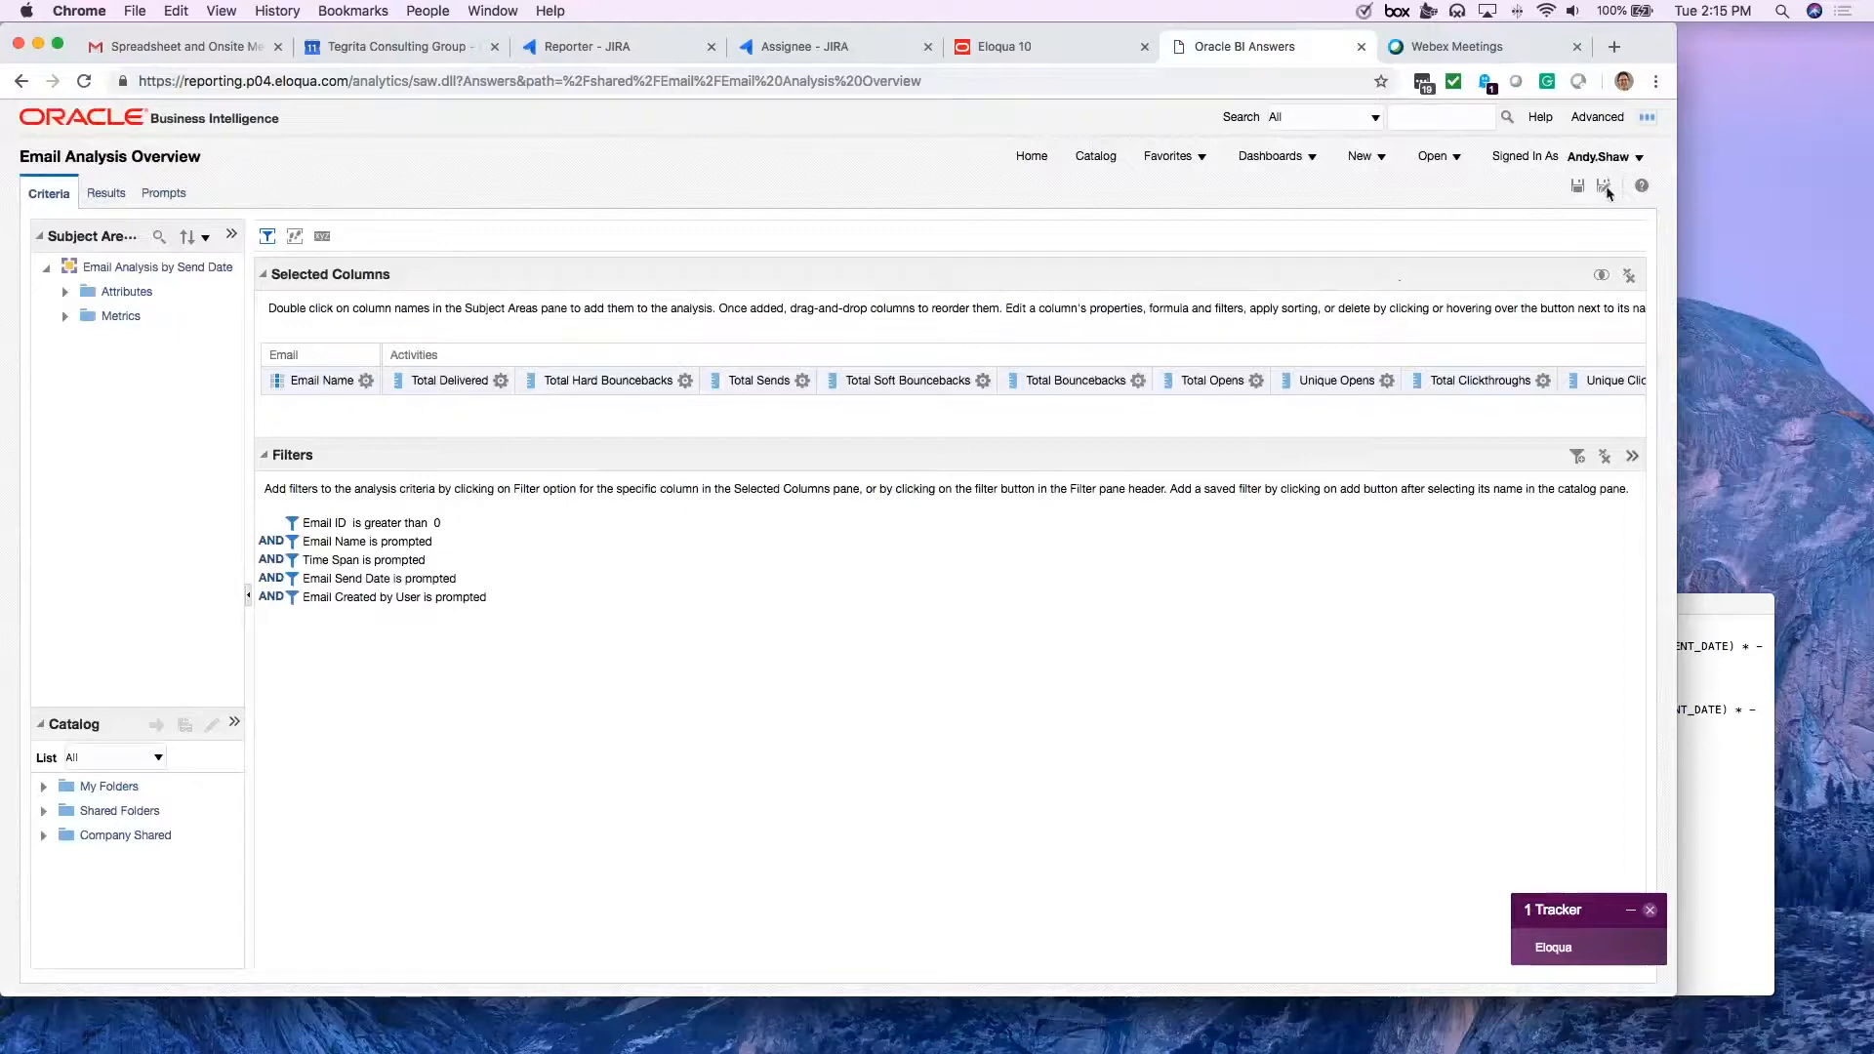
{"action": "mouse_move", "coordinate": [1593, 211]}
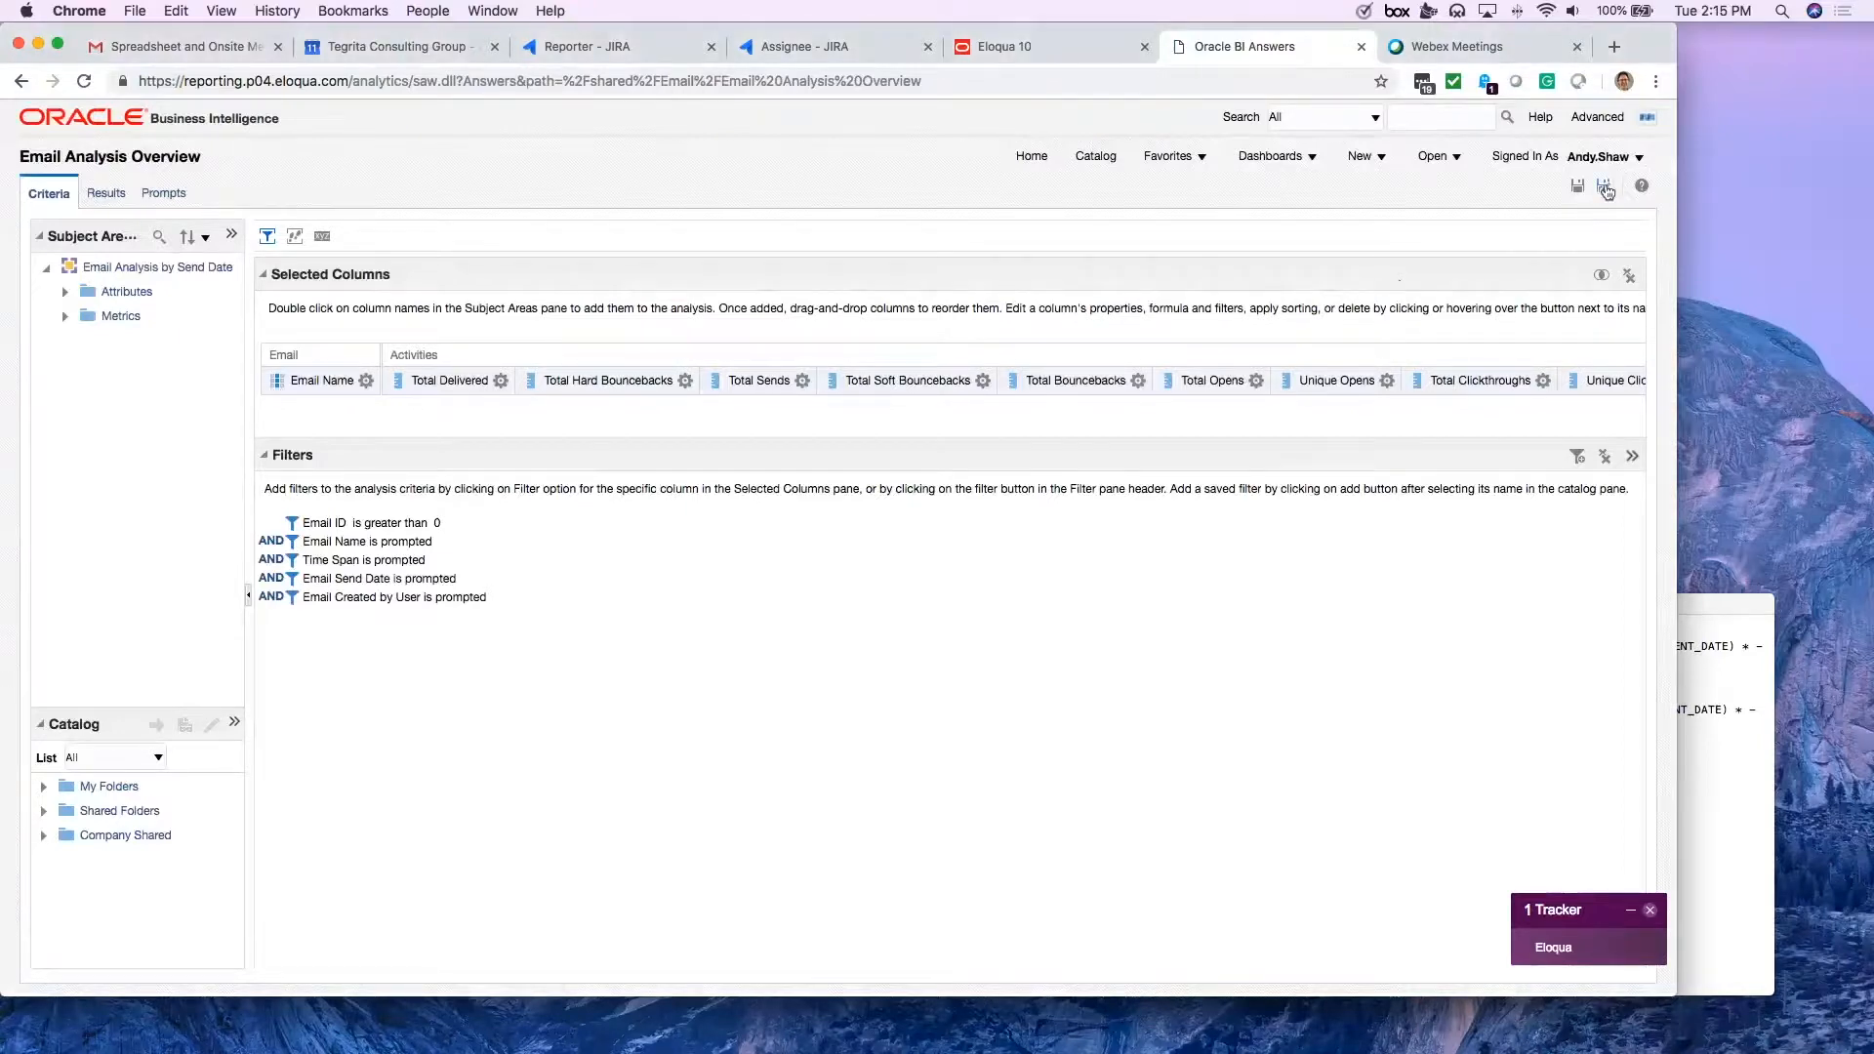
Step: Save the analysis as 'Email Analysis Overview - Last Month' in Company Shared > Test
{"action": "left_click", "coordinate": [1605, 185]}
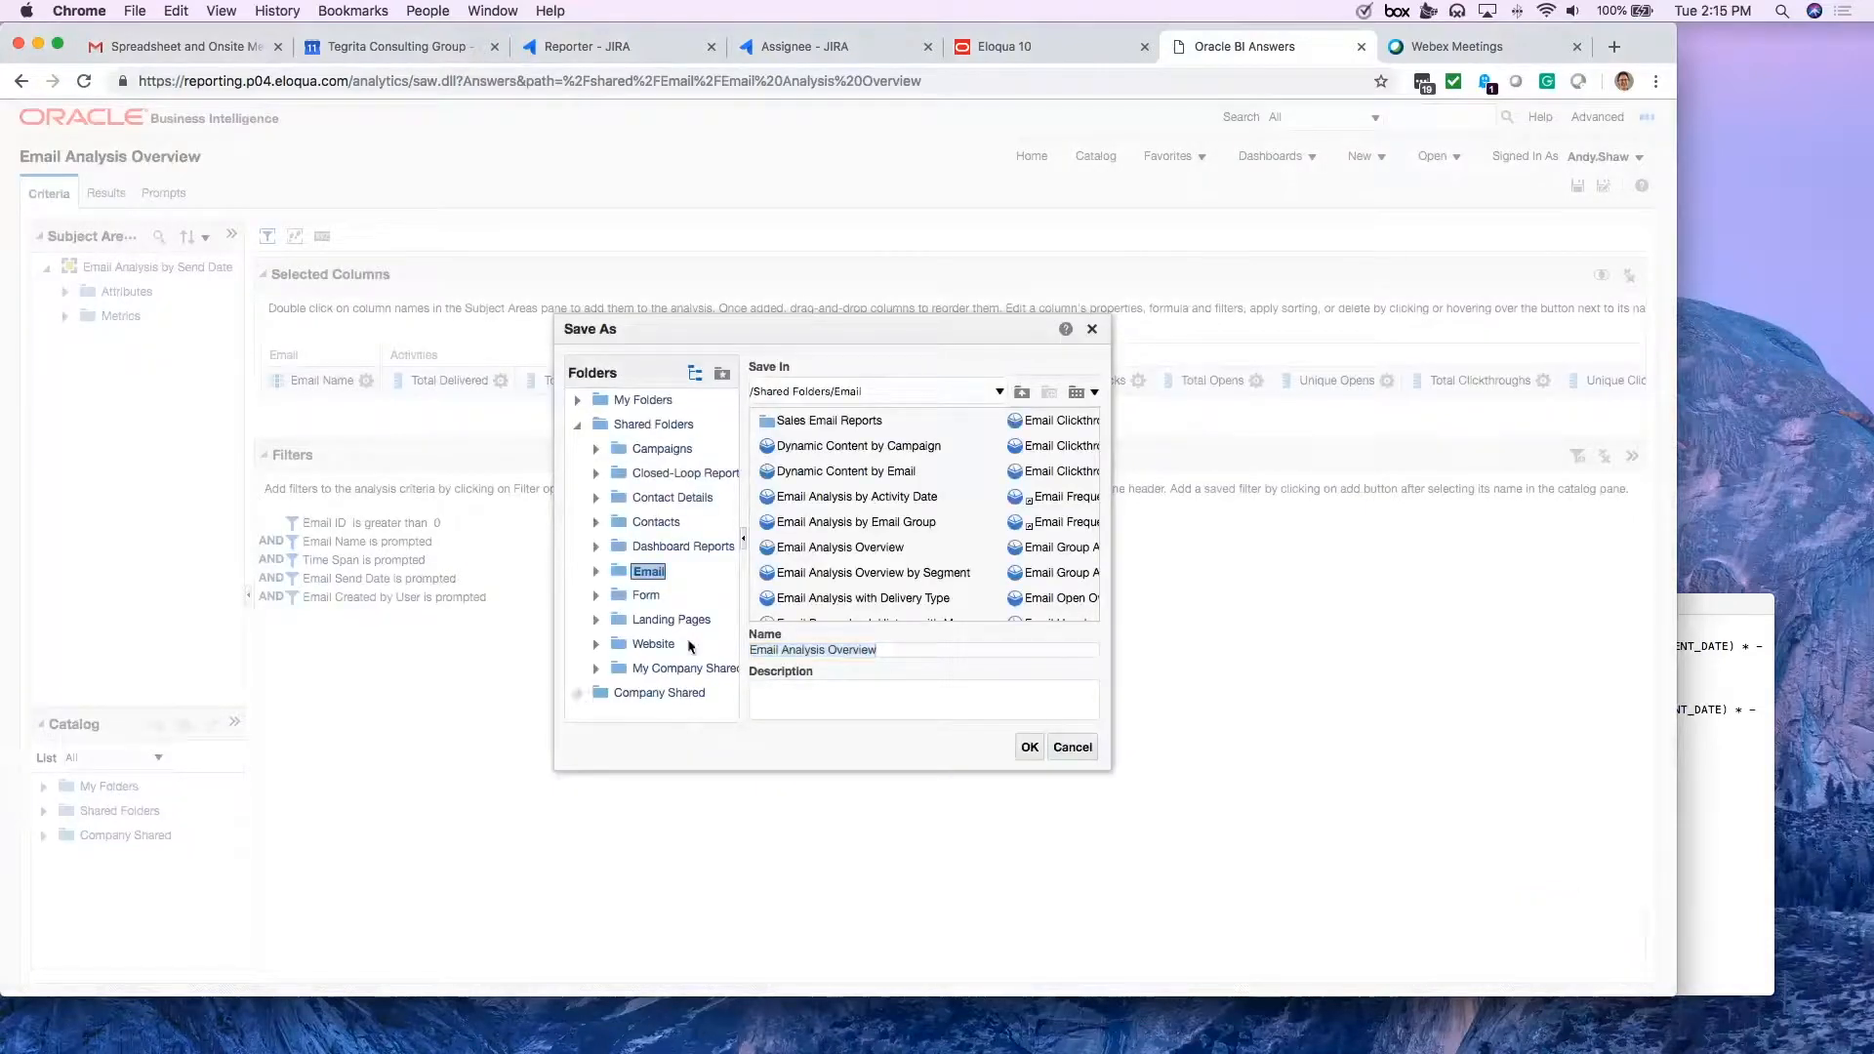
{"action": "left_click", "coordinate": [643, 681]}
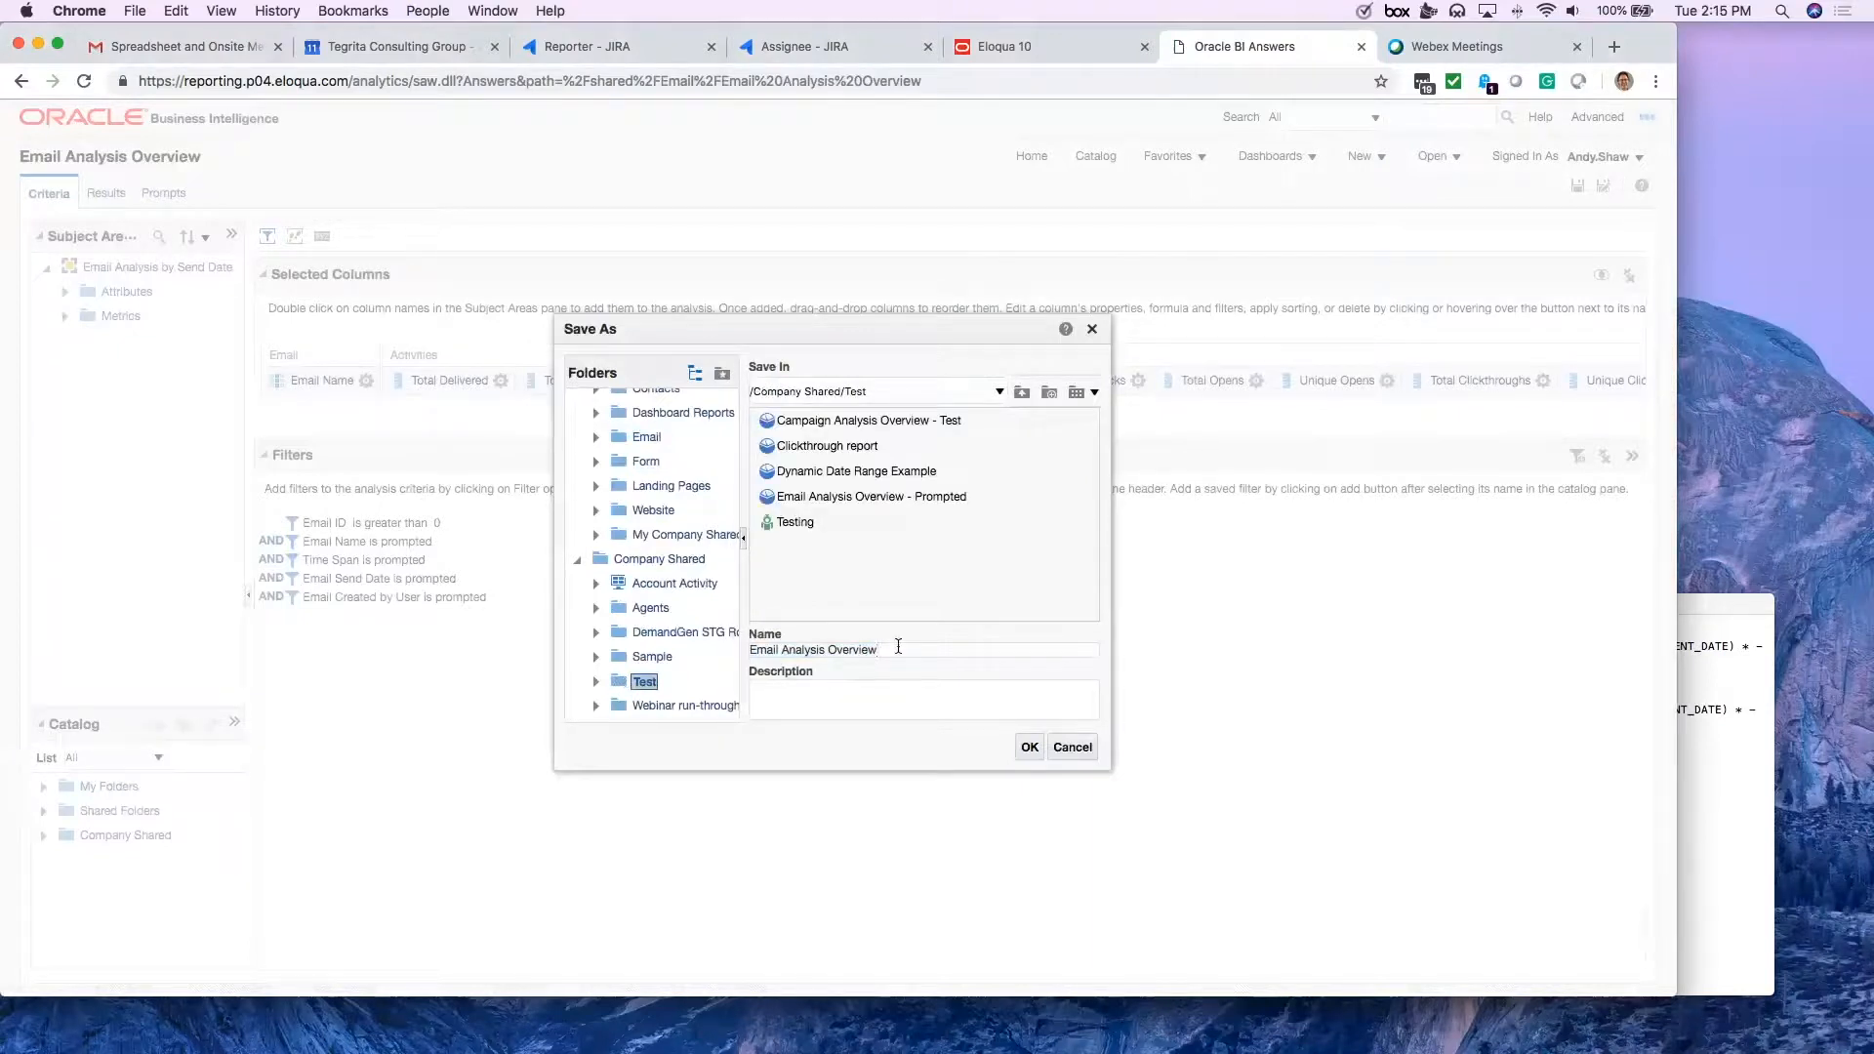
{"action": "type", "text": "- Last Month"}
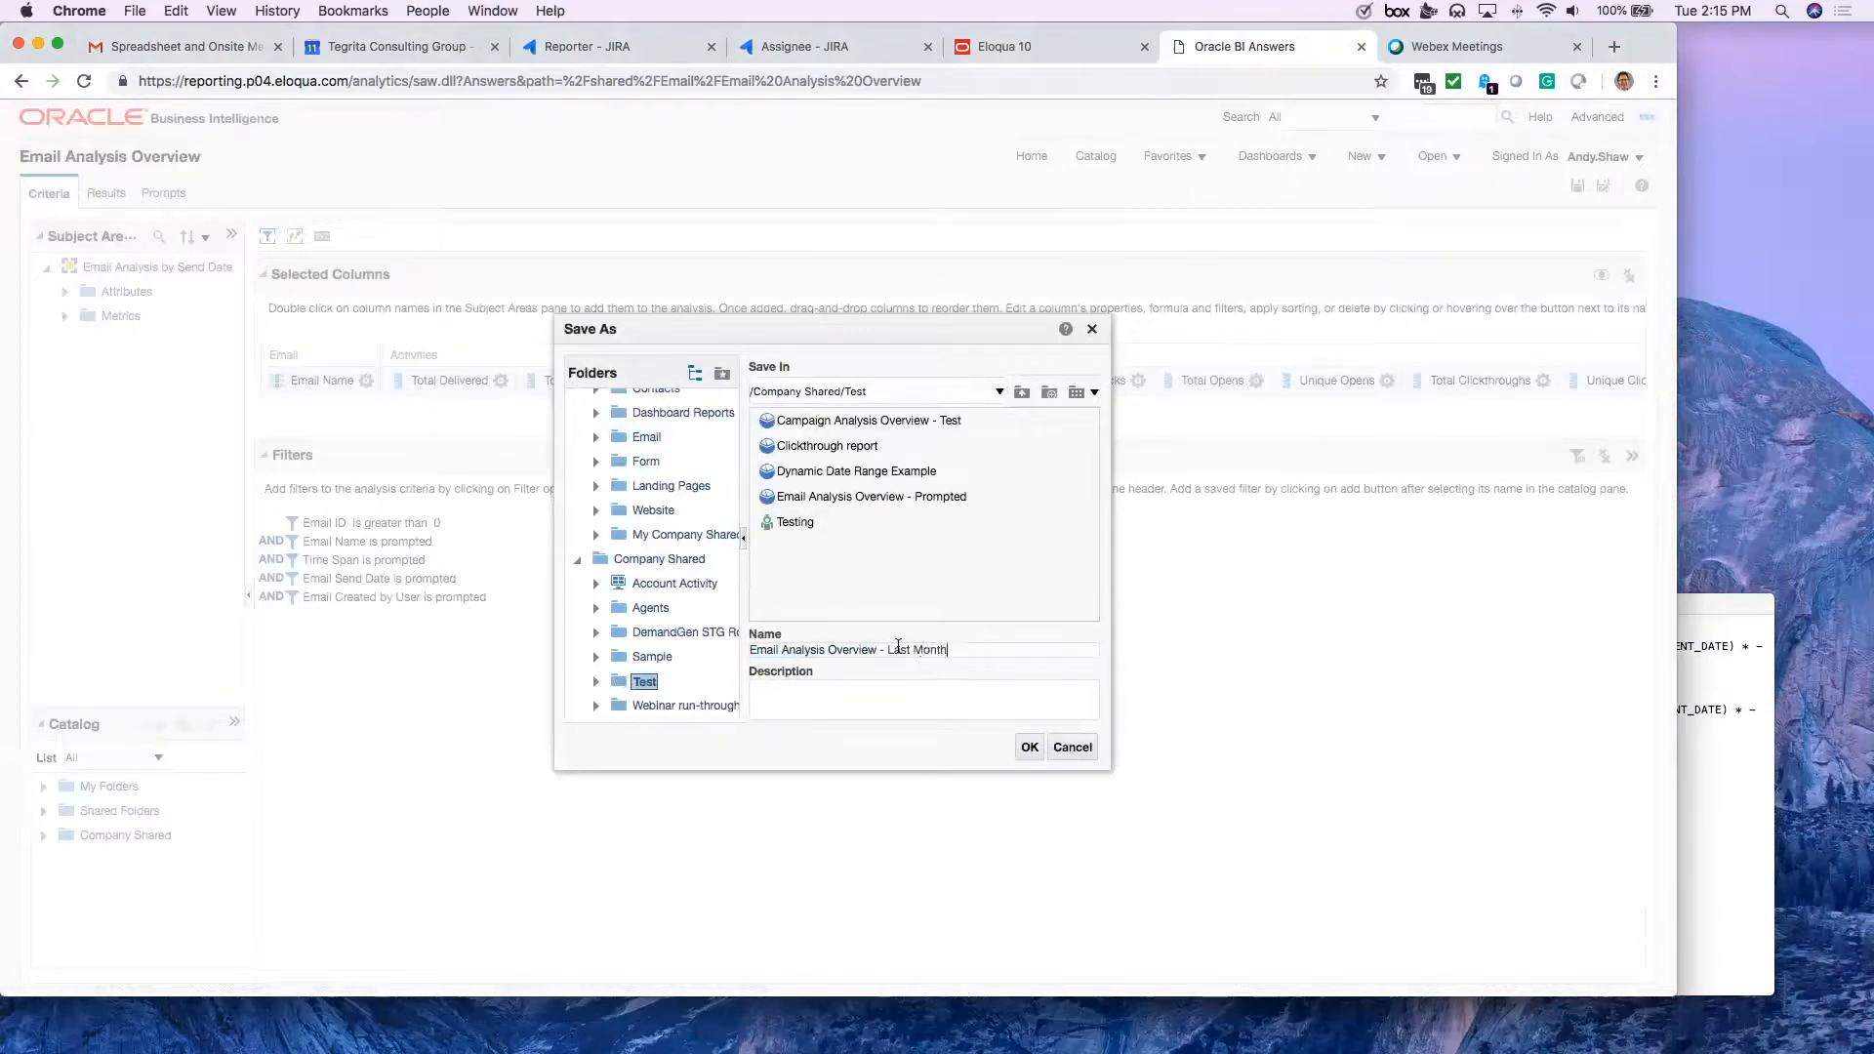
{"action": "left_click", "coordinate": [1027, 745]}
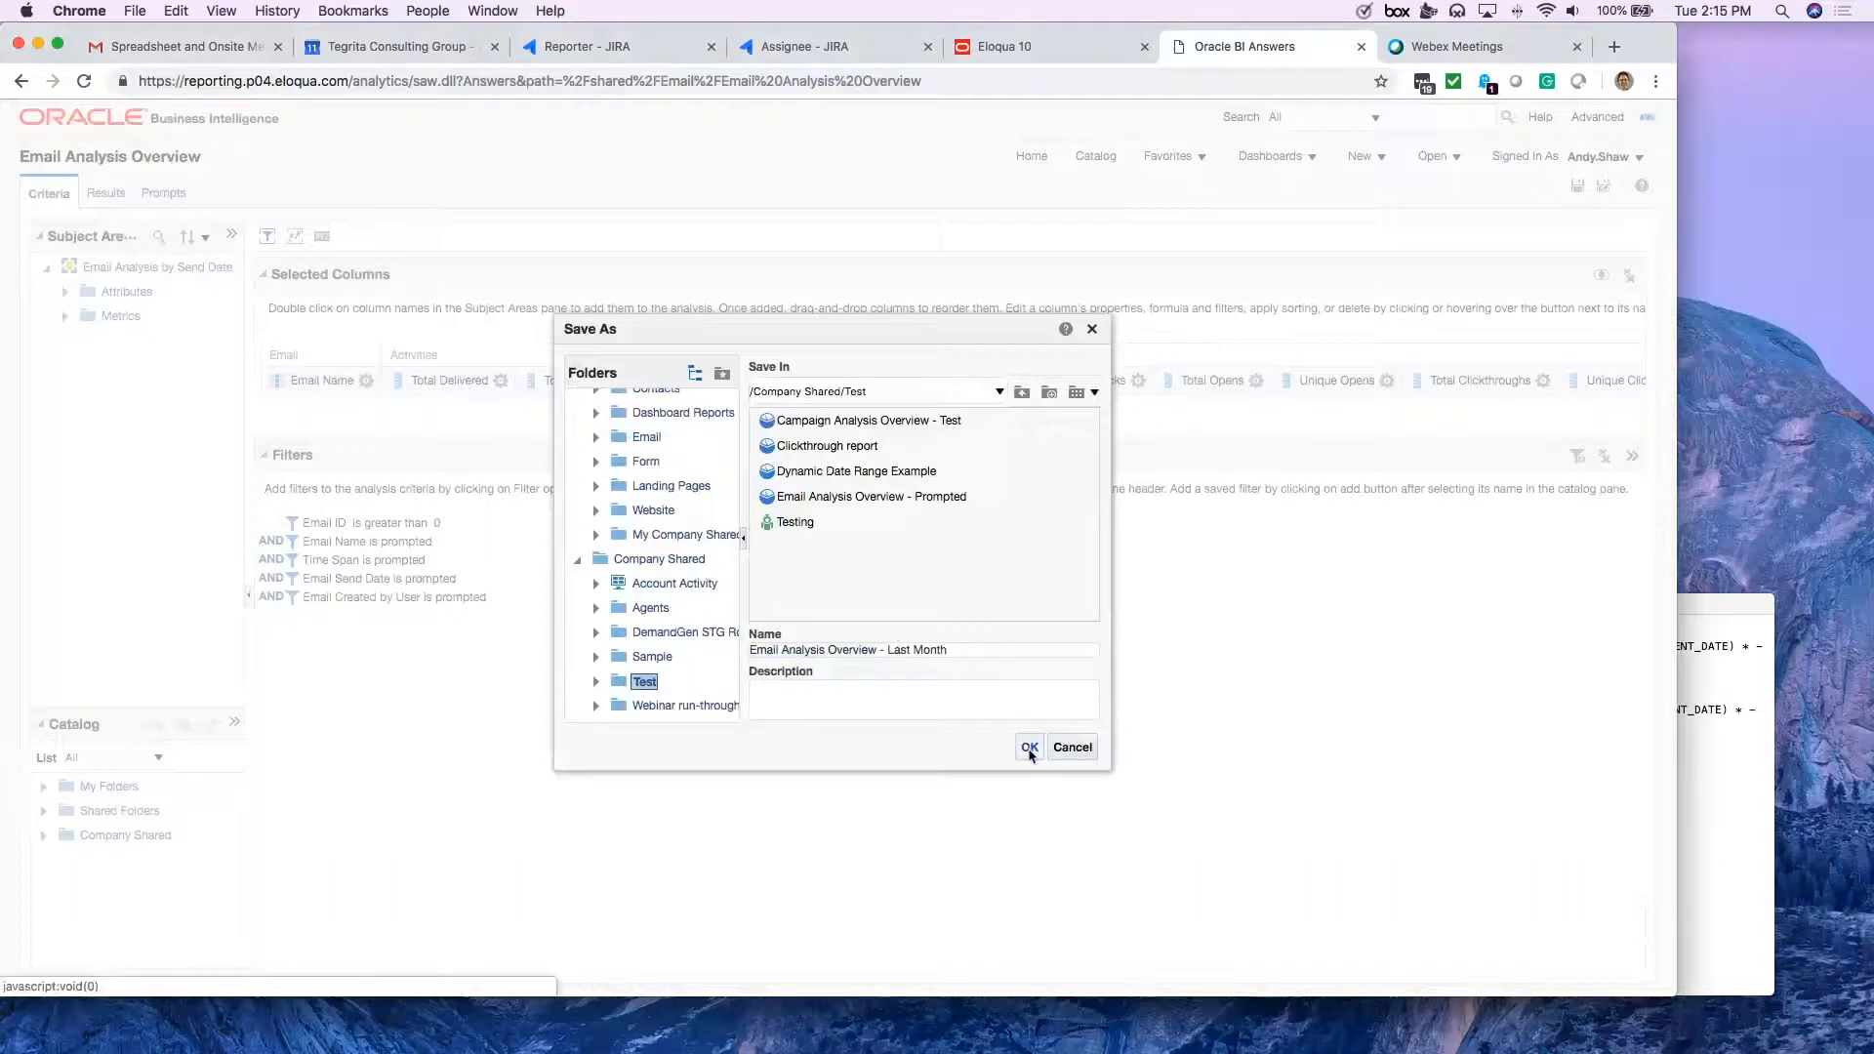
{"action": "left_click", "coordinate": [1027, 747]}
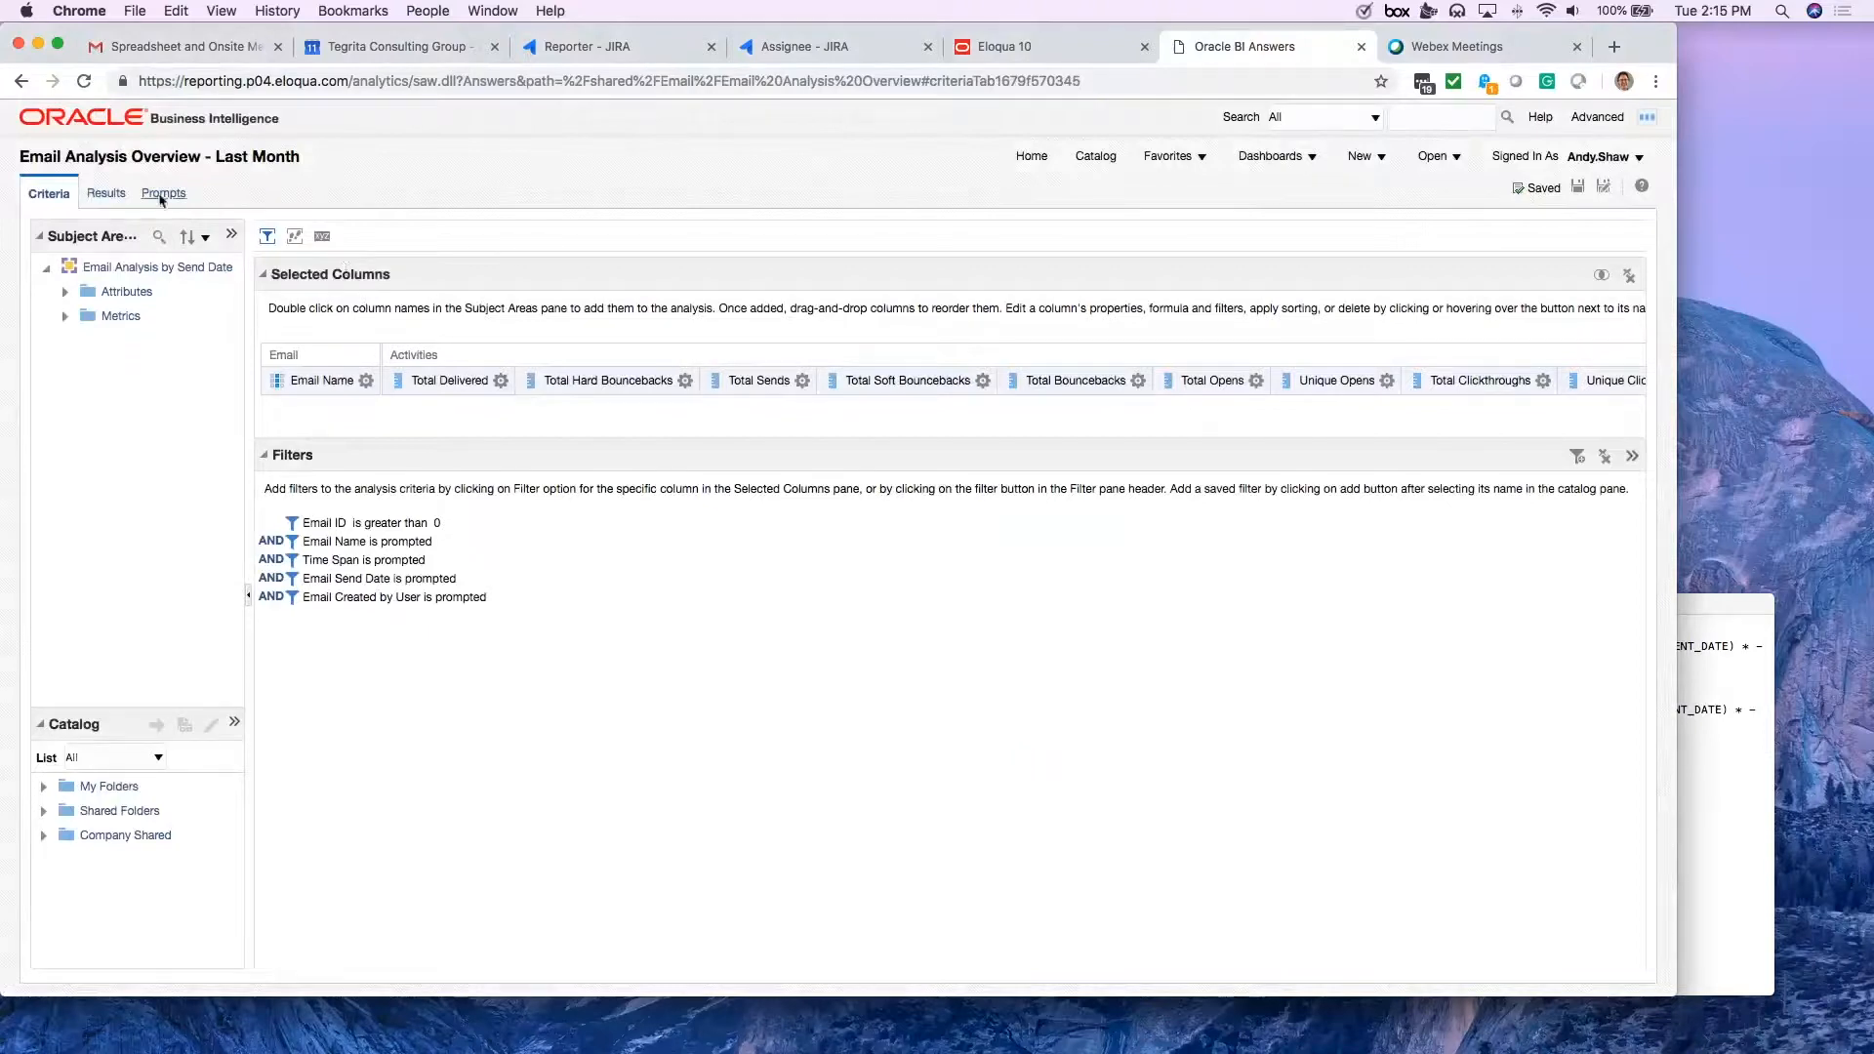
Step: On the Prompts tab, delete the Time Span and Time Range prompts
{"action": "left_click", "coordinate": [160, 192]}
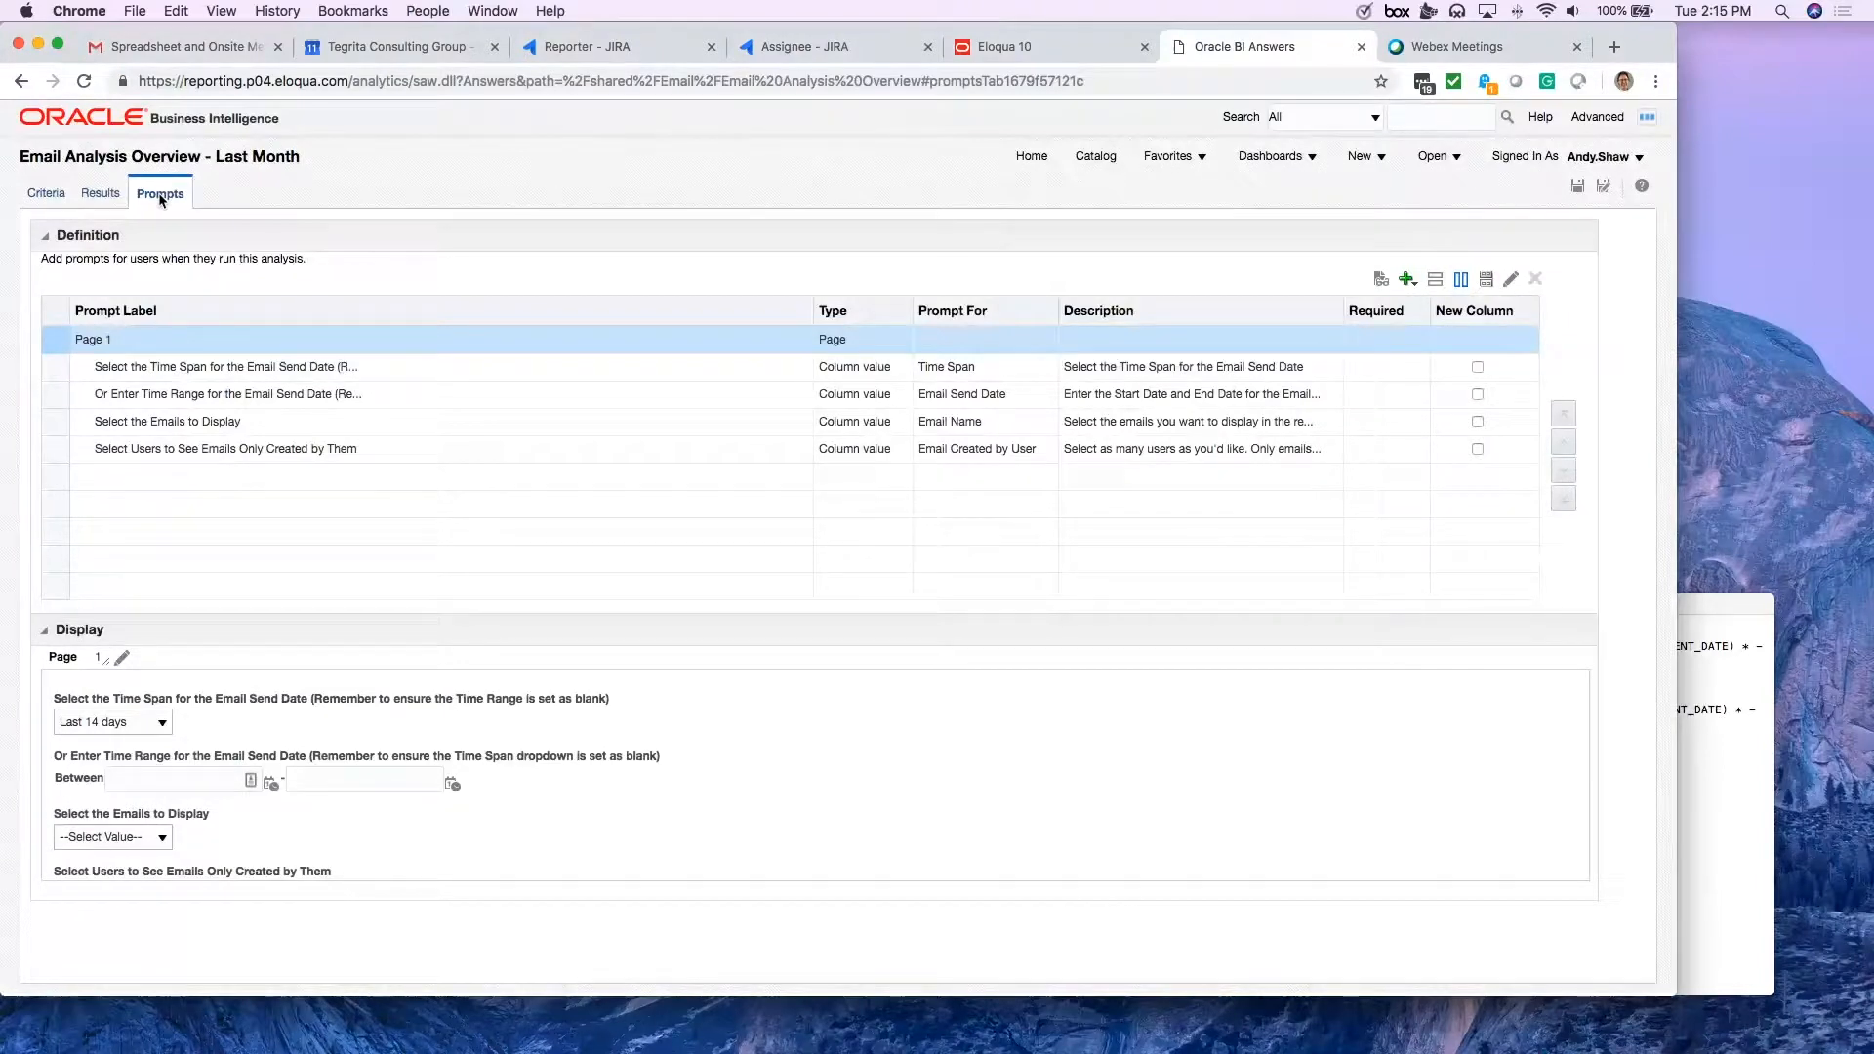
{"action": "mouse_move", "coordinate": [323, 199]}
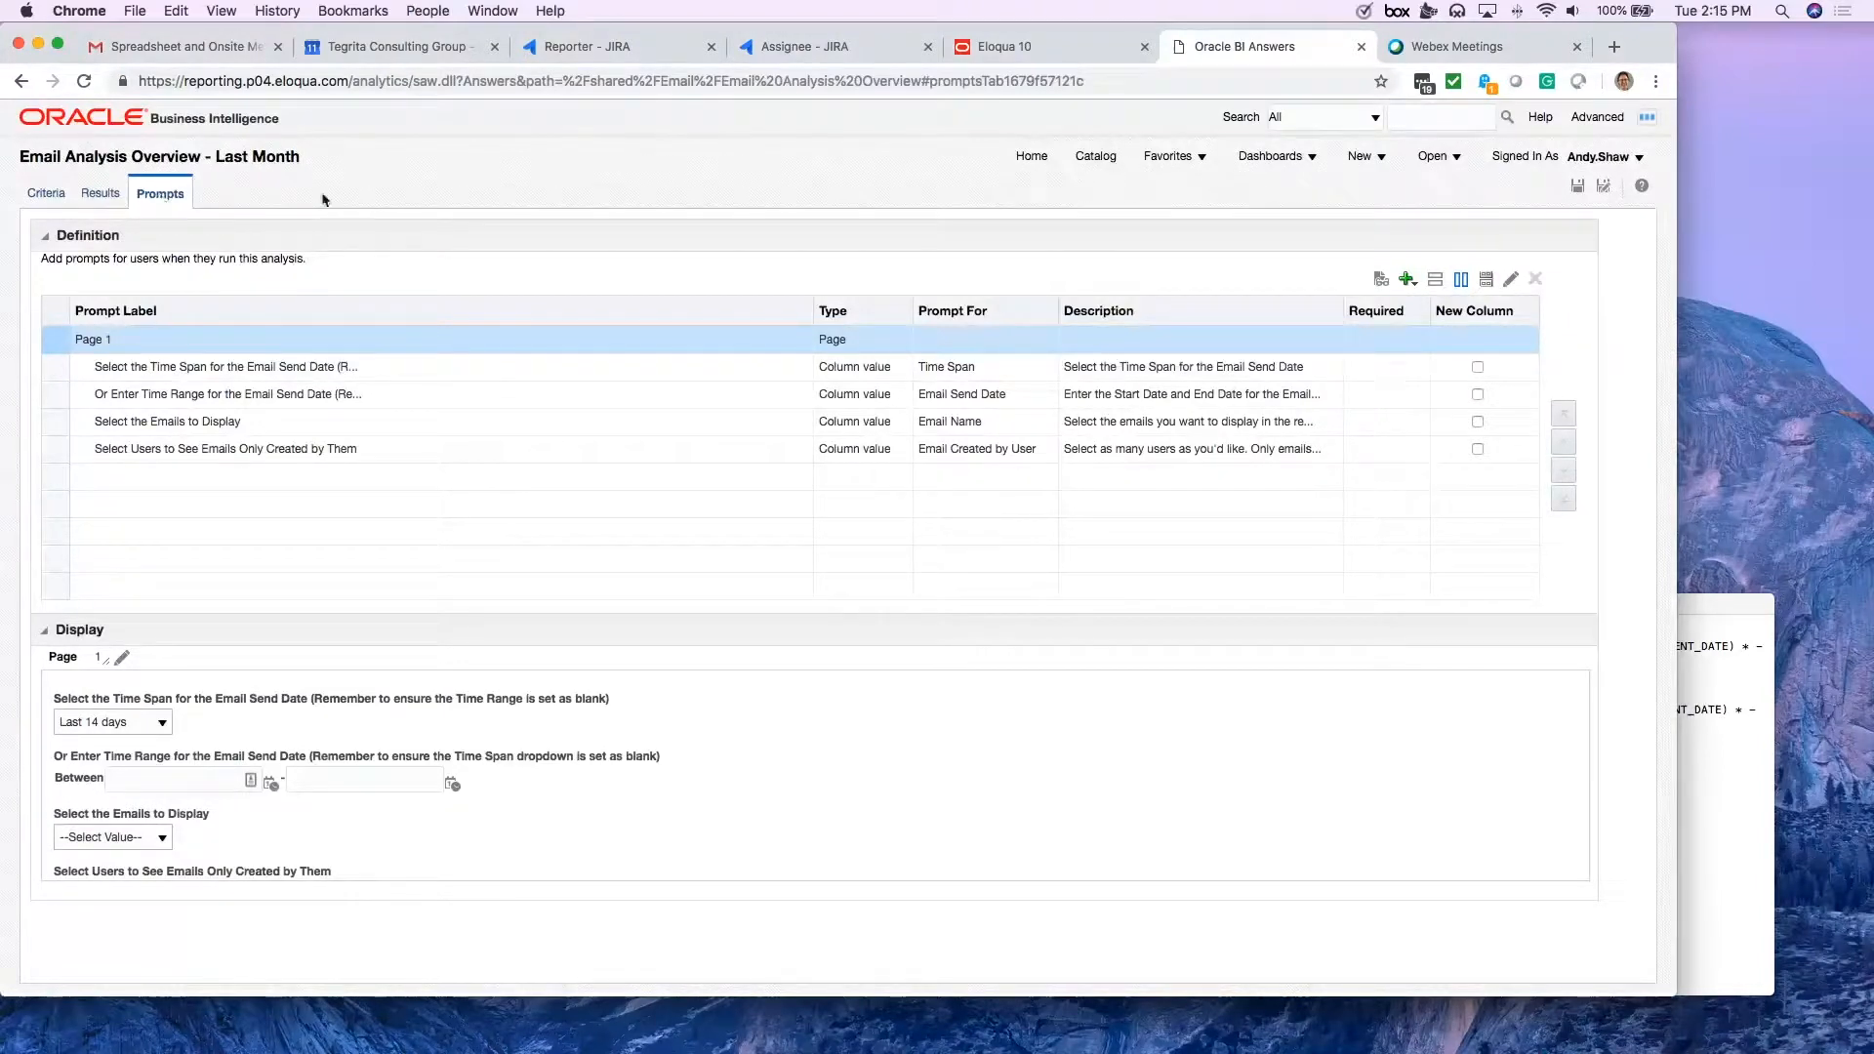
{"action": "left_click", "coordinate": [223, 367]}
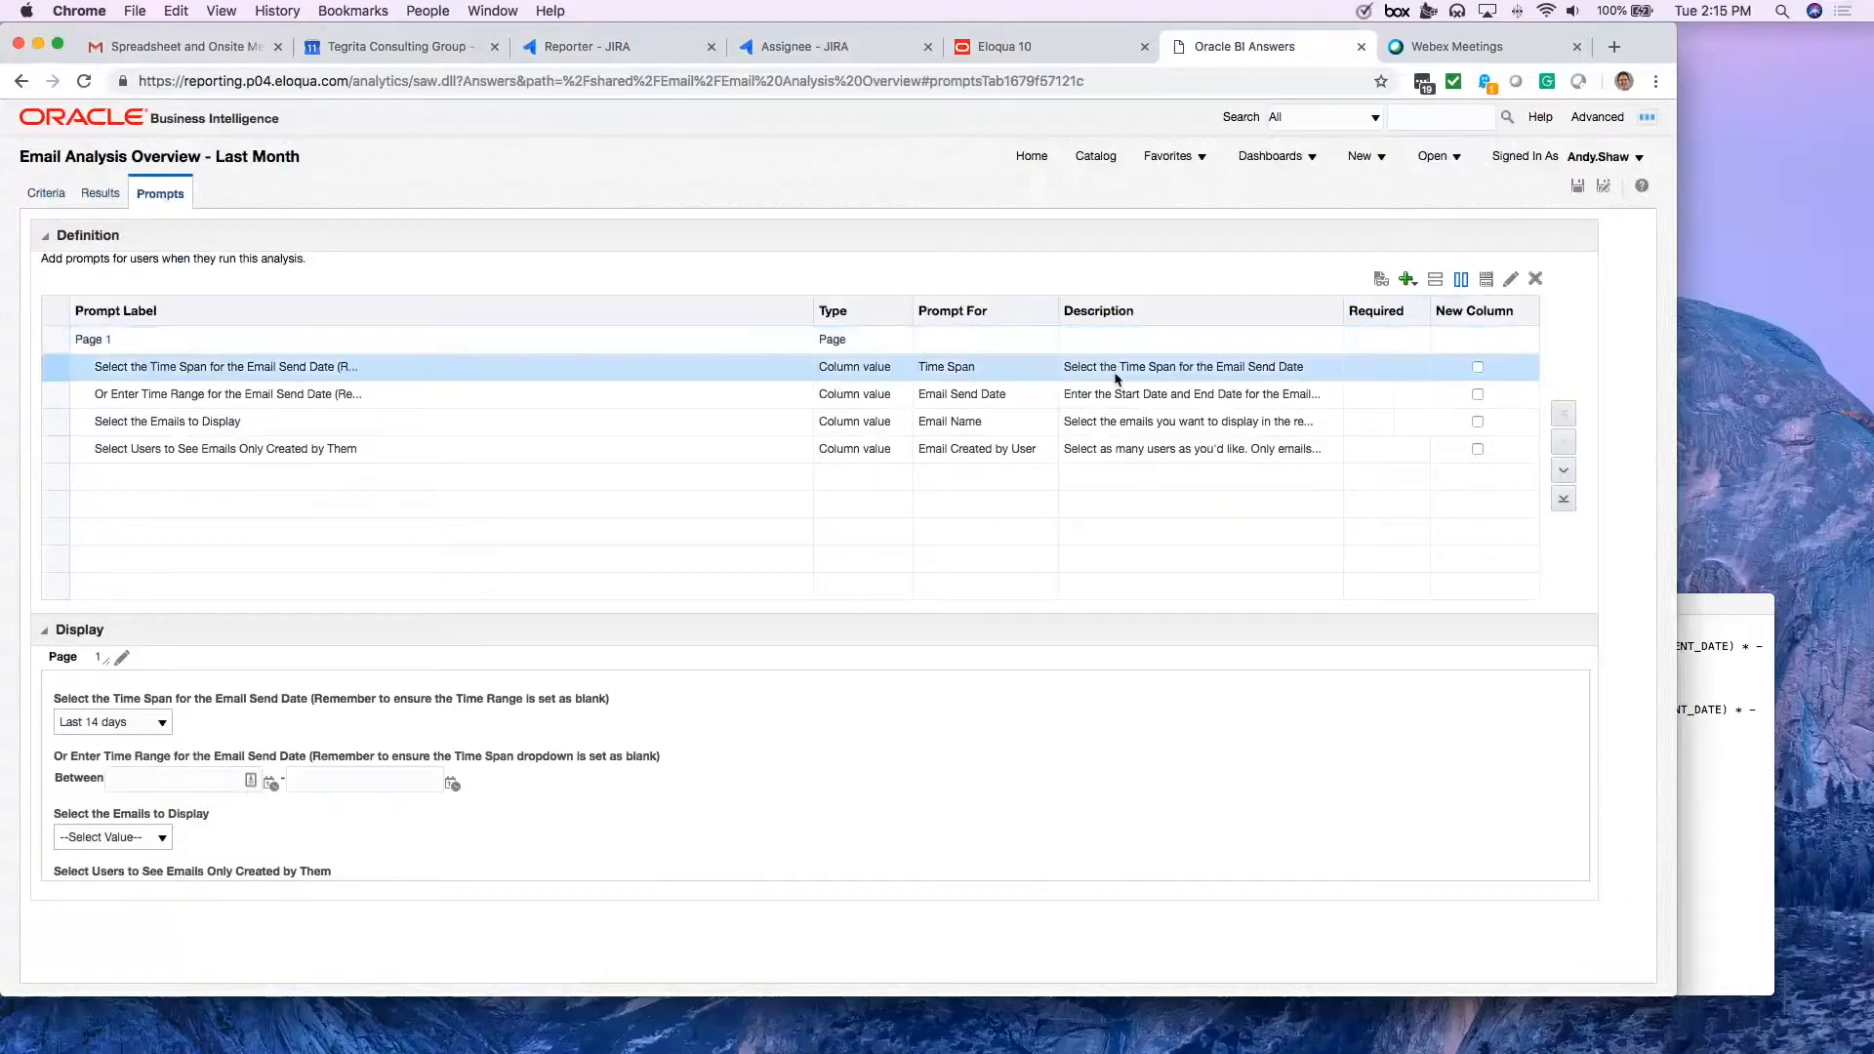
{"action": "left_click", "coordinate": [1535, 278]}
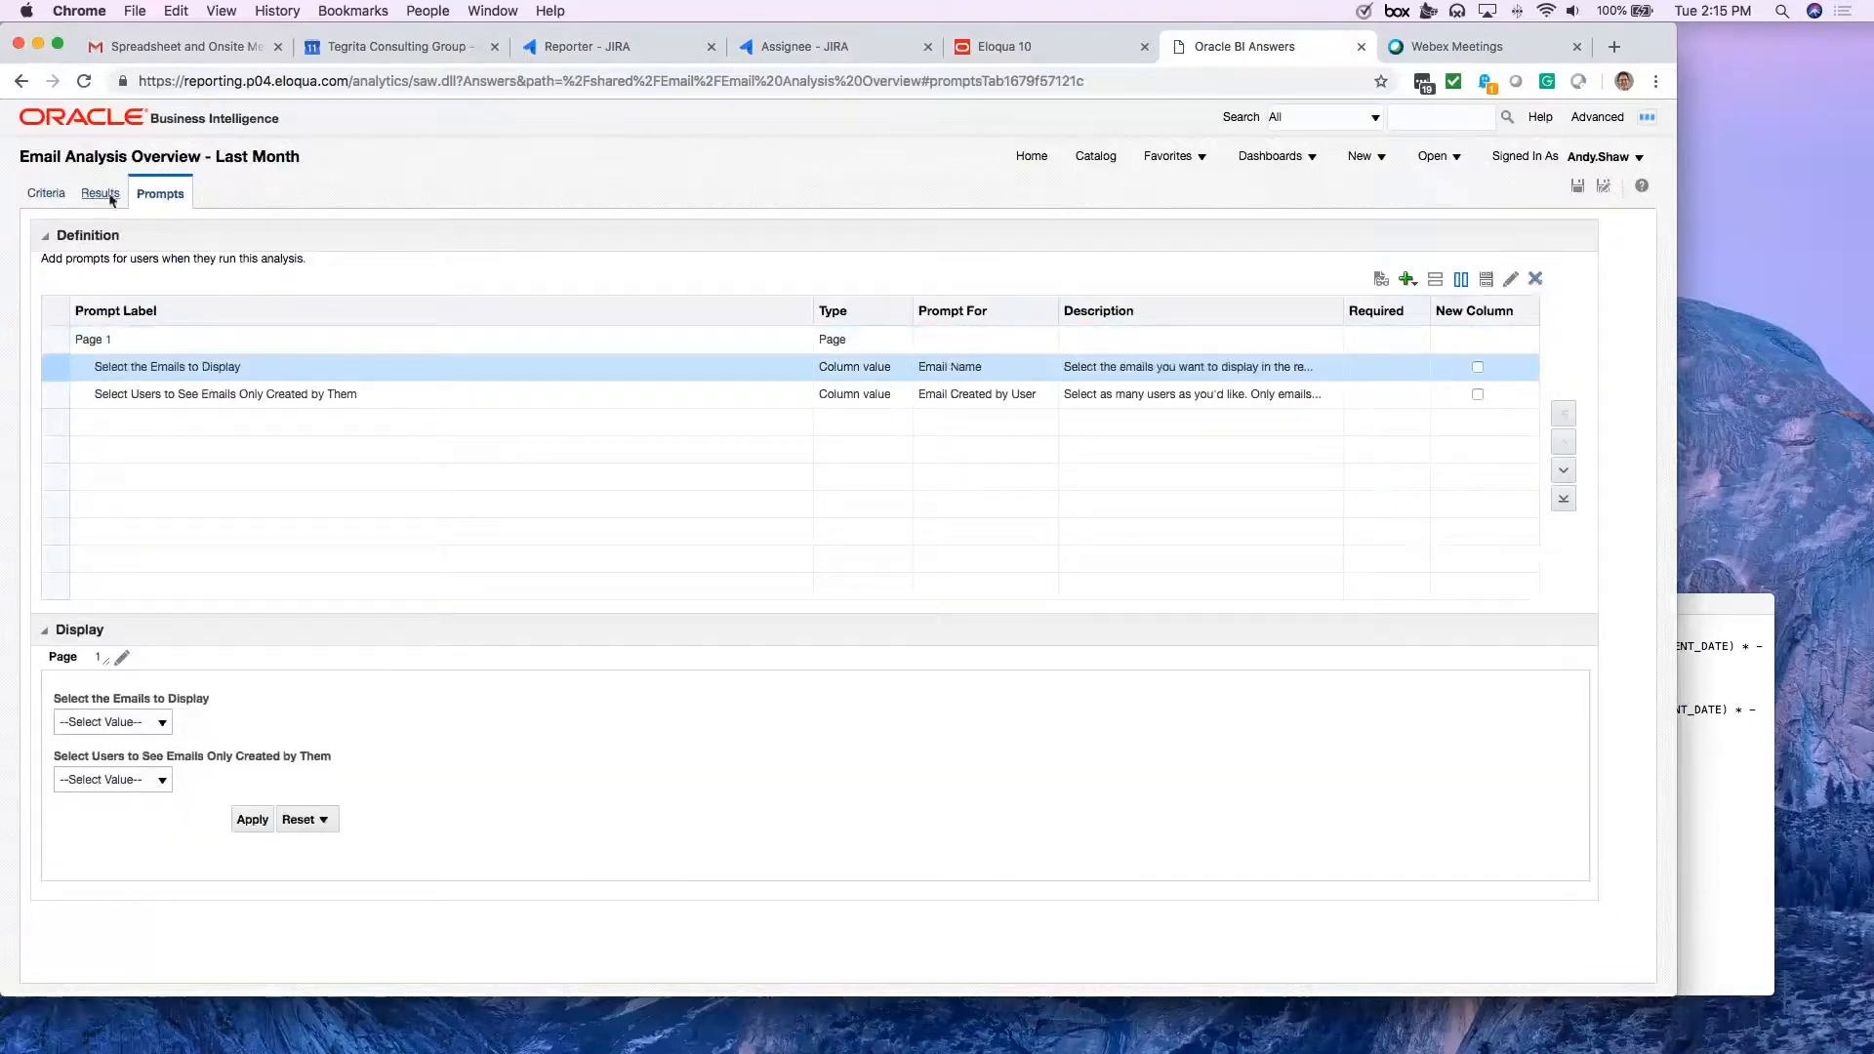
Step: On Criteria, delete the Email Name, Time Span and Email Send Date prompted filters
{"action": "left_click", "coordinate": [47, 192]}
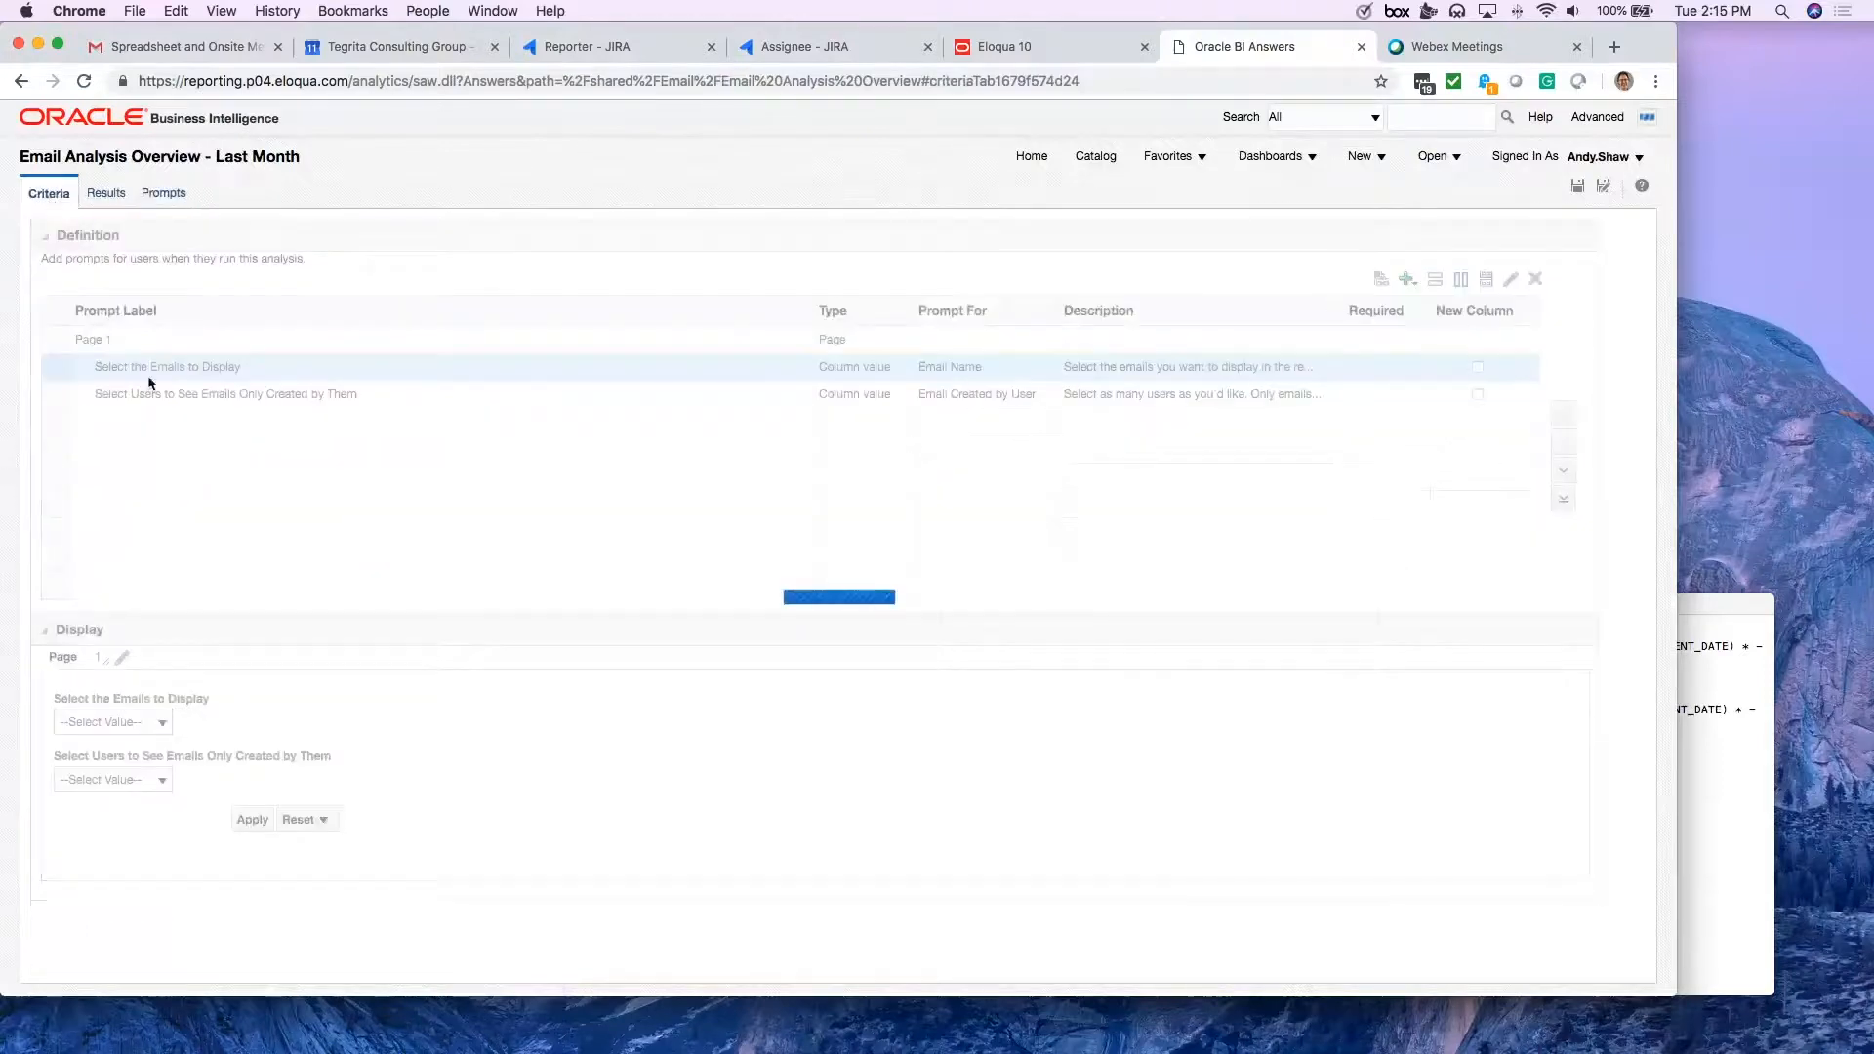
{"action": "left_click", "coordinate": [48, 193]}
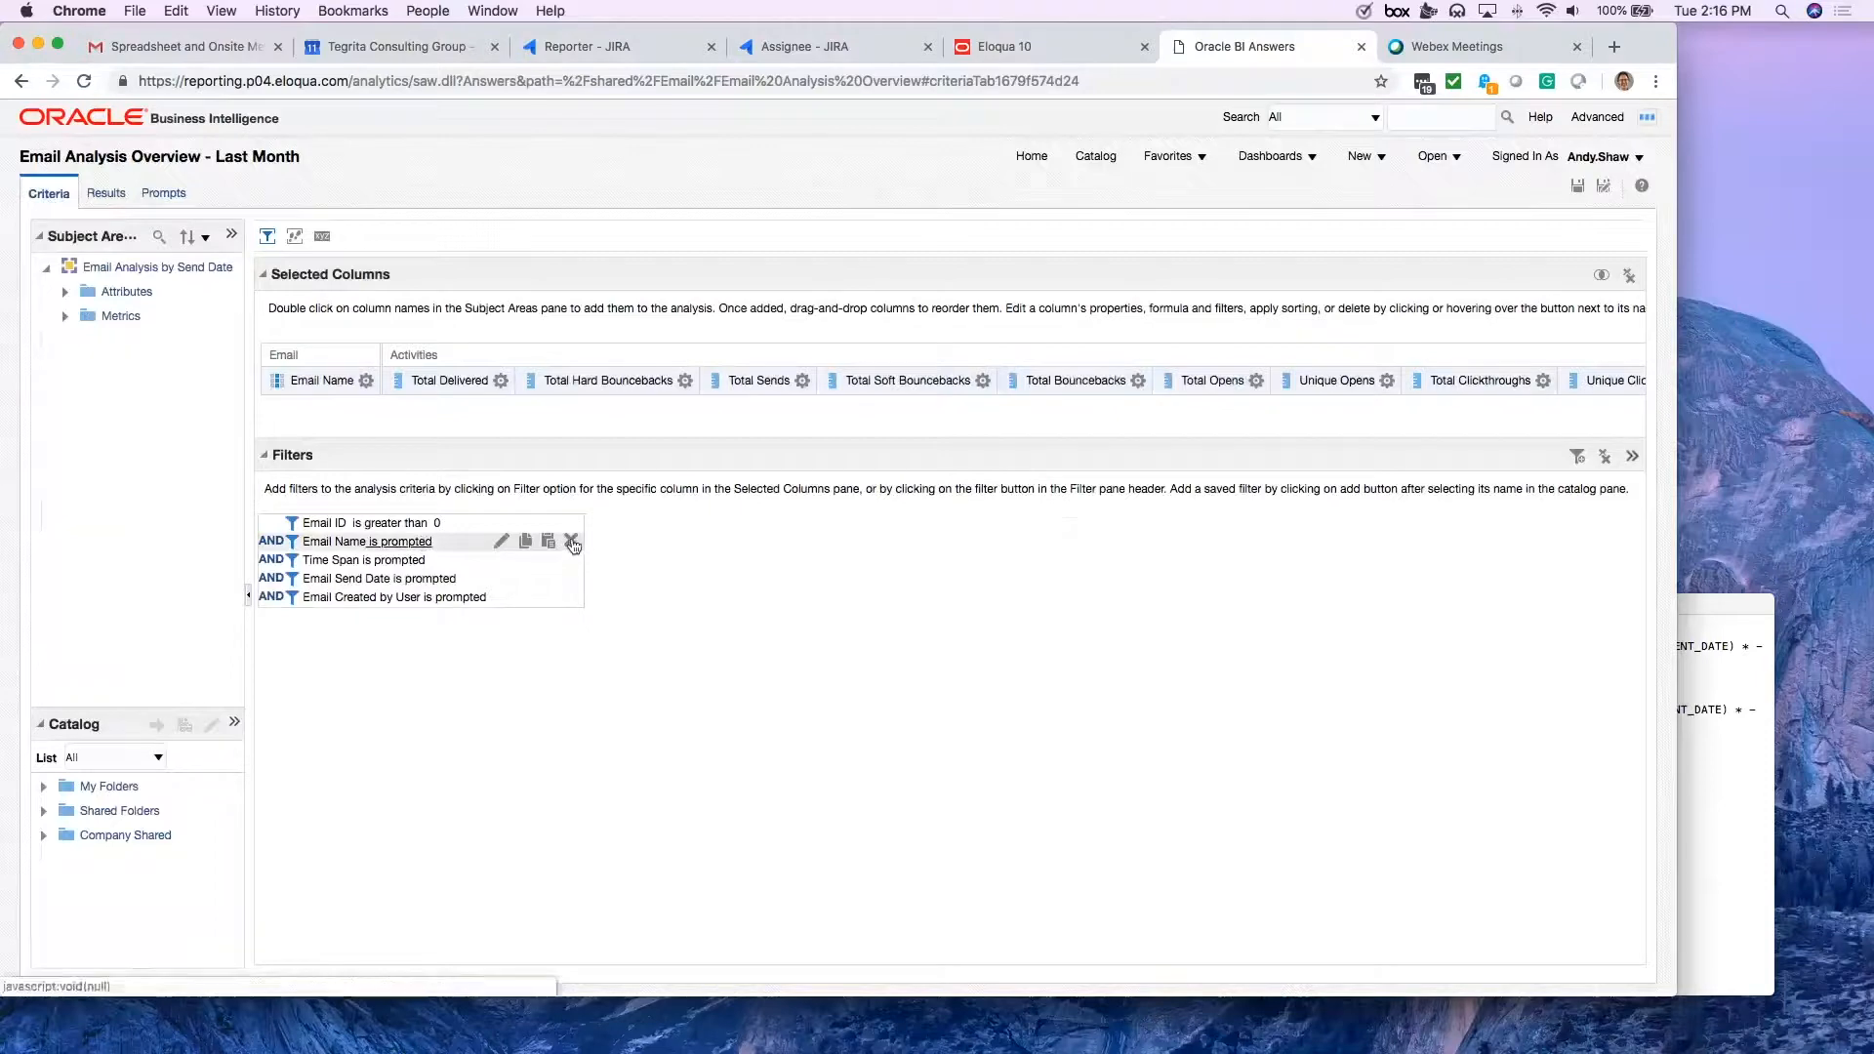
{"action": "left_click", "coordinate": [571, 540]}
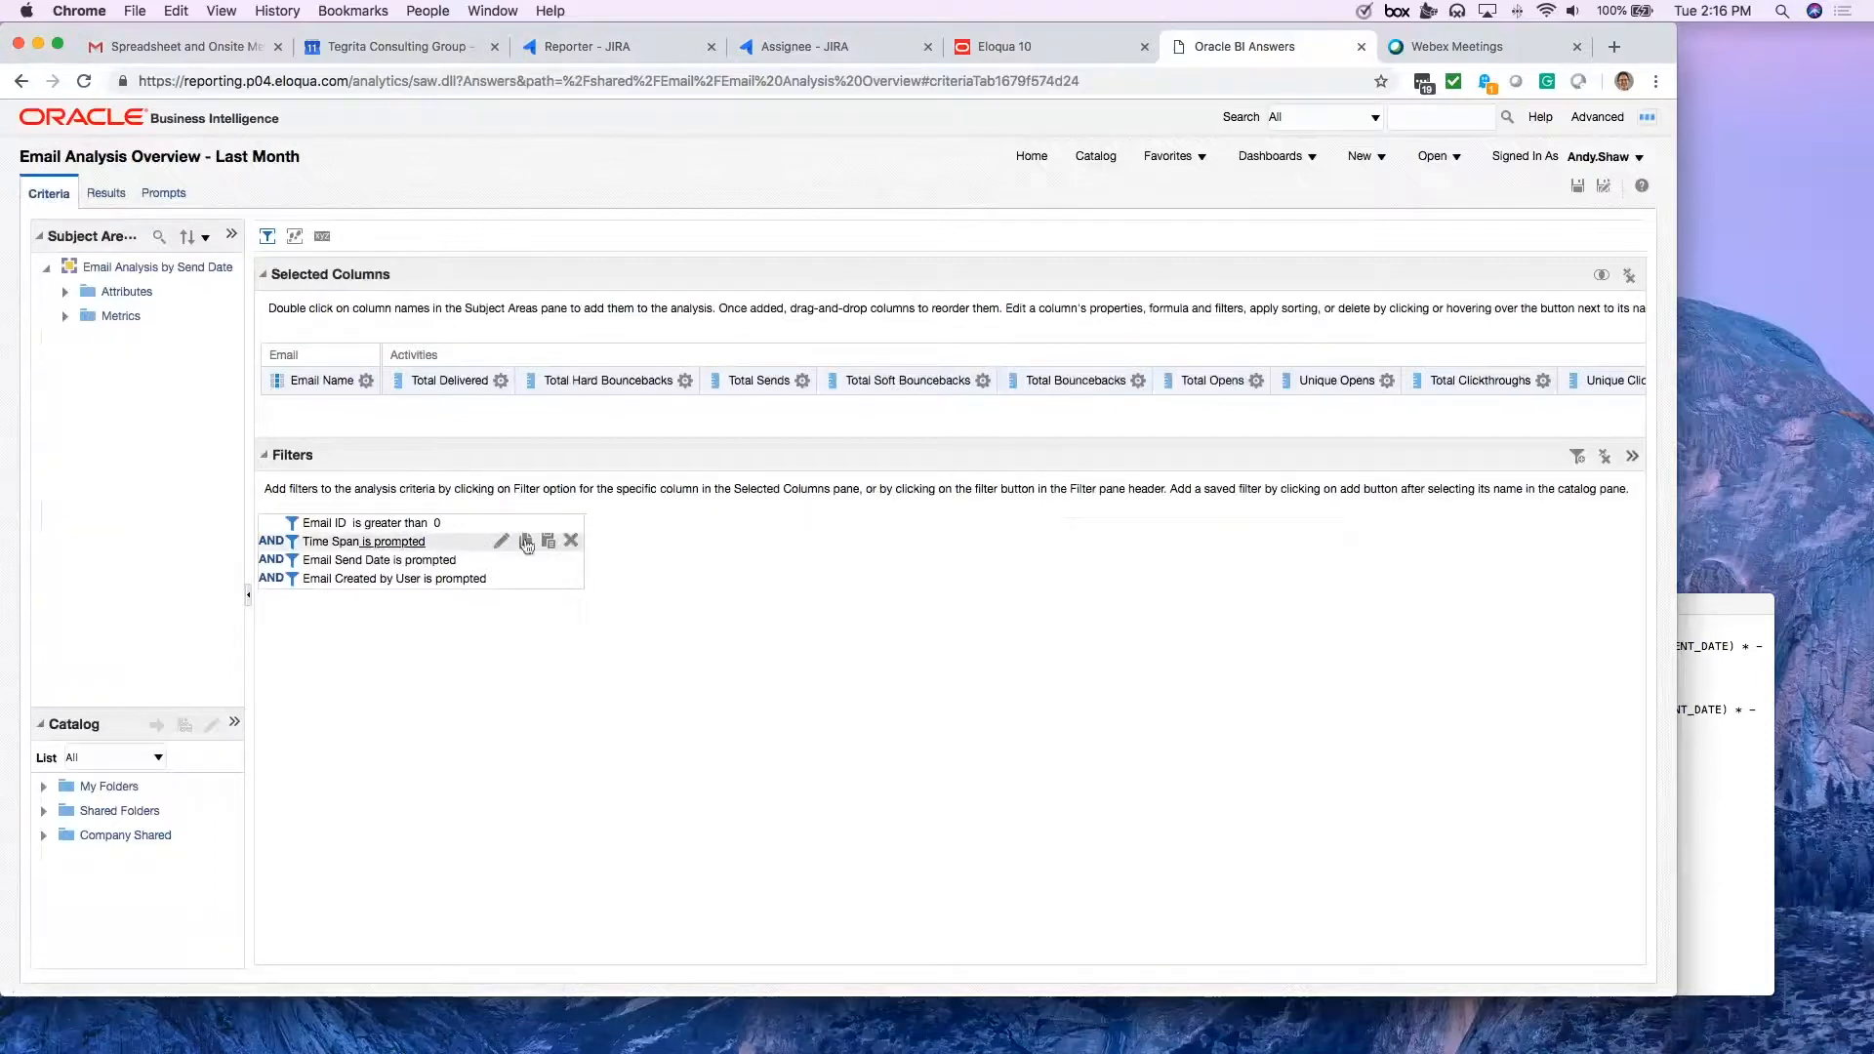
{"action": "left_click", "coordinate": [570, 539]}
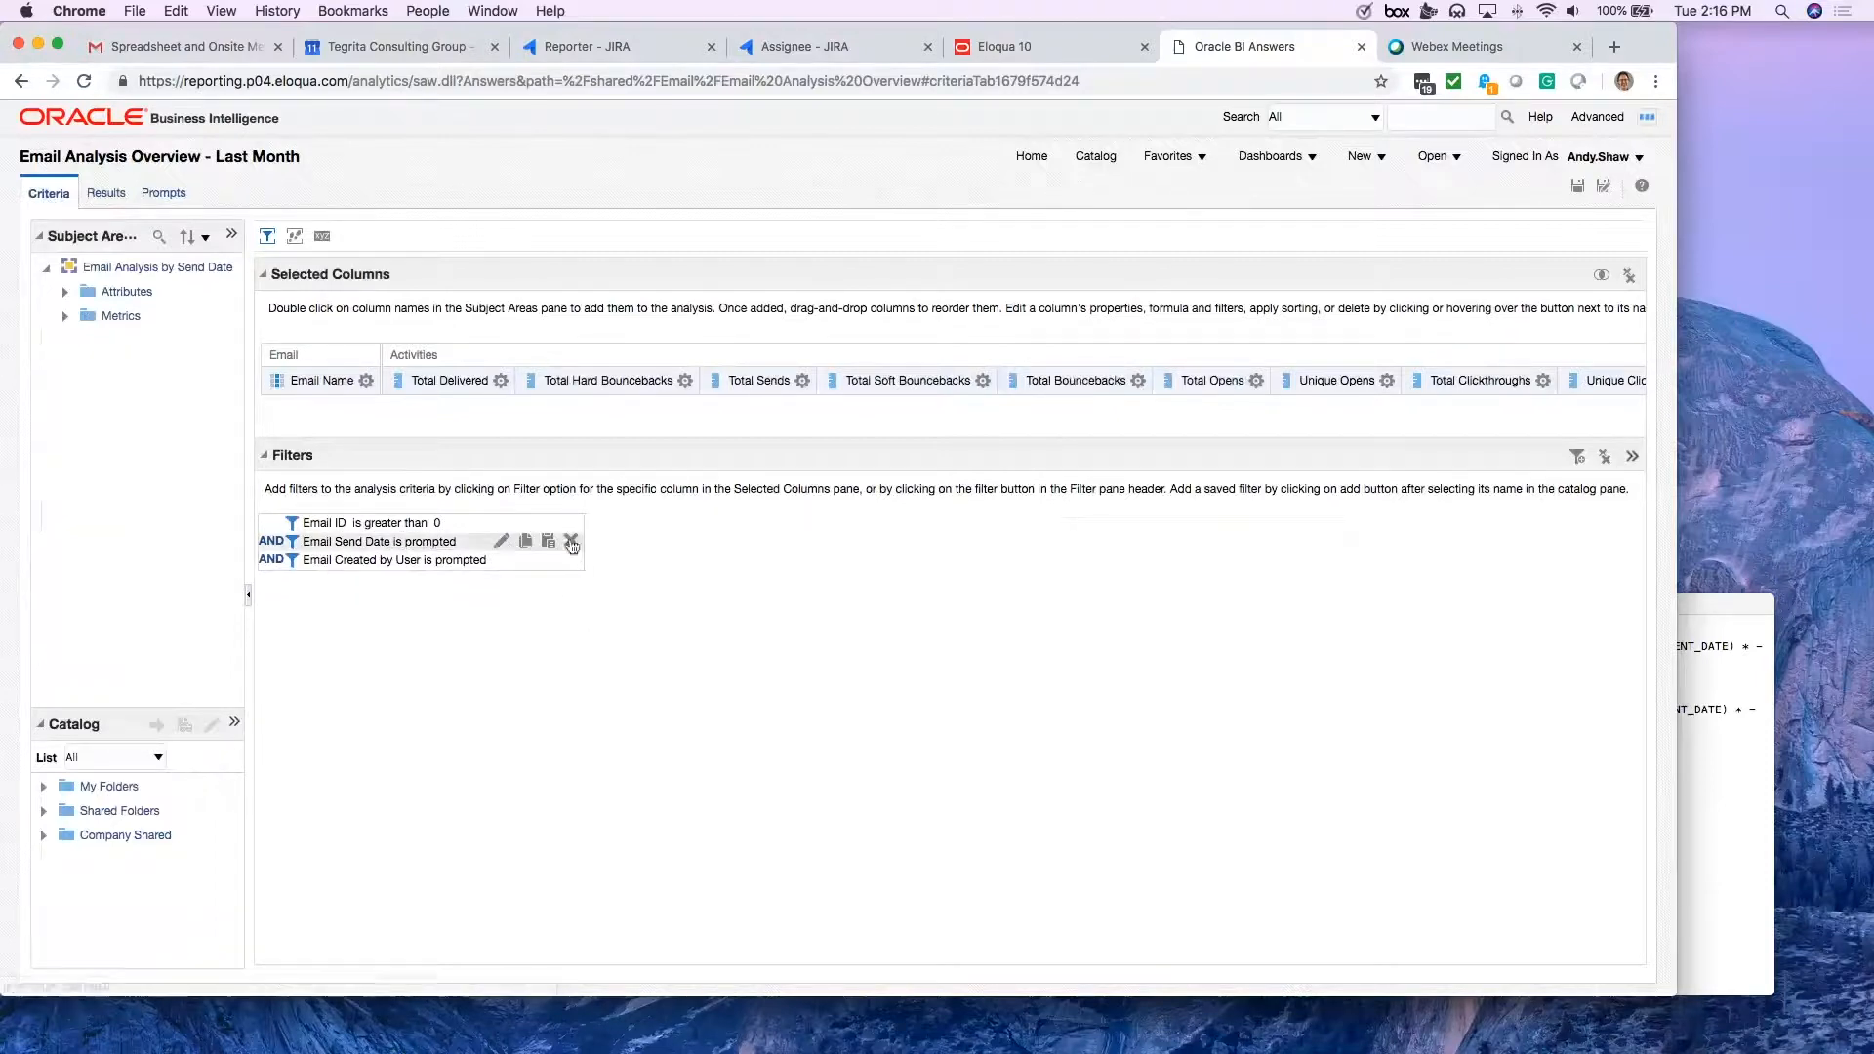
{"action": "left_click", "coordinate": [571, 539]}
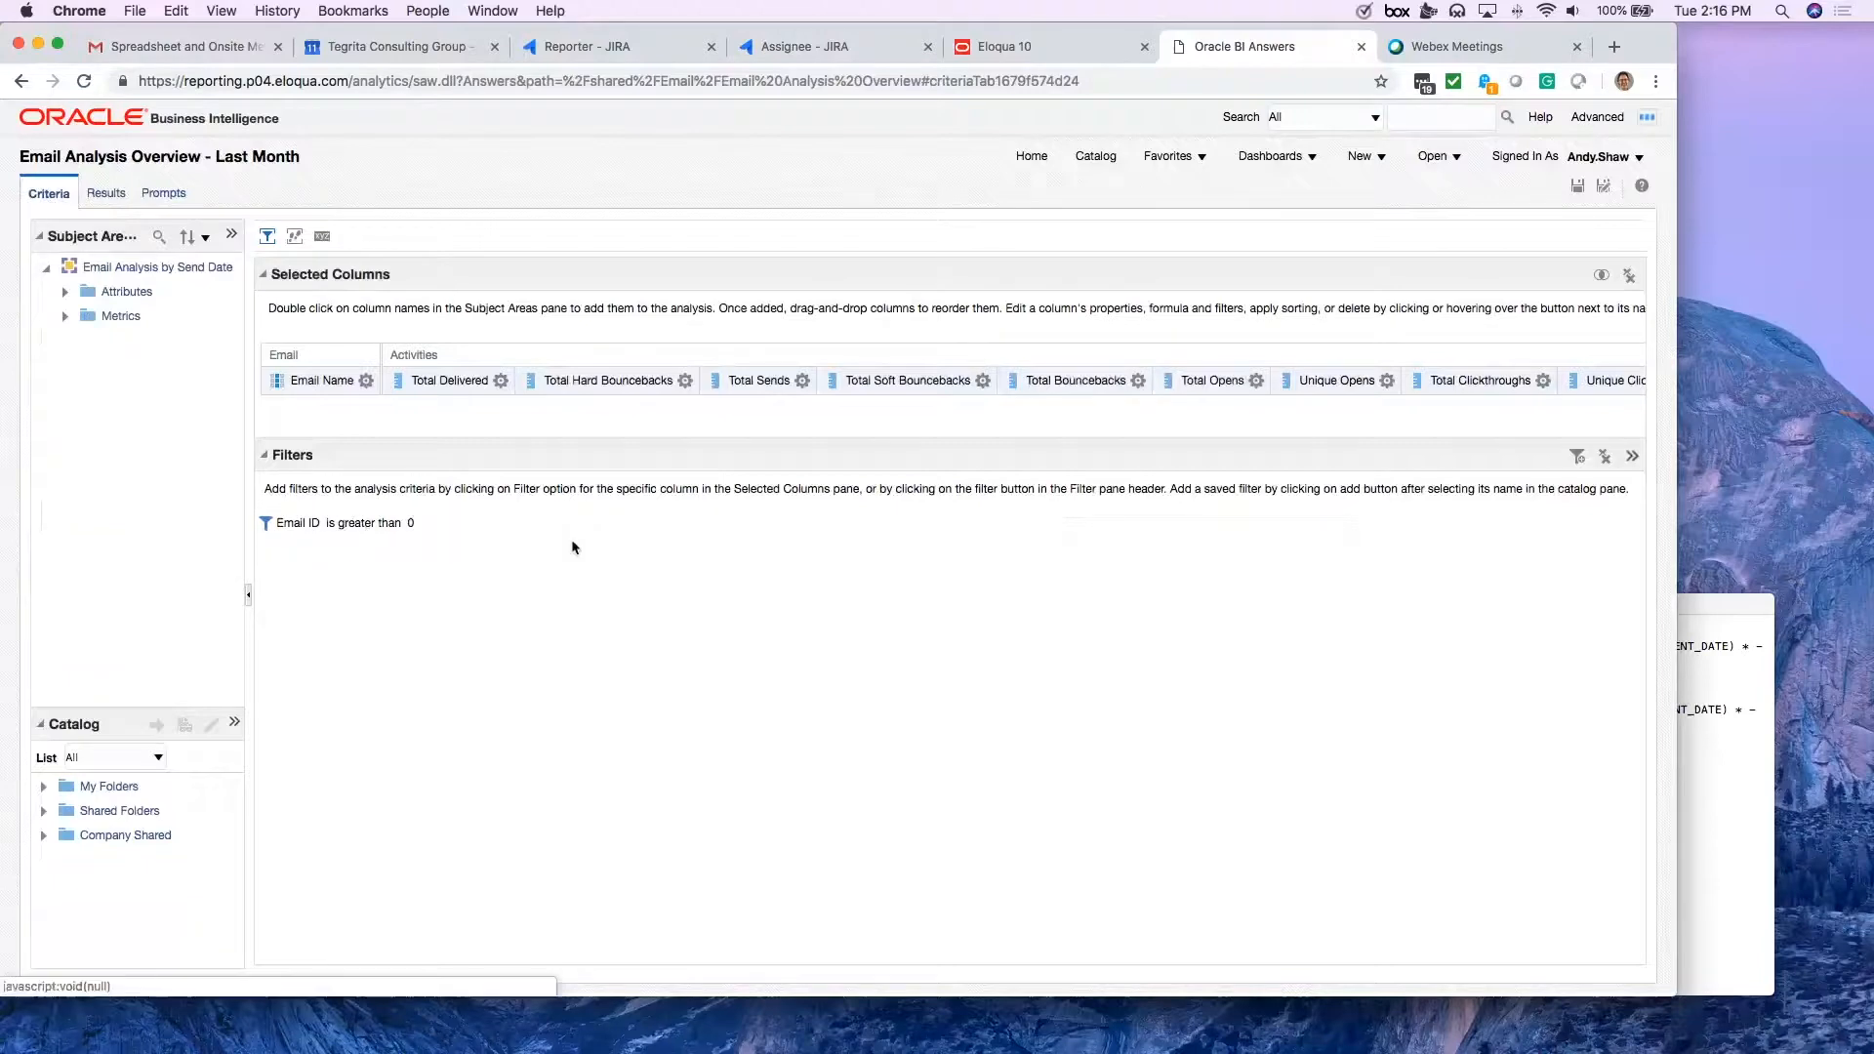
{"action": "mouse_move", "coordinate": [502, 622]}
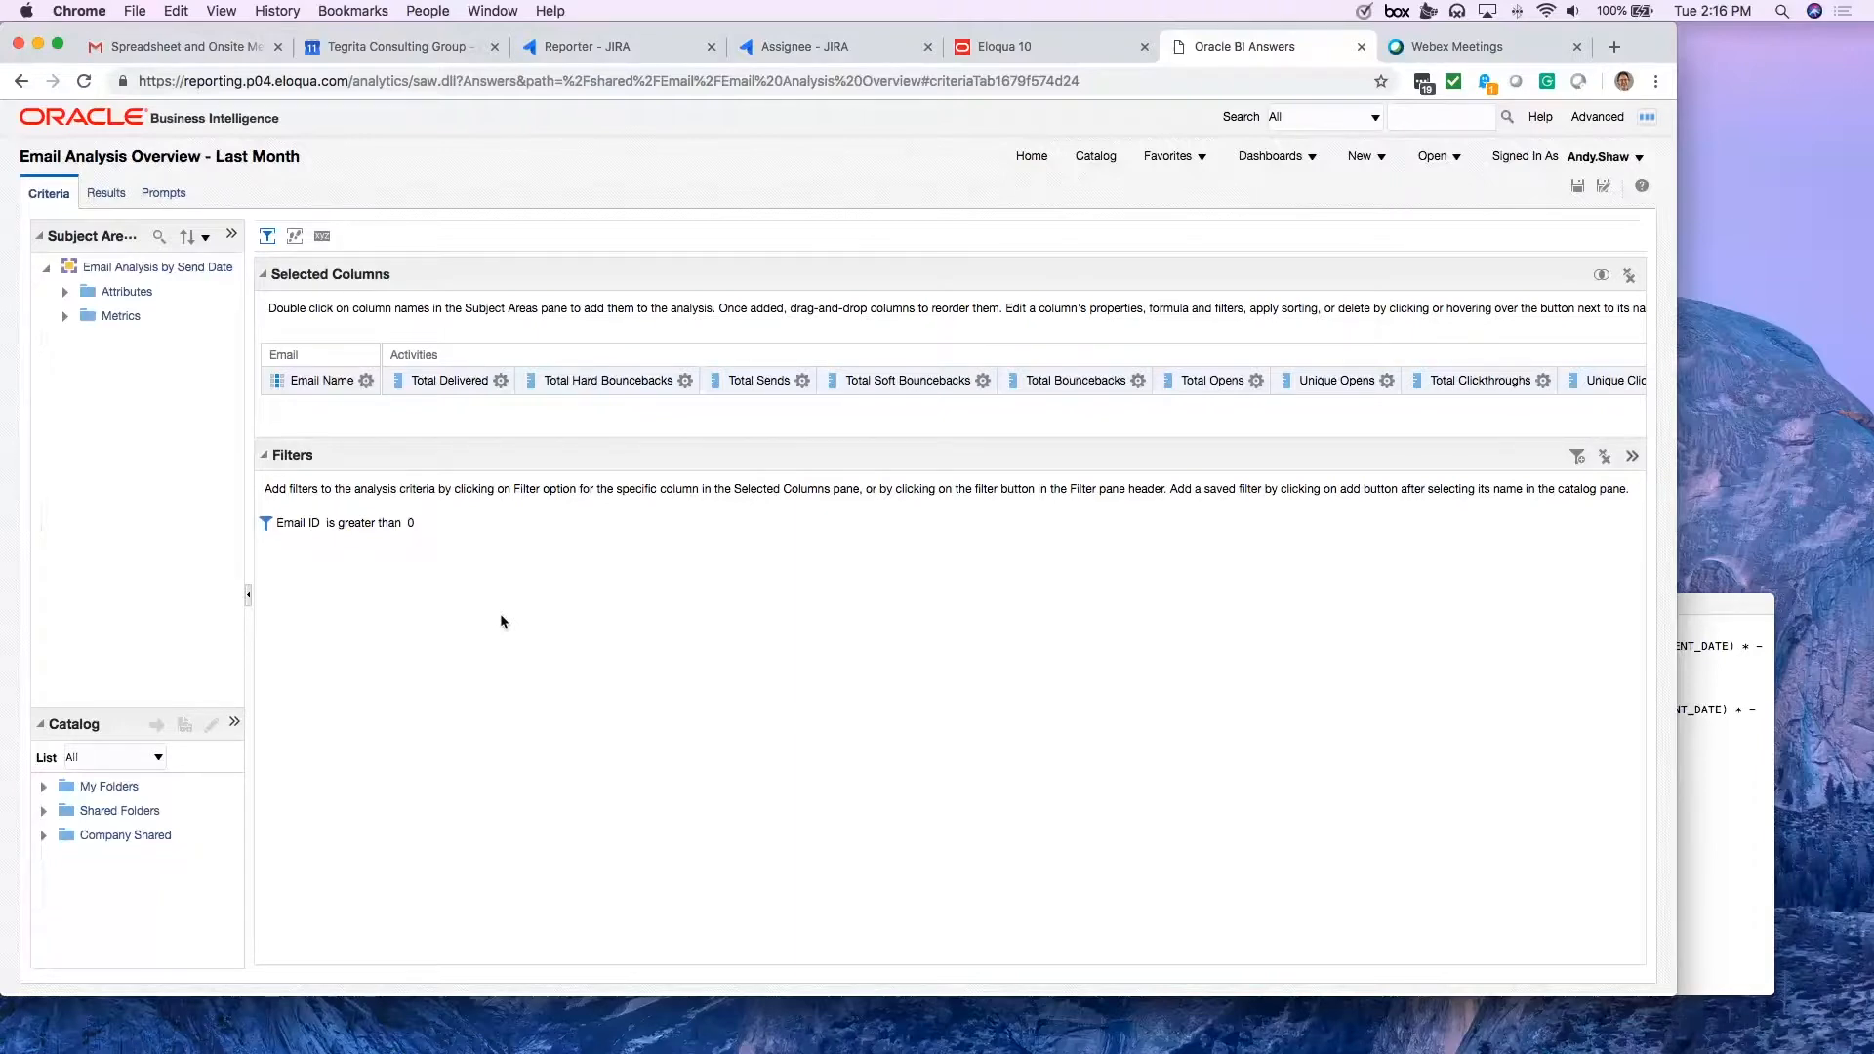
{"action": "mouse_move", "coordinate": [1479, 532]}
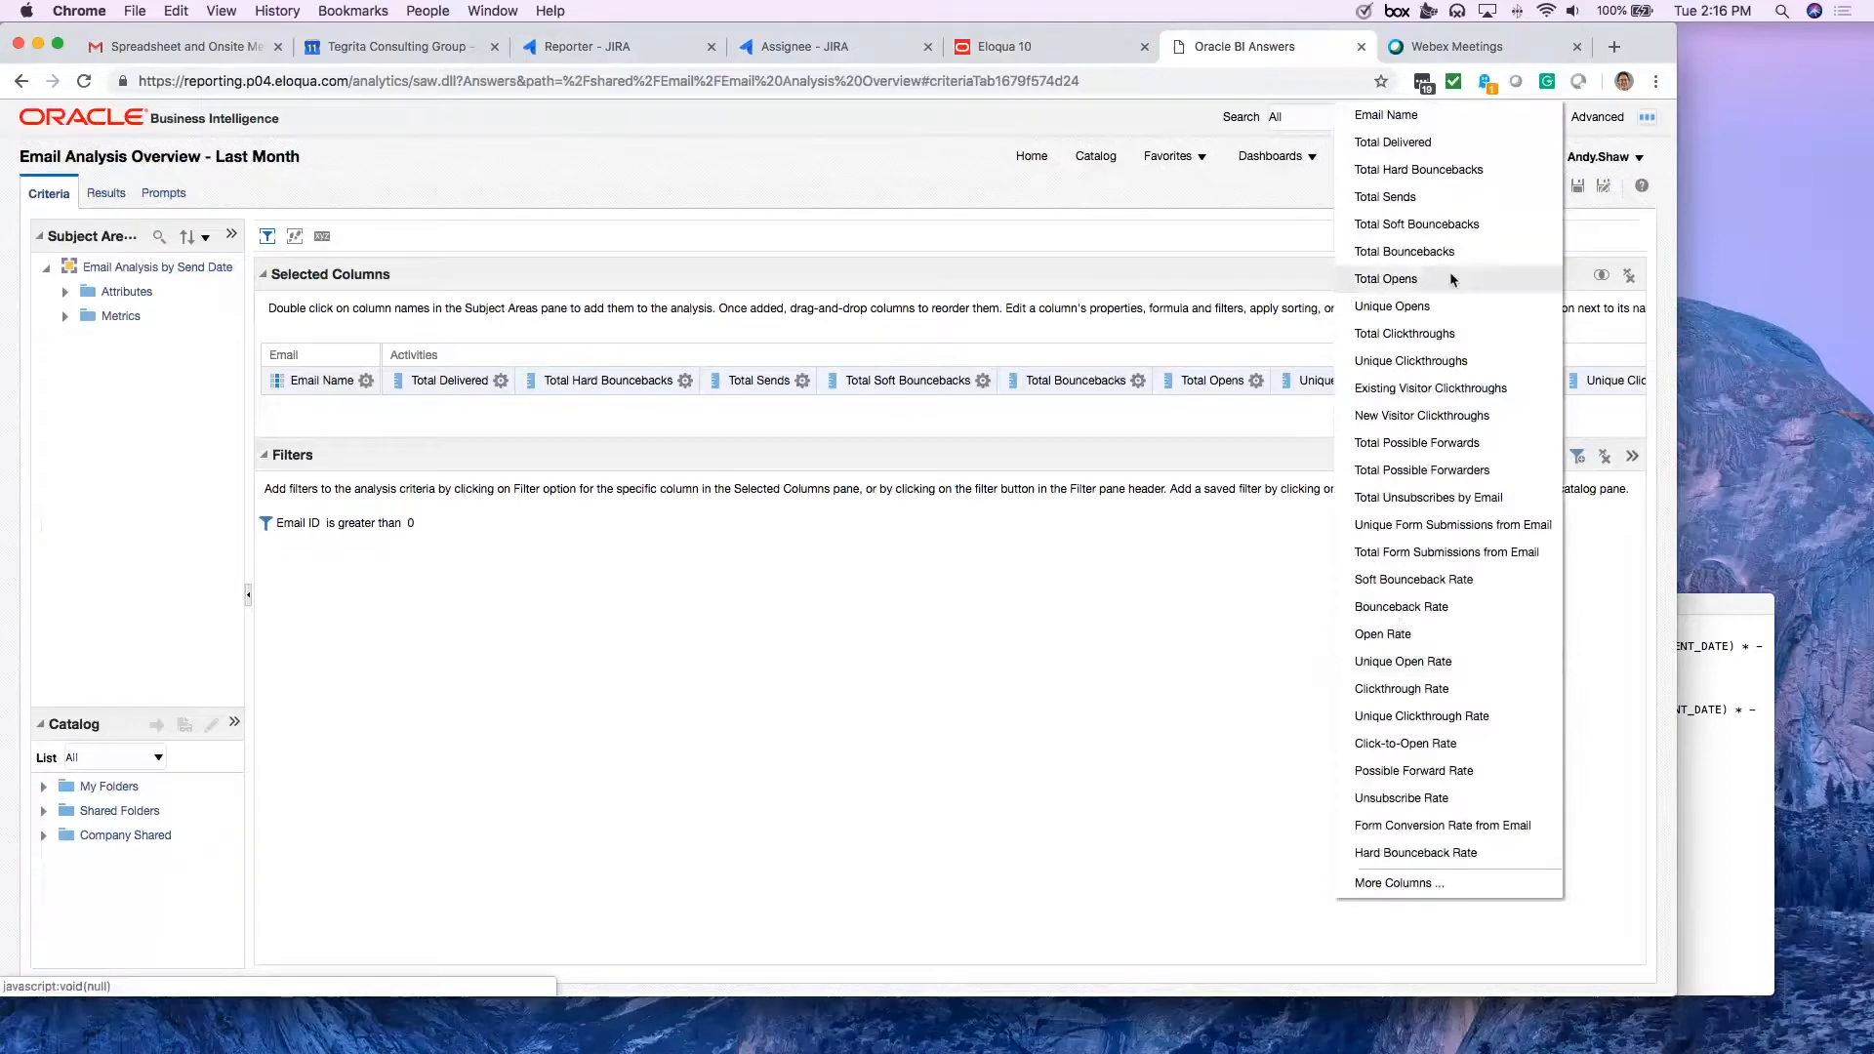
{"action": "mouse_move", "coordinate": [1447, 883]}
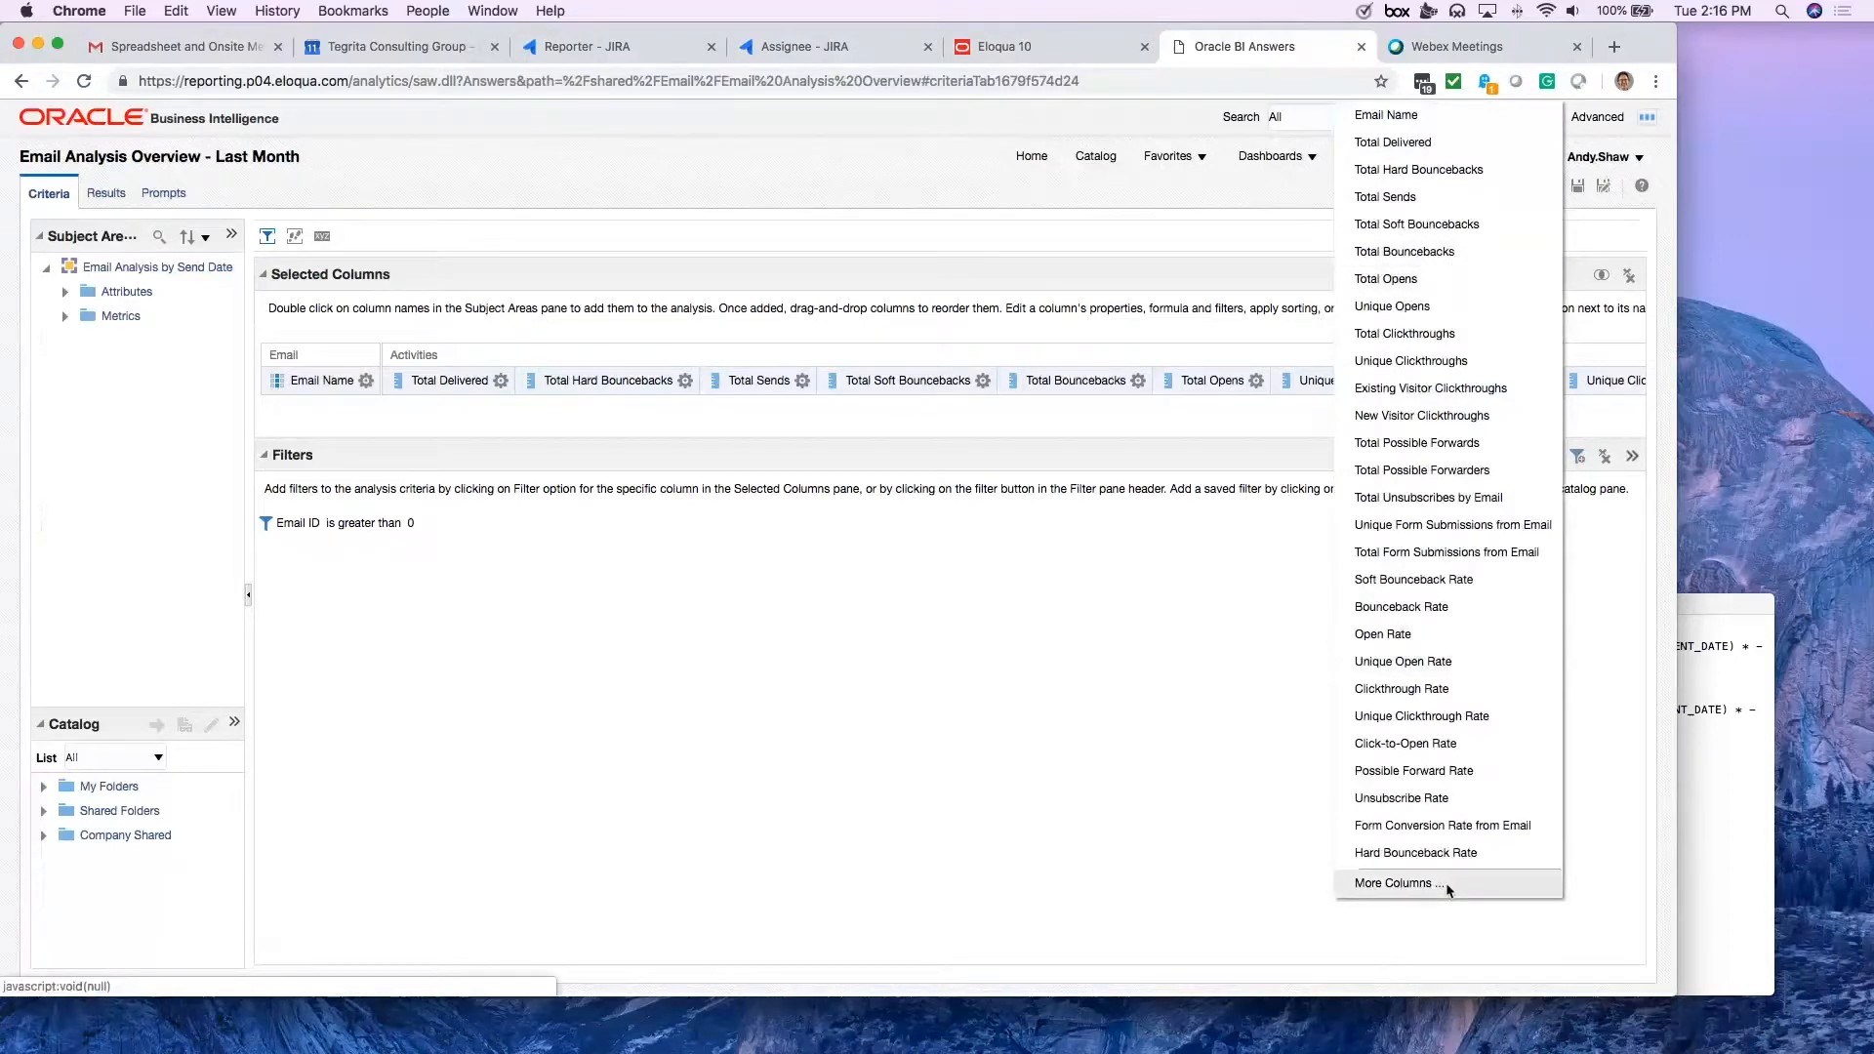
{"action": "mouse_move", "coordinate": [1414, 852]}
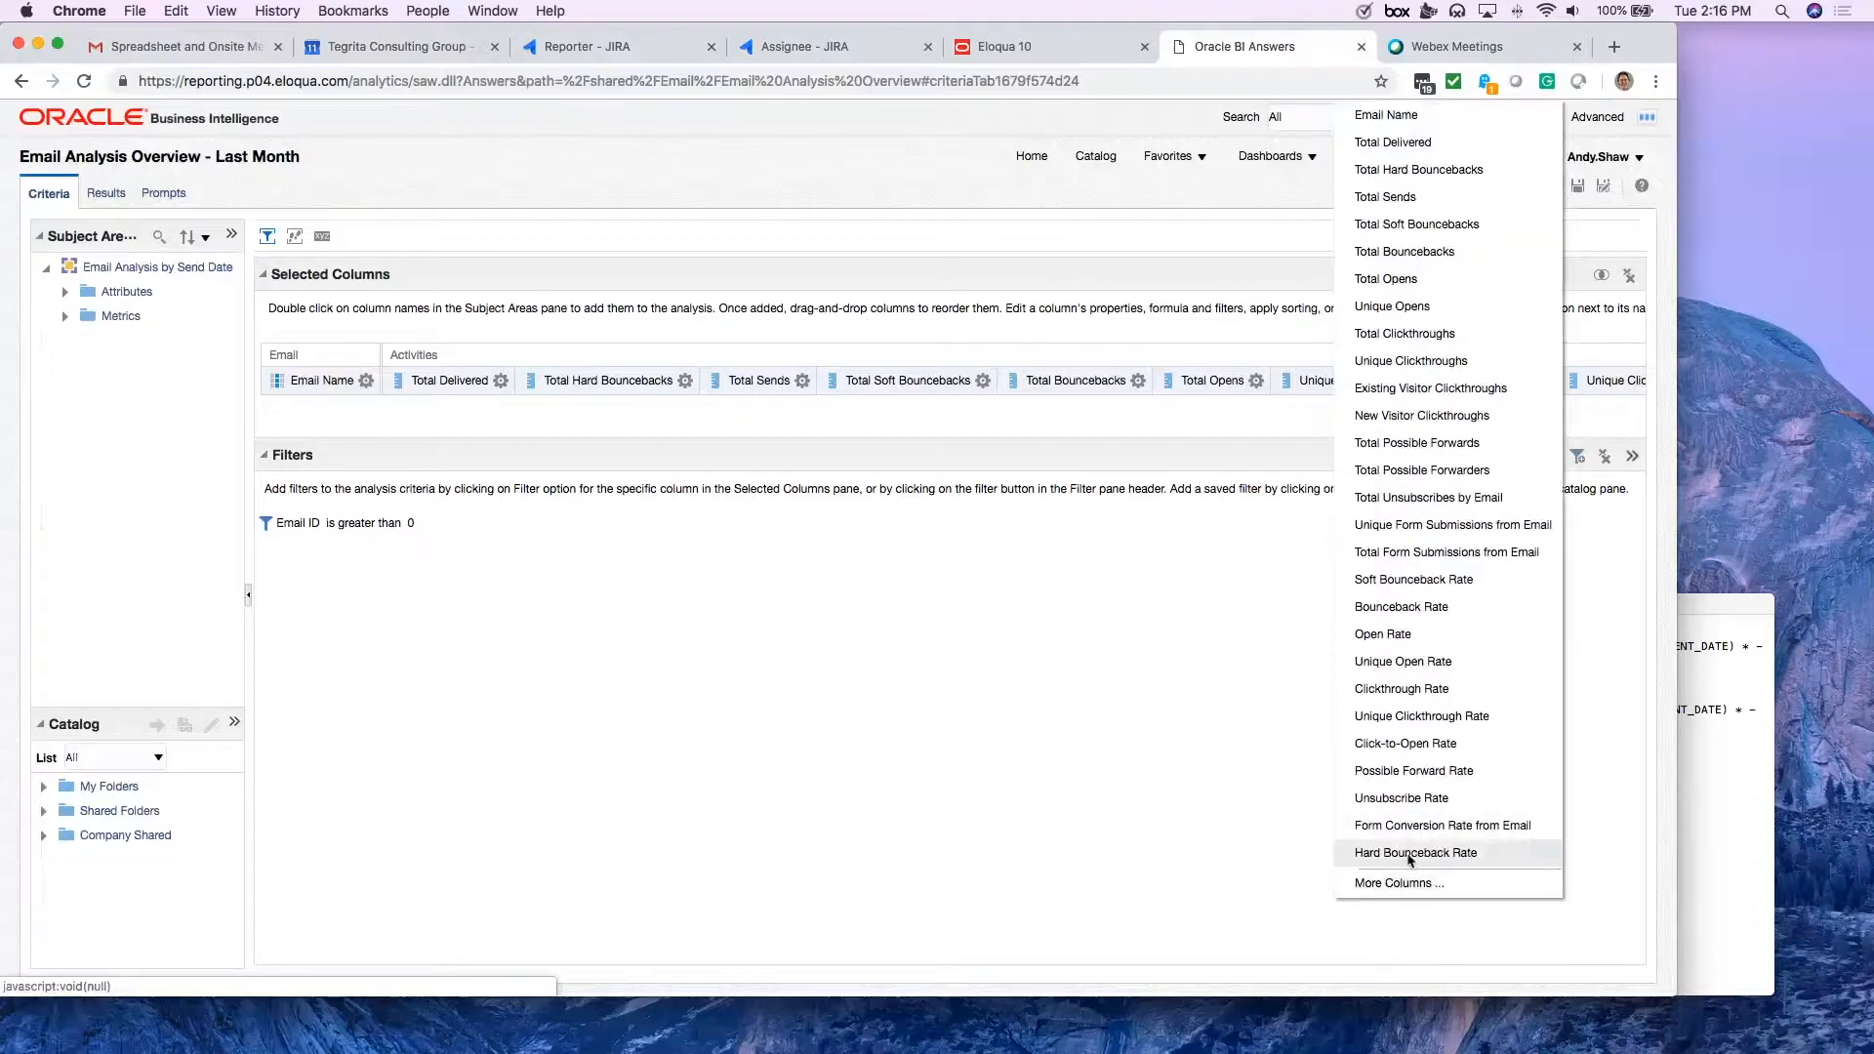
{"action": "mouse_move", "coordinate": [1390, 142]}
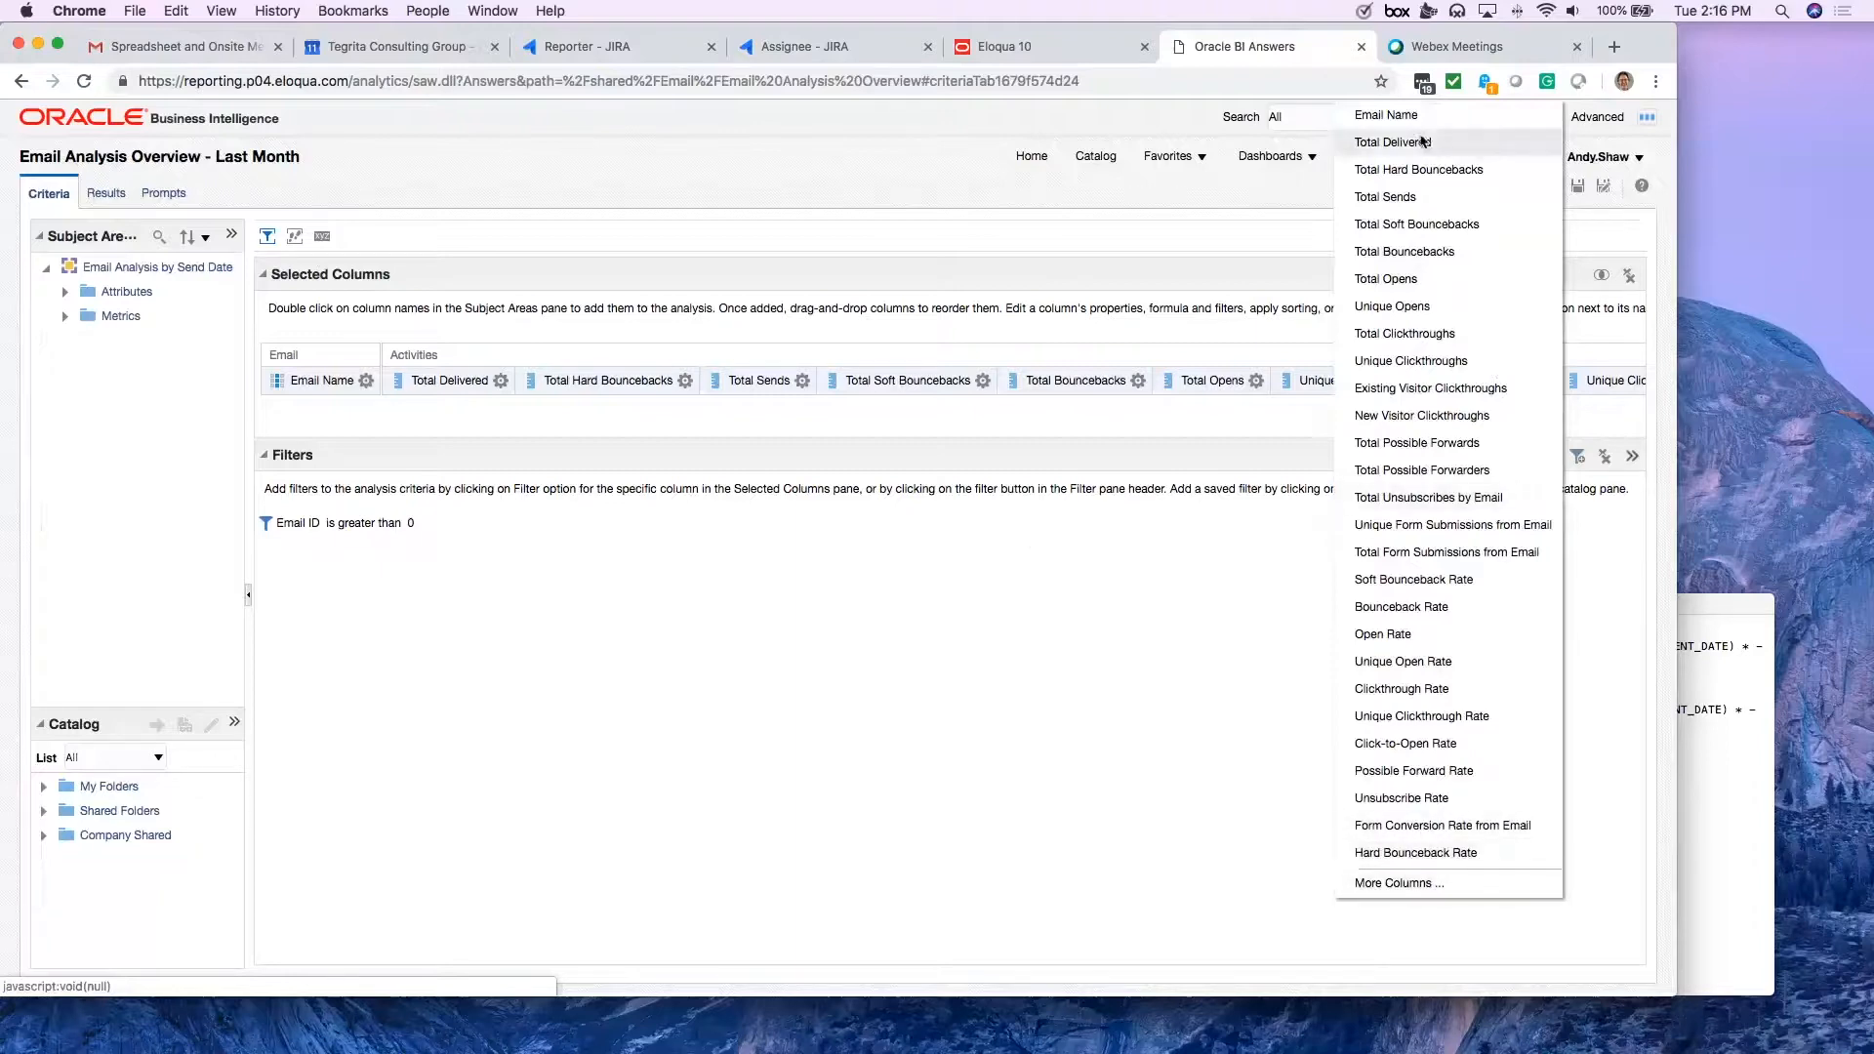
Step: Create a filter on Attributes > Email Send Date Attribute > Email Send Date via More Columns
{"action": "left_click", "coordinate": [1396, 882]}
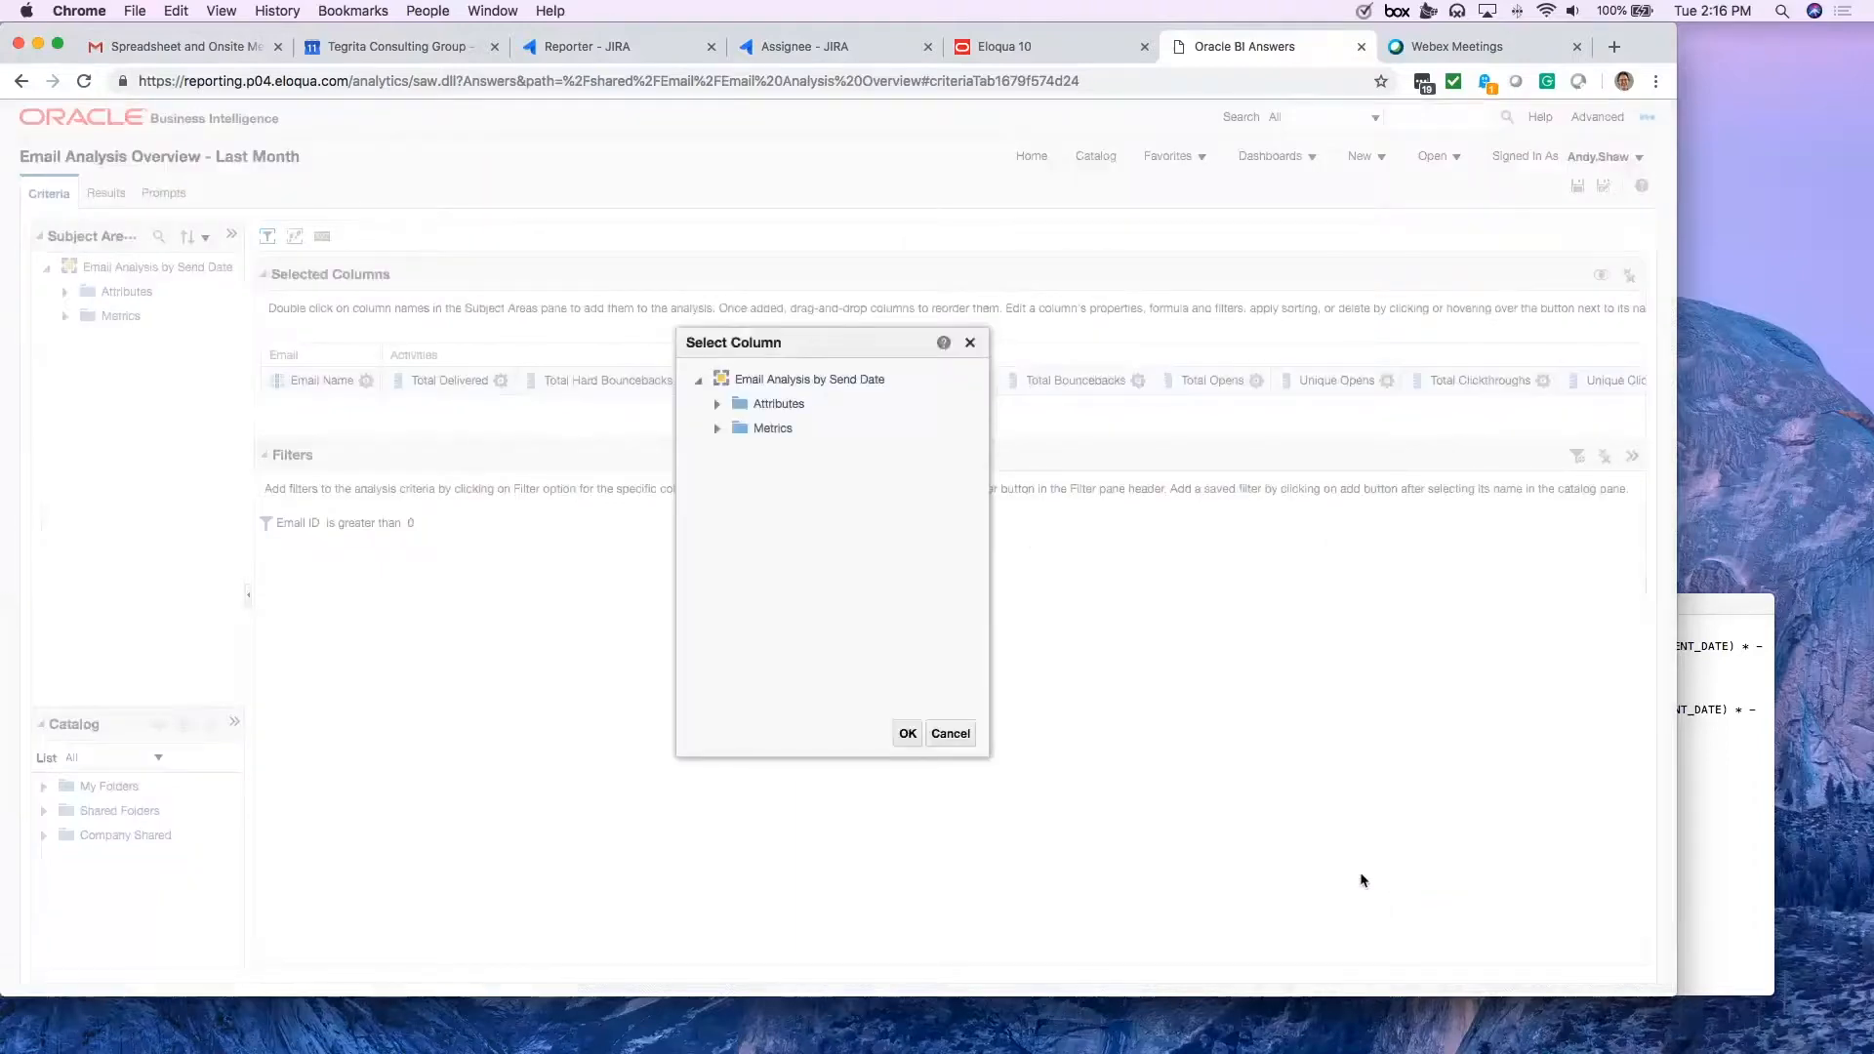
{"action": "left_click", "coordinate": [717, 403]}
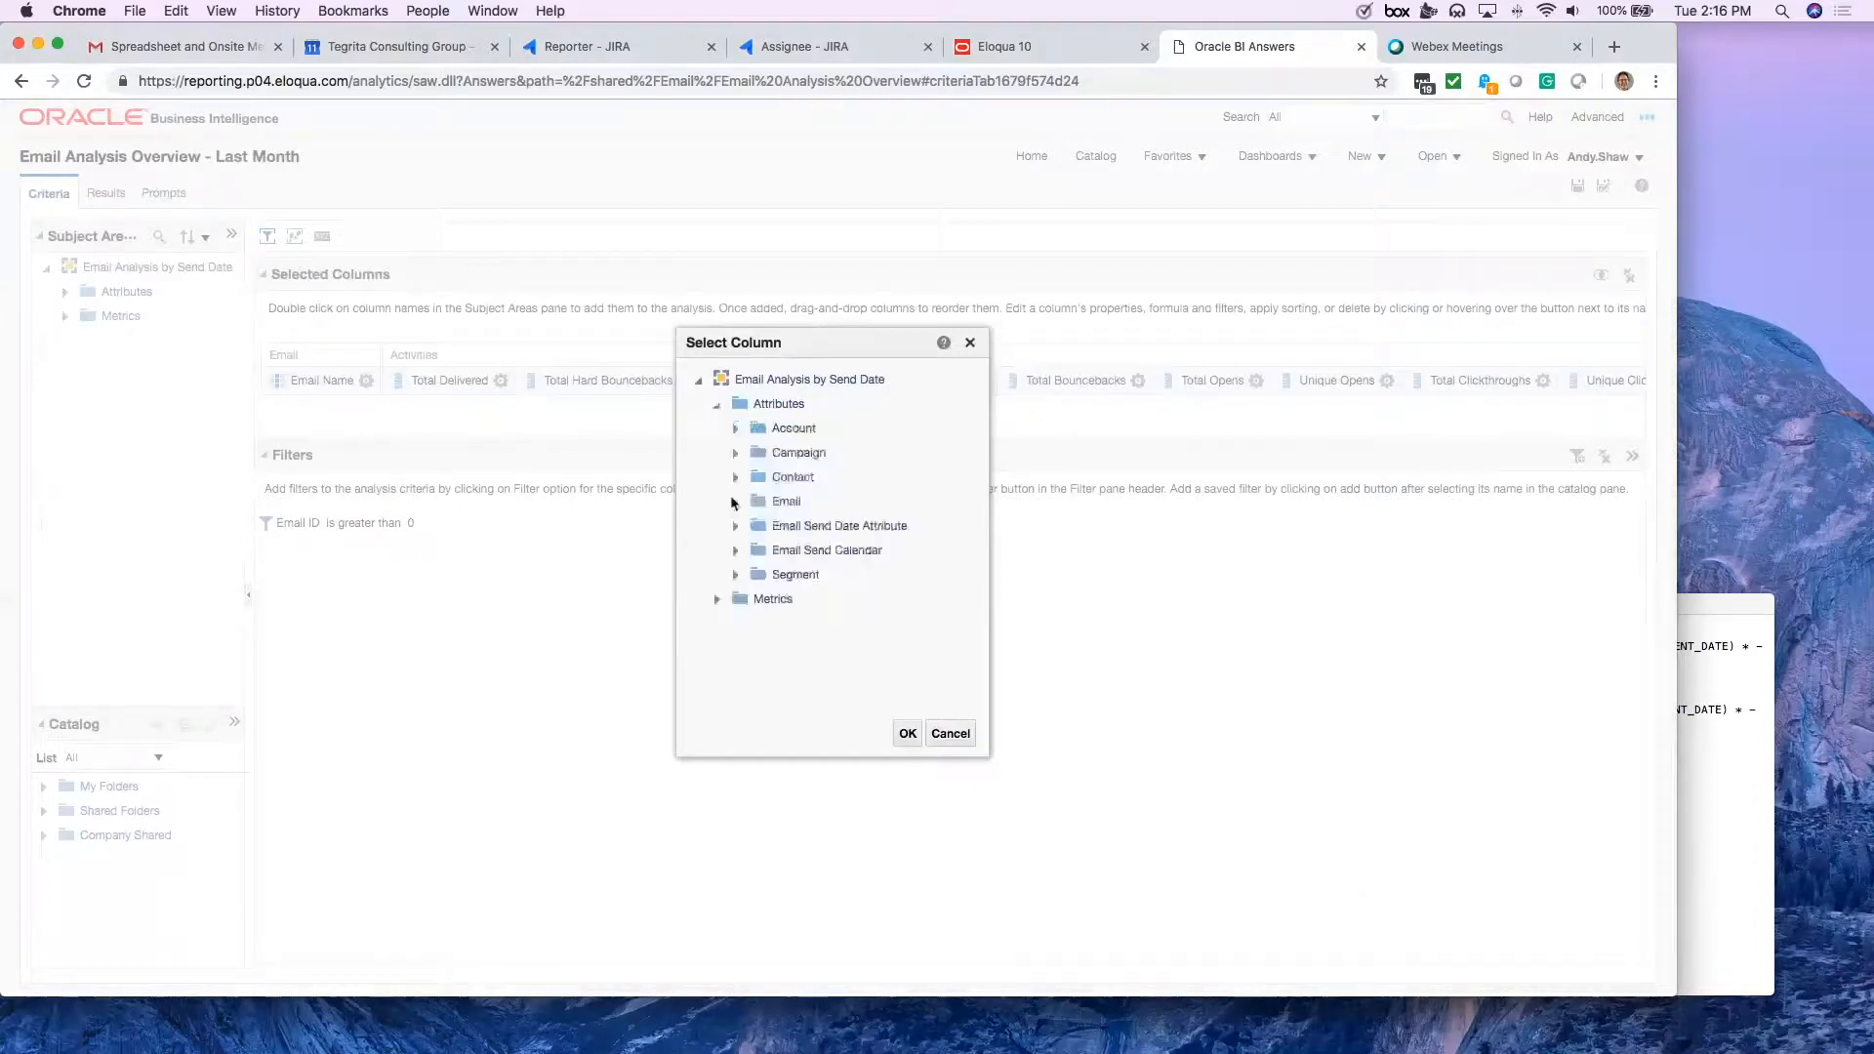
{"action": "left_click", "coordinate": [735, 526]}
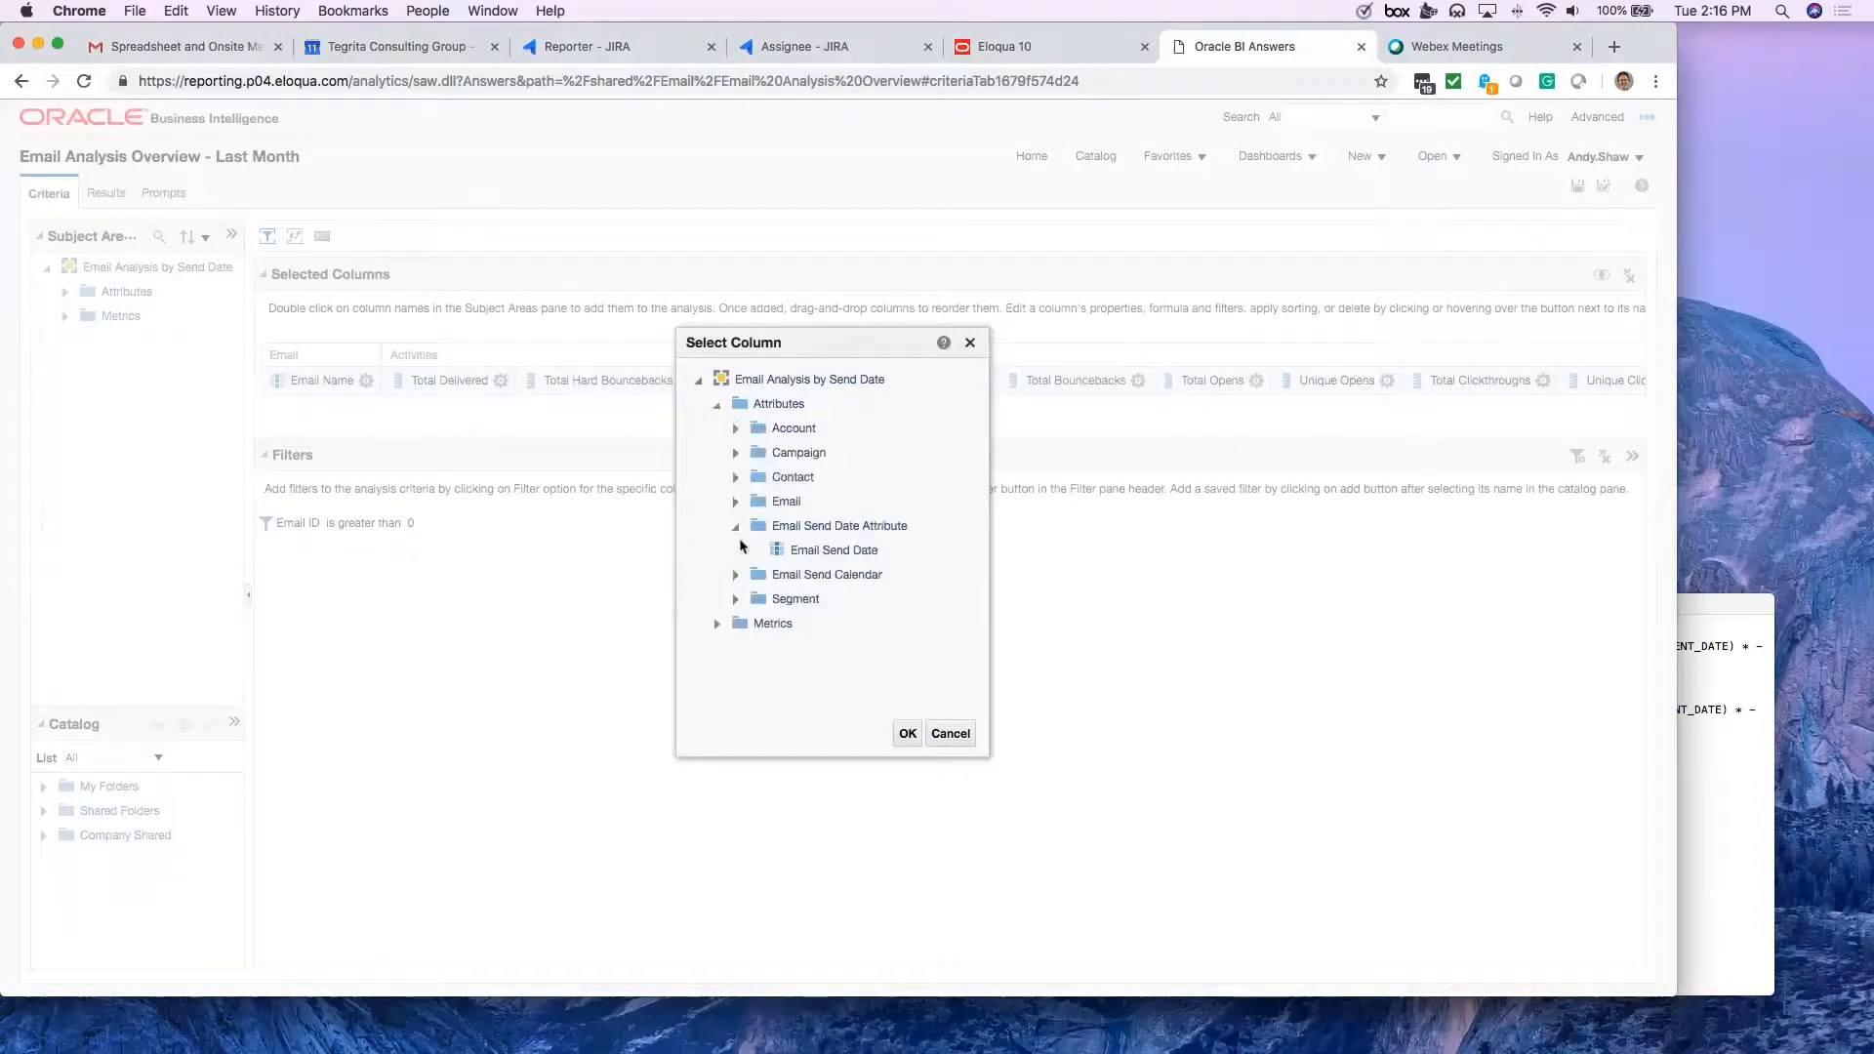
{"action": "left_click", "coordinate": [833, 549]}
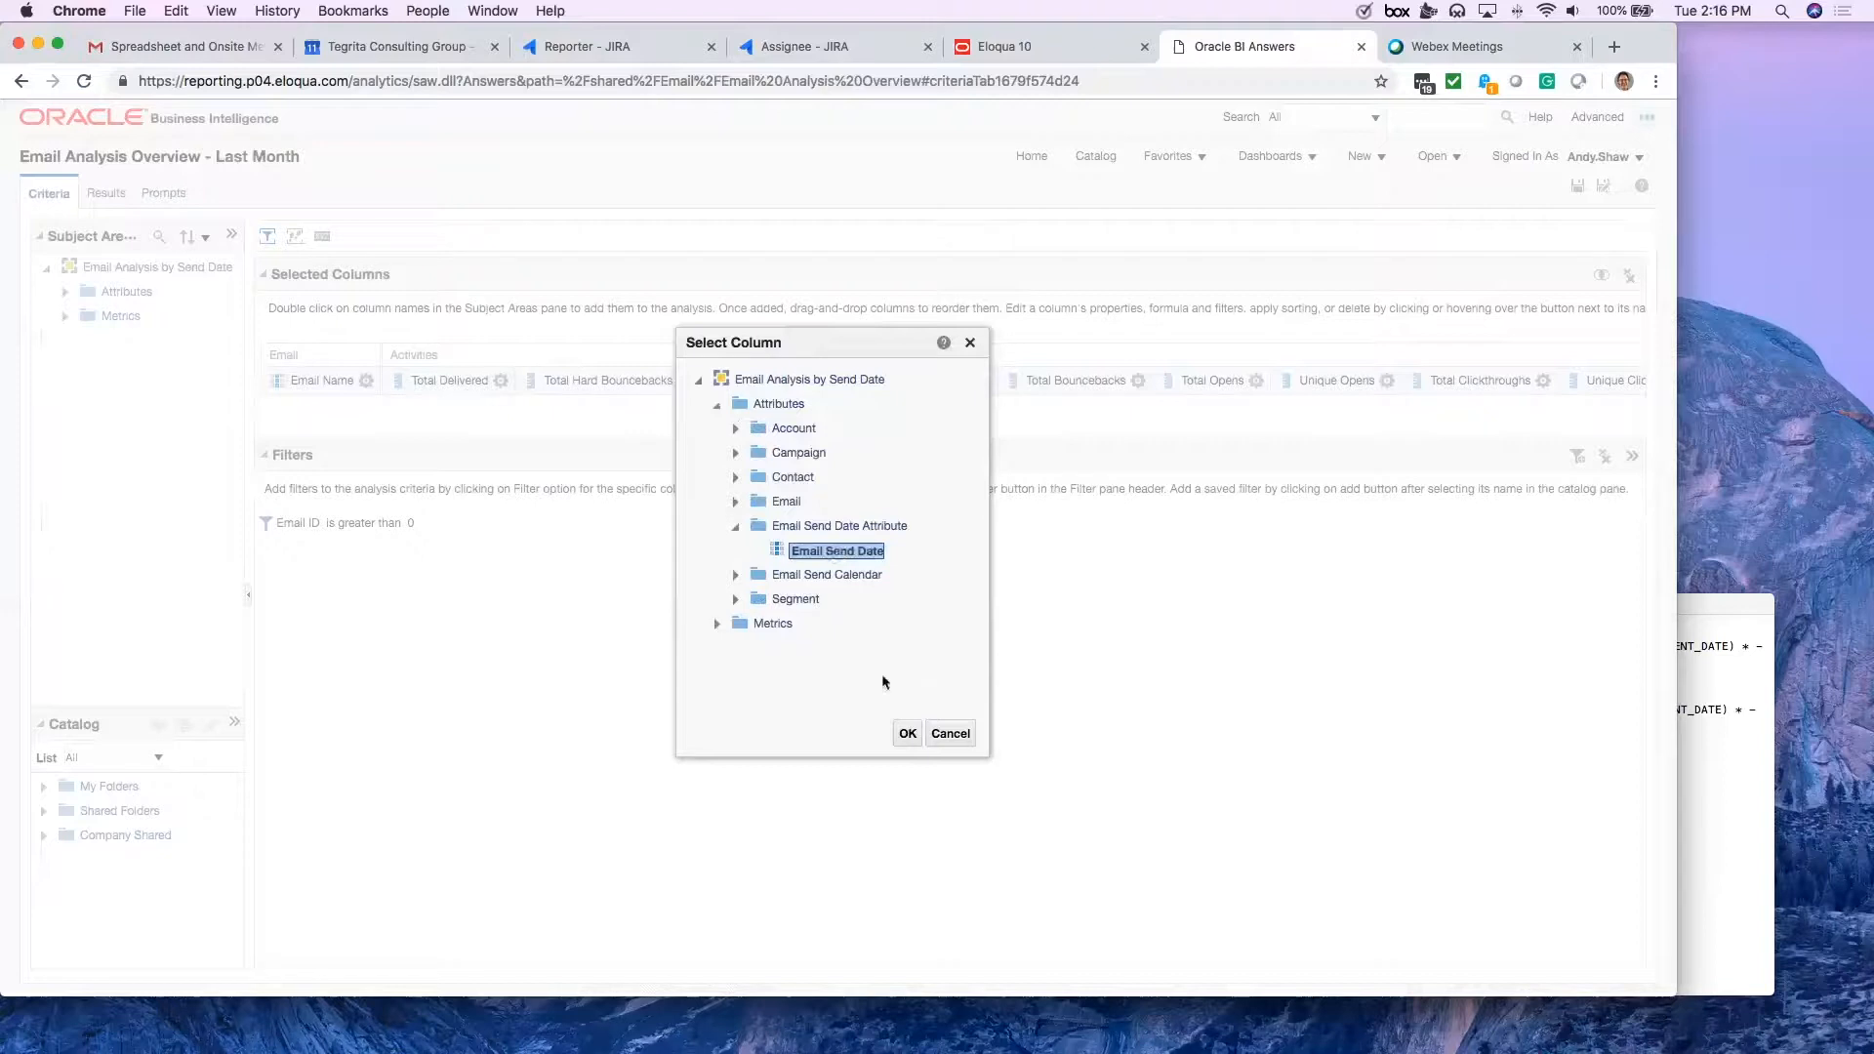
{"action": "left_click", "coordinate": [905, 733]}
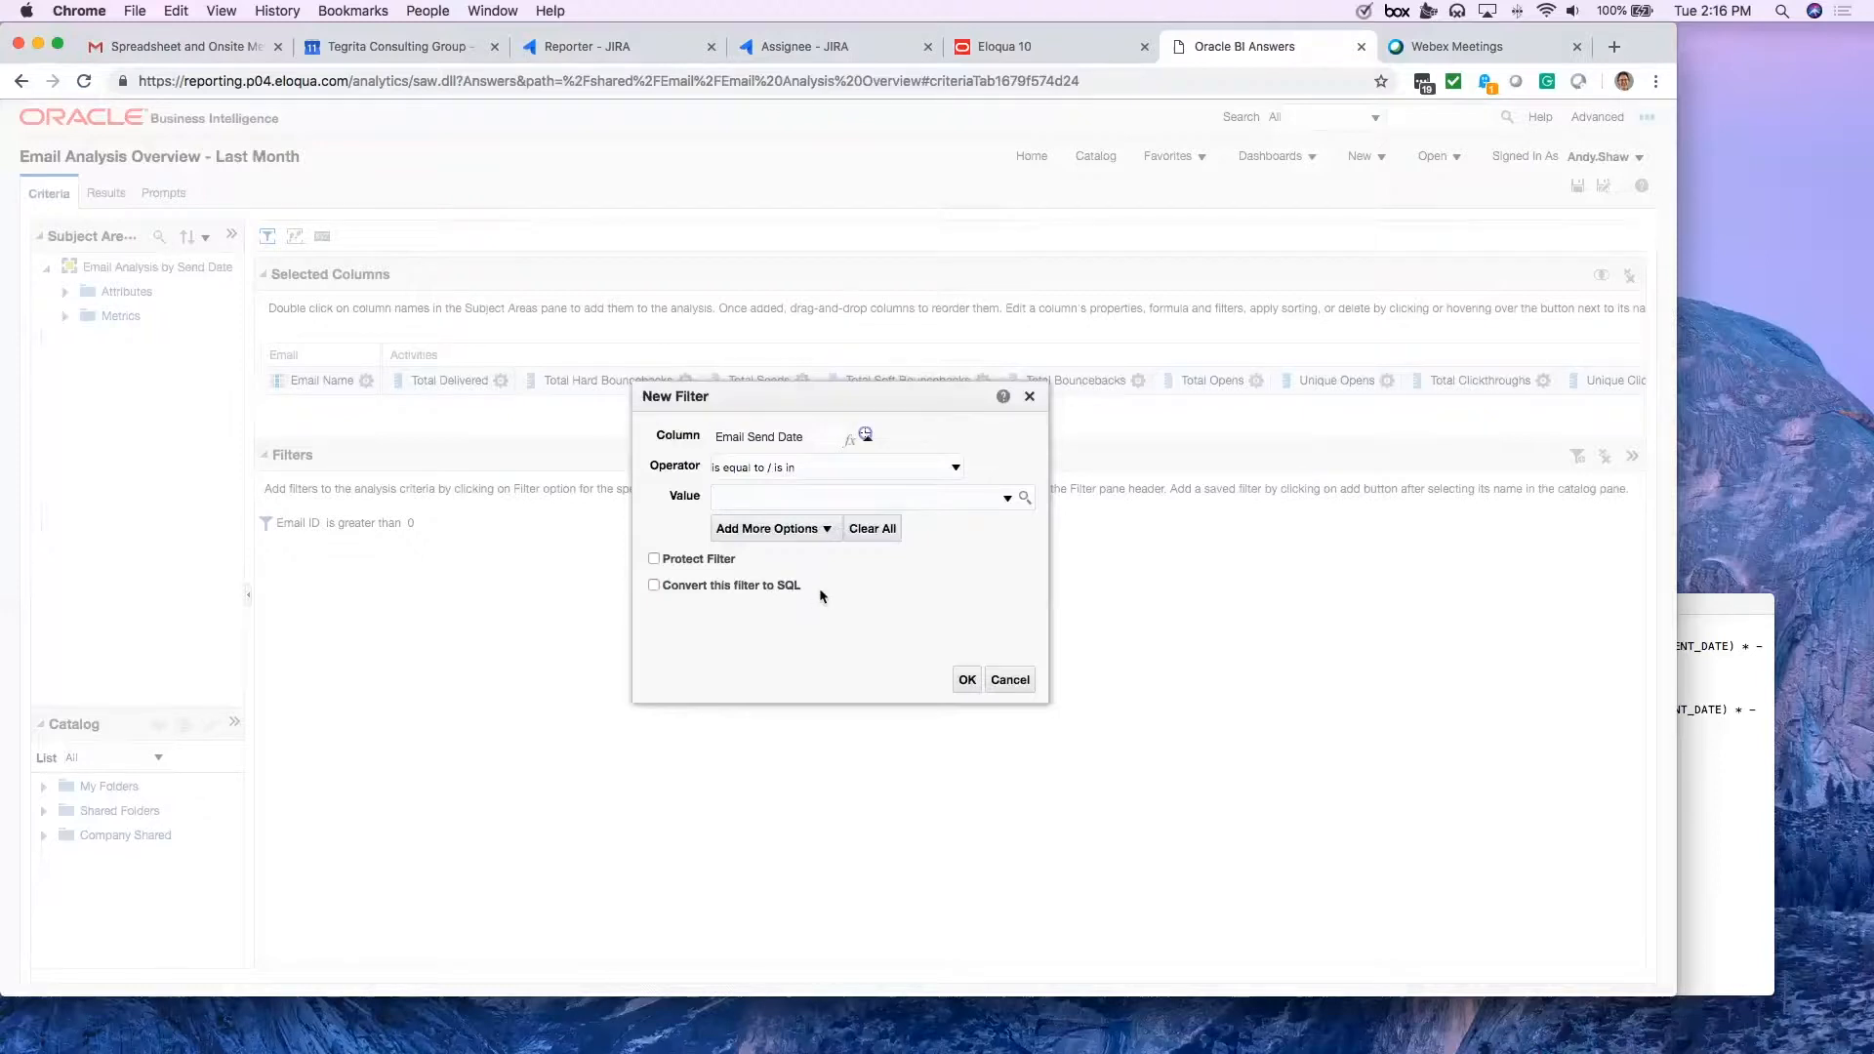
Step: Set Email Send Date 'is greater than or equal to' a first-day-of-last-month SQL expression
{"action": "left_click", "coordinate": [953, 468]}
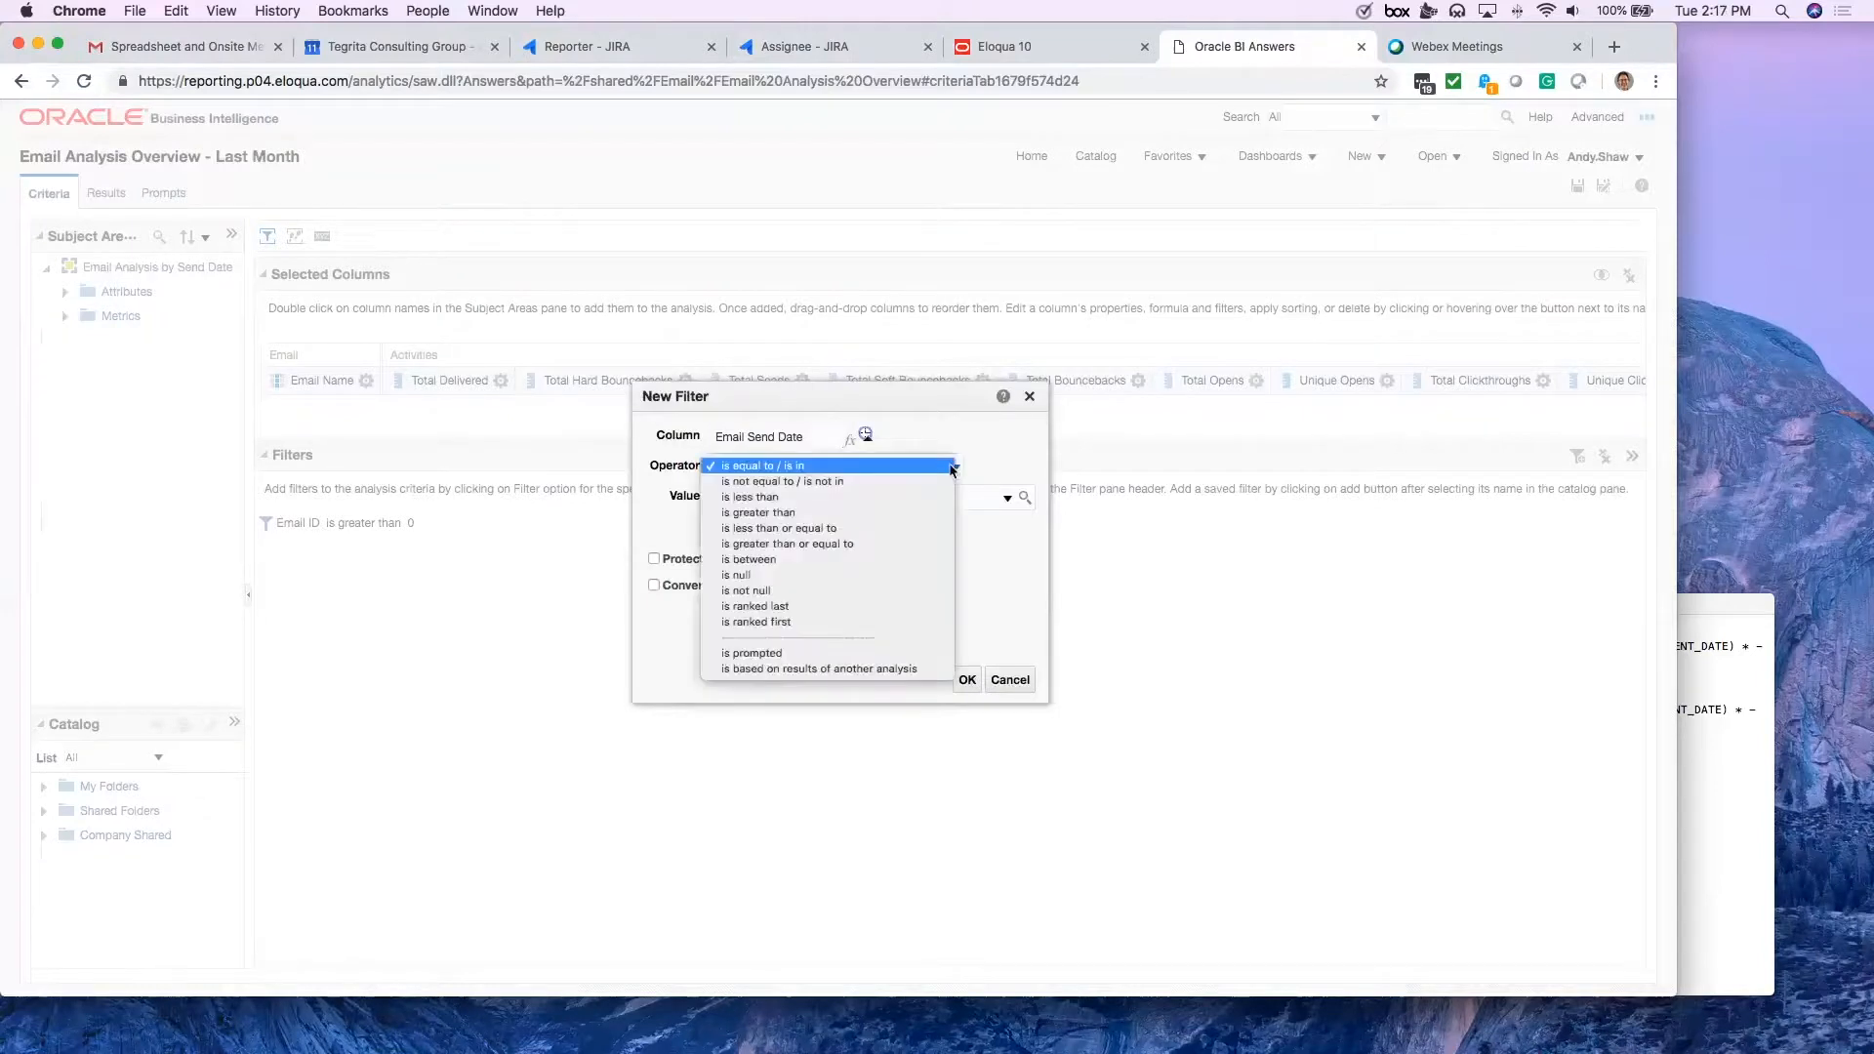
{"action": "mouse_move", "coordinate": [787, 543]}
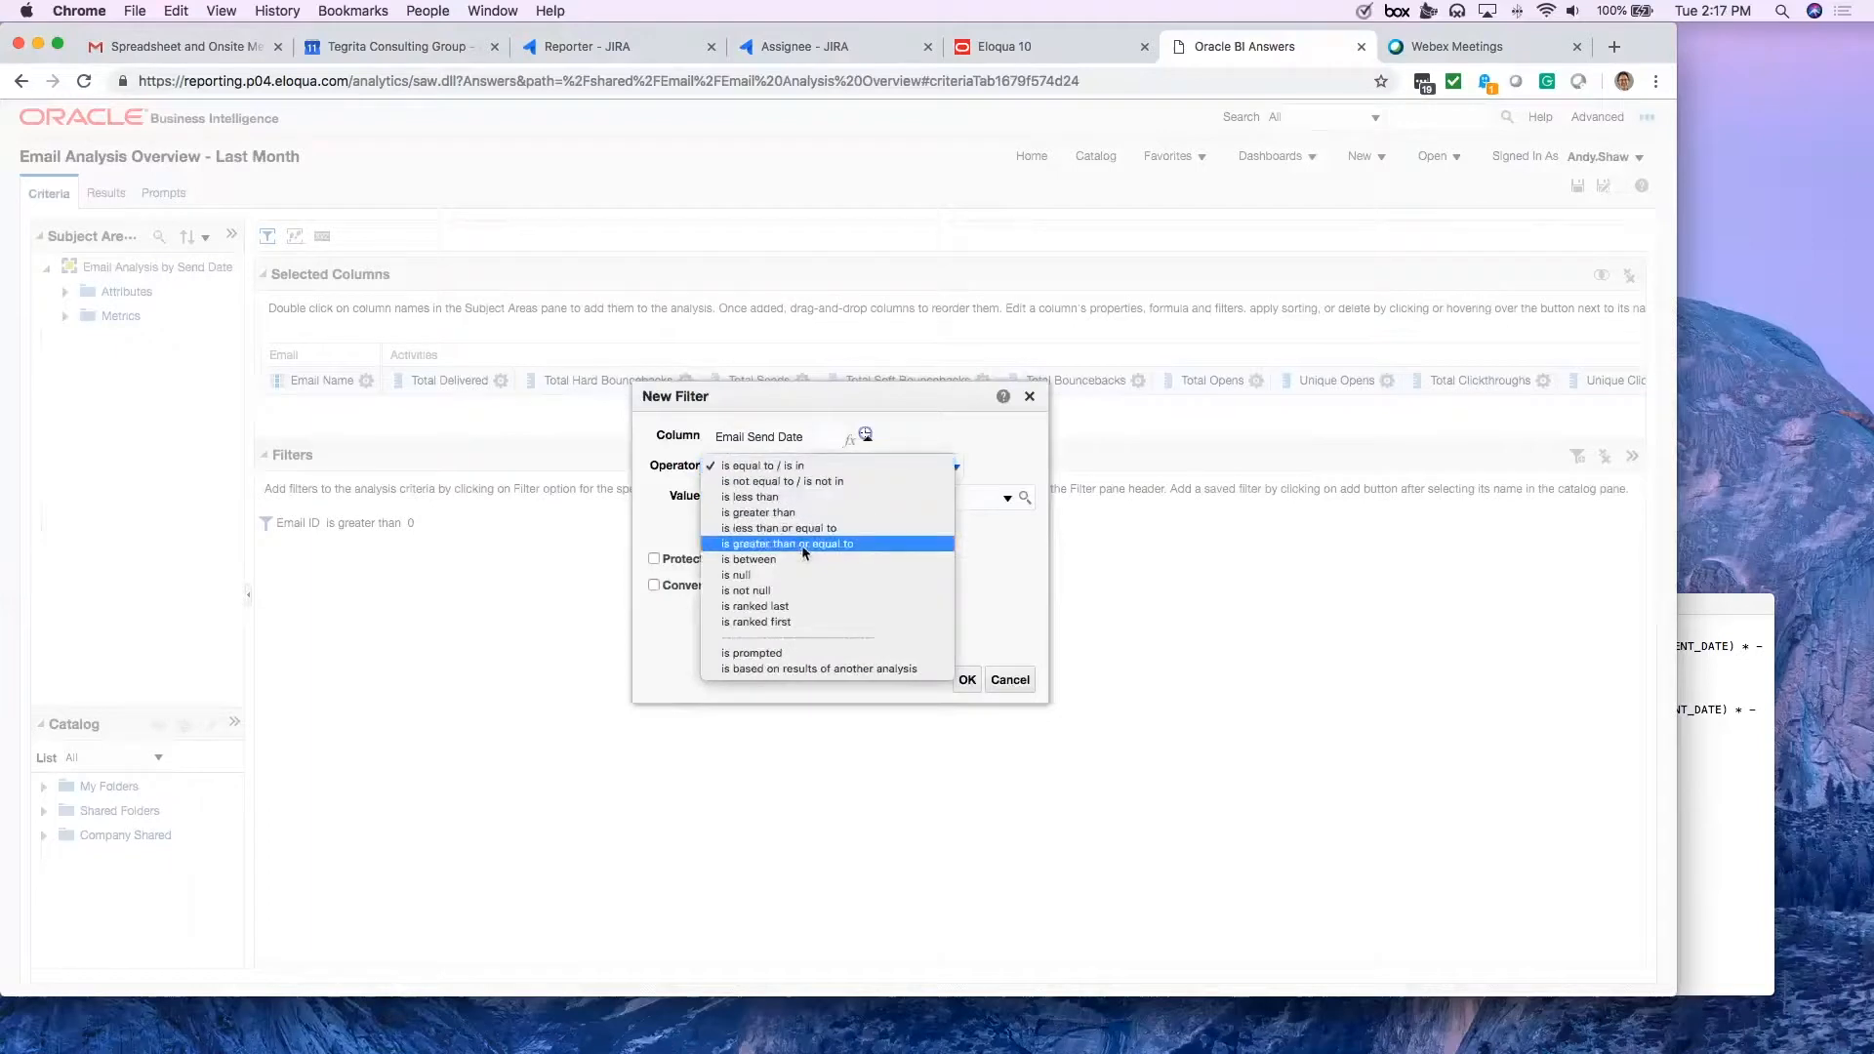
{"action": "left_click", "coordinate": [787, 544]}
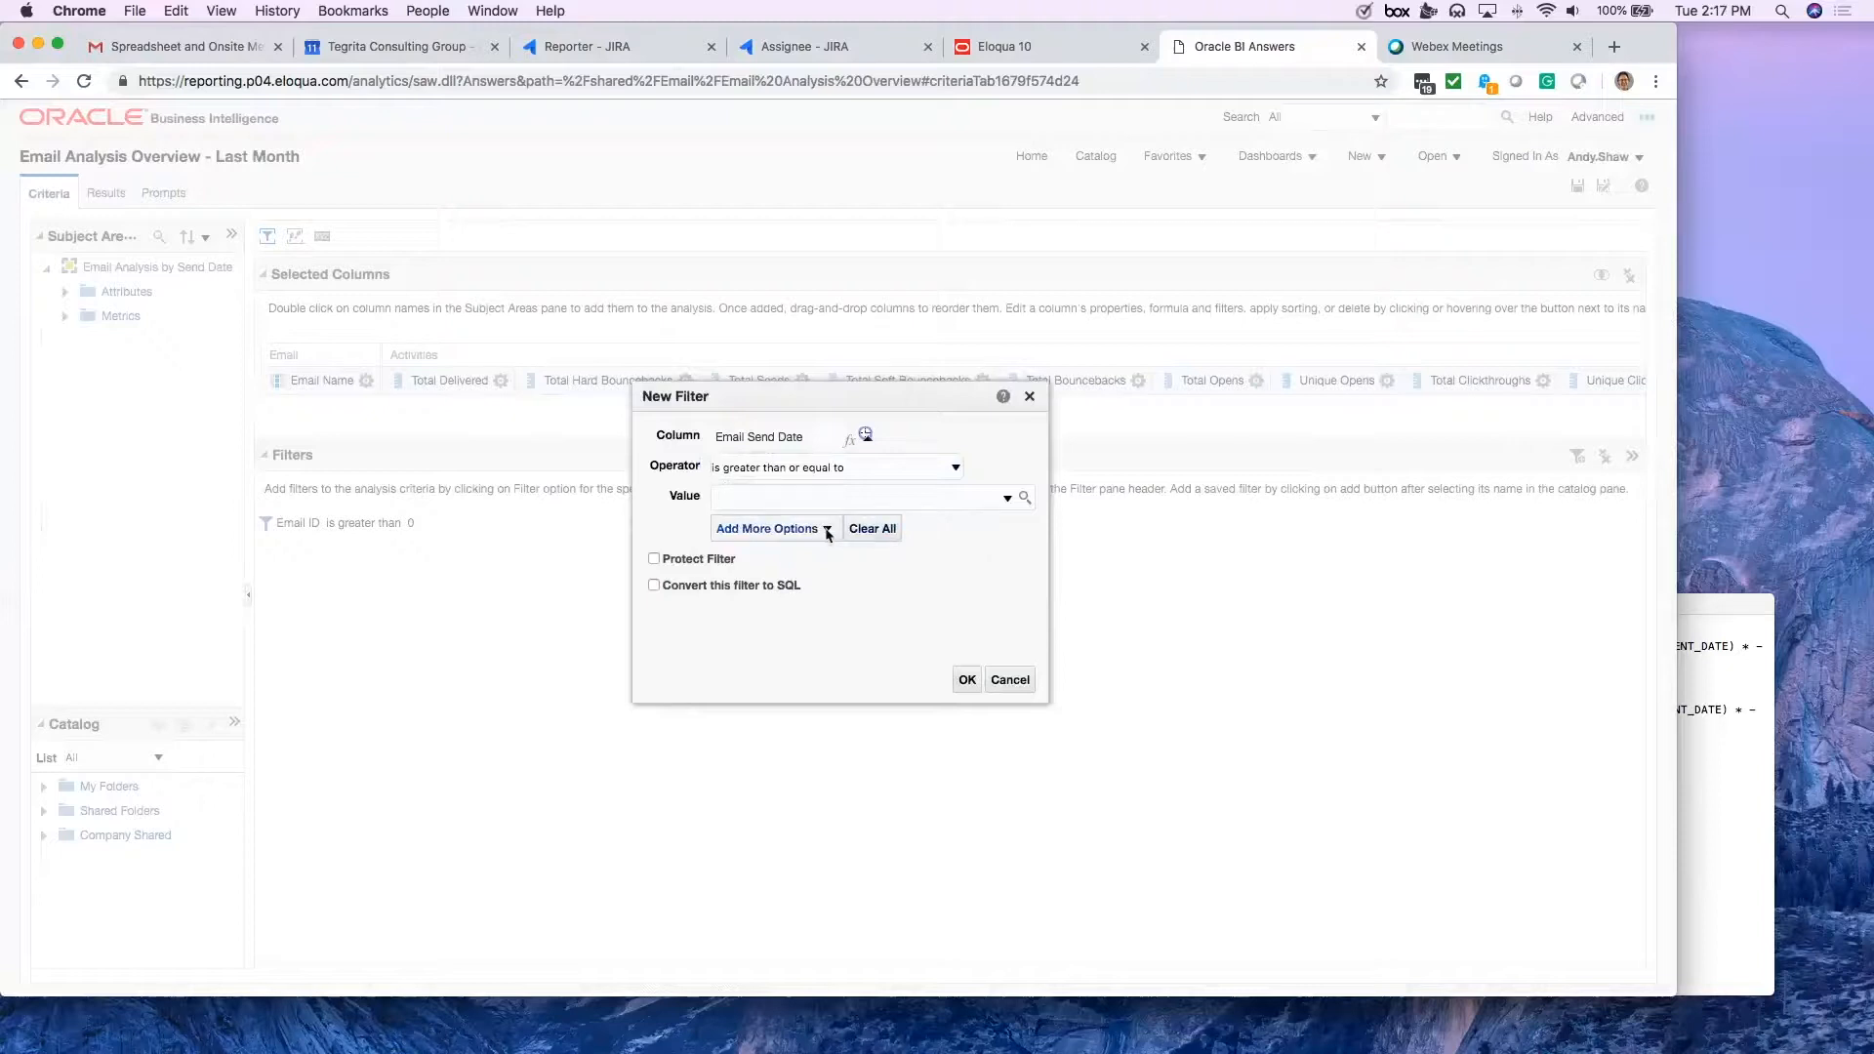
{"action": "left_click", "coordinate": [766, 528]}
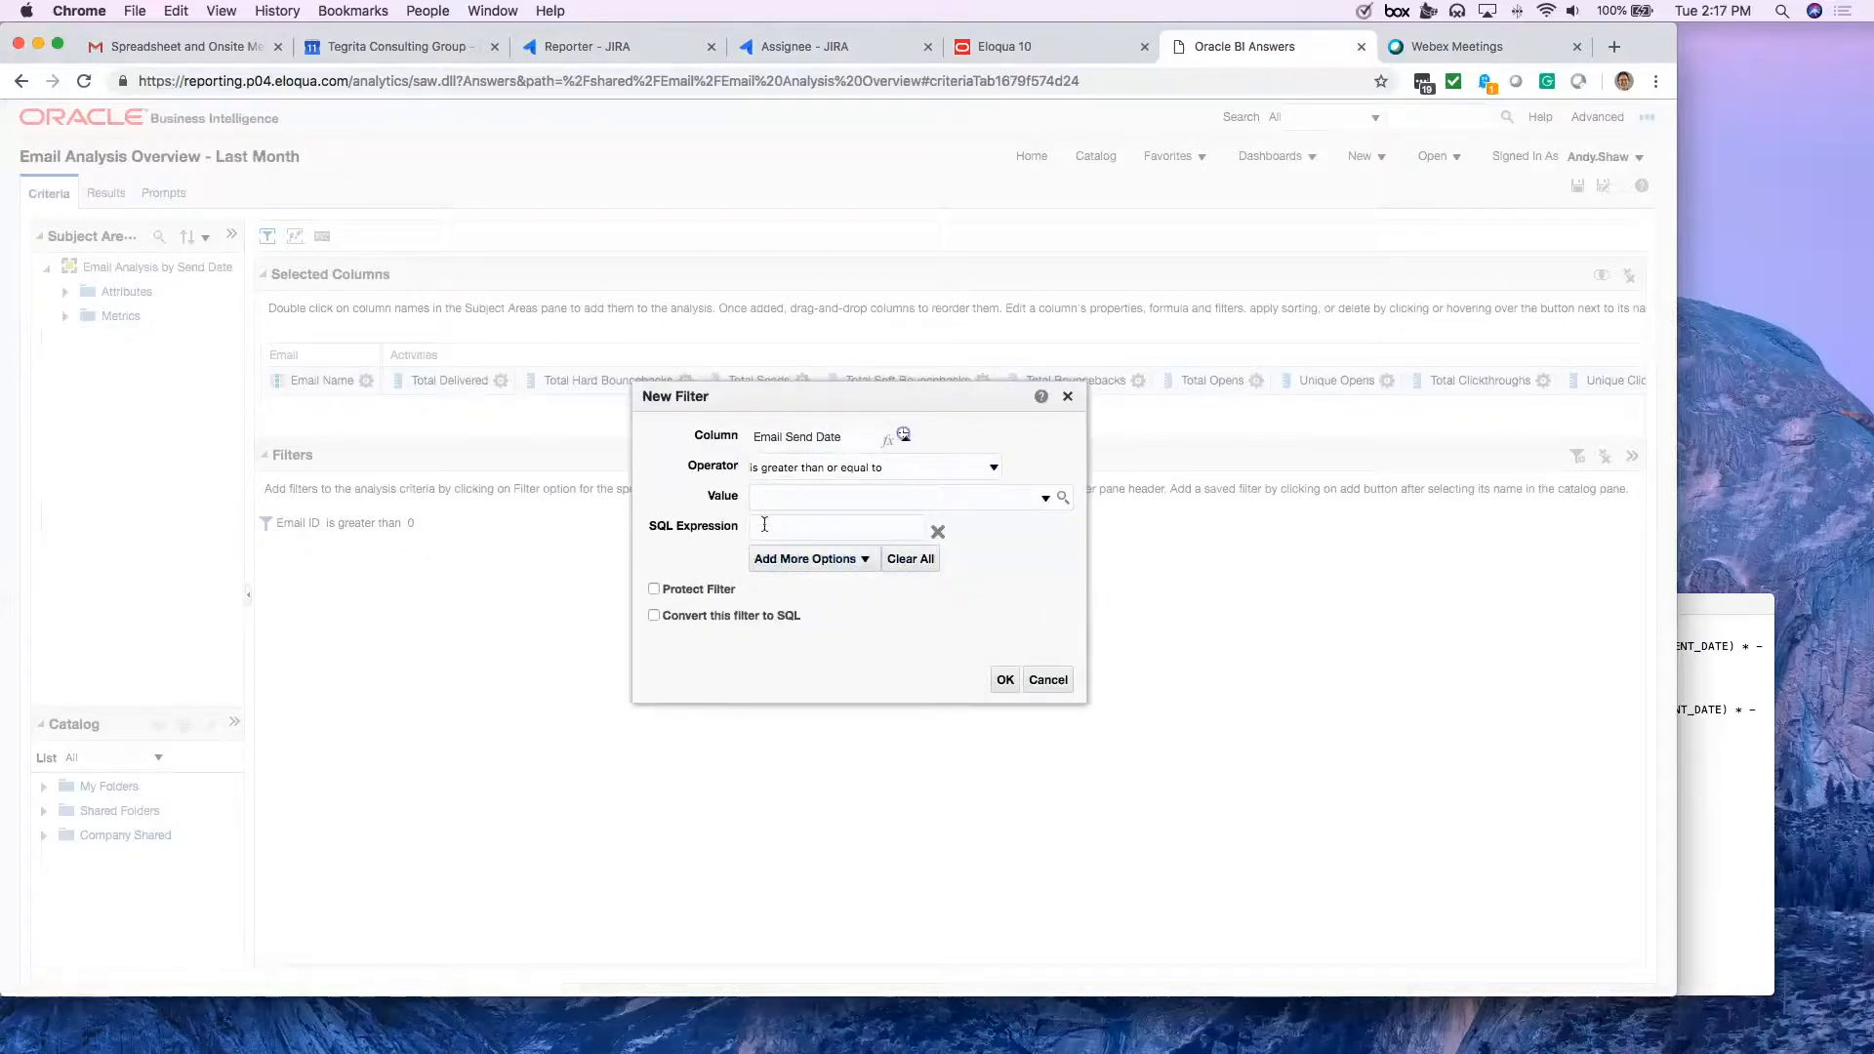
{"action": "mouse_move", "coordinate": [1720, 607]}
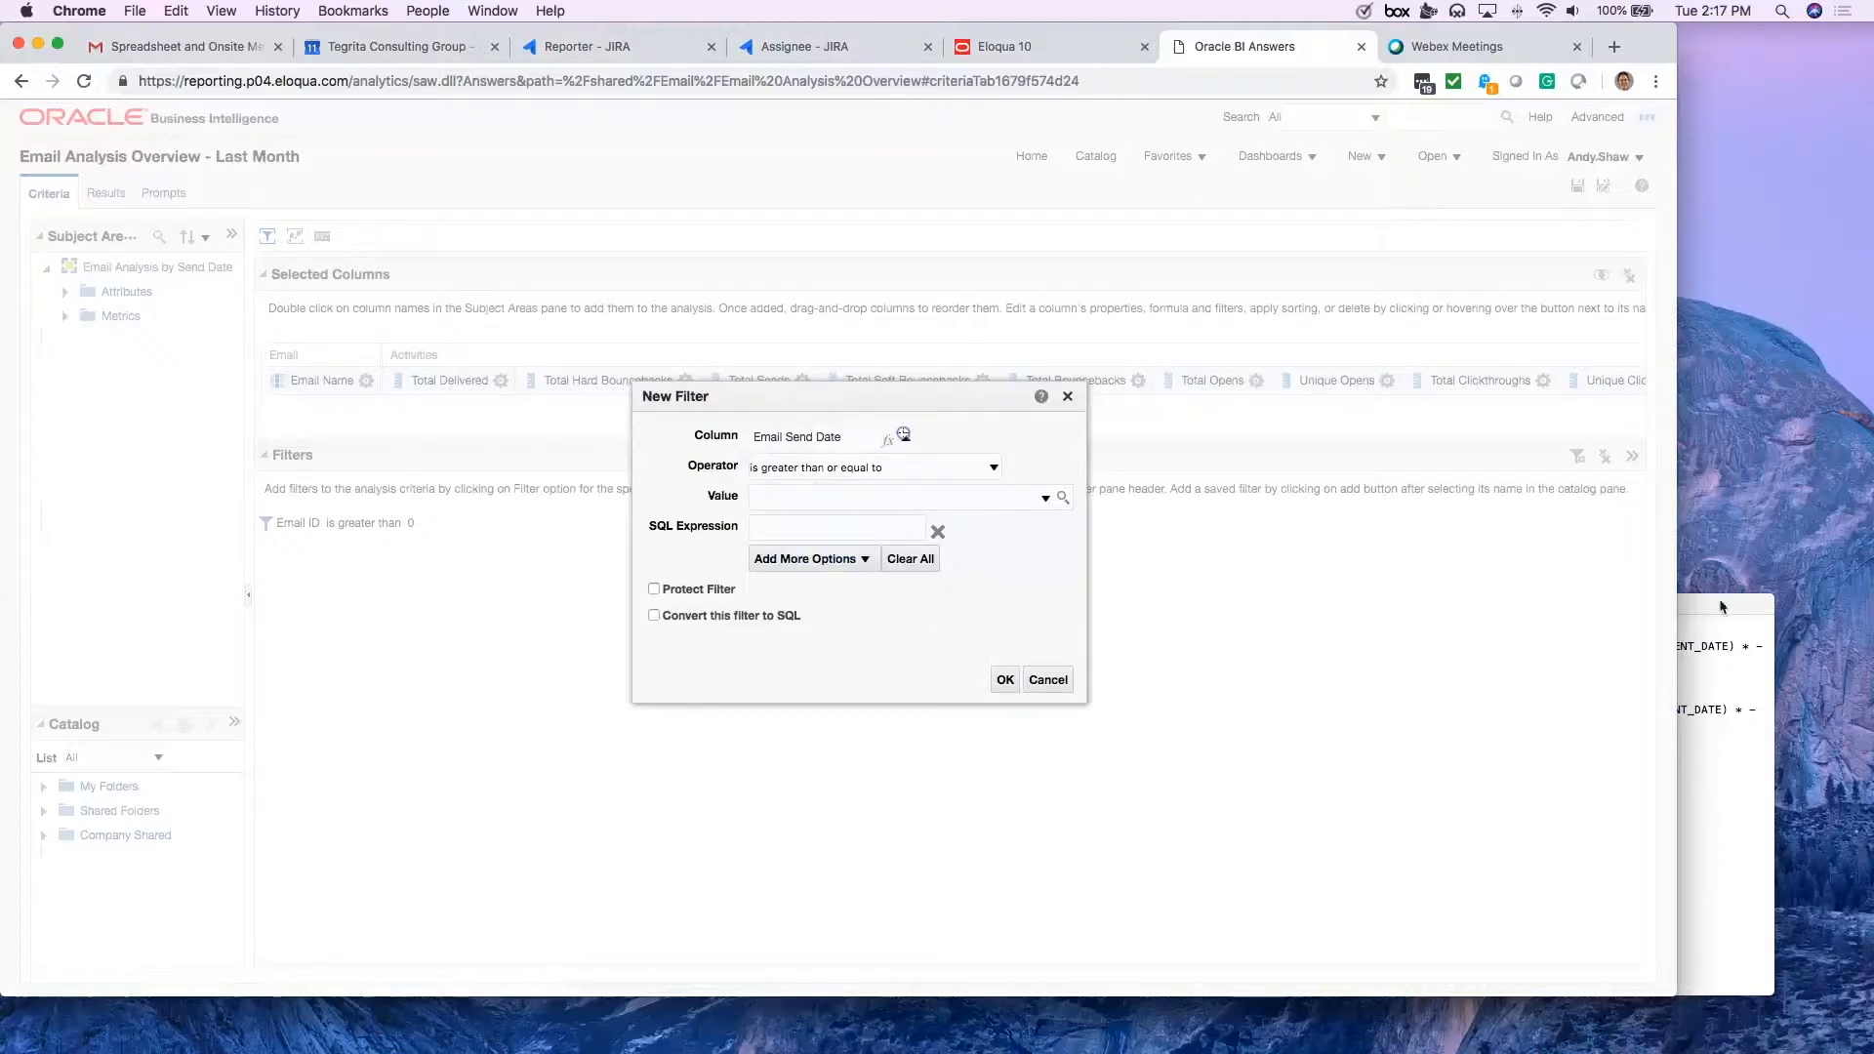
{"action": "left_click", "coordinate": [1721, 606]}
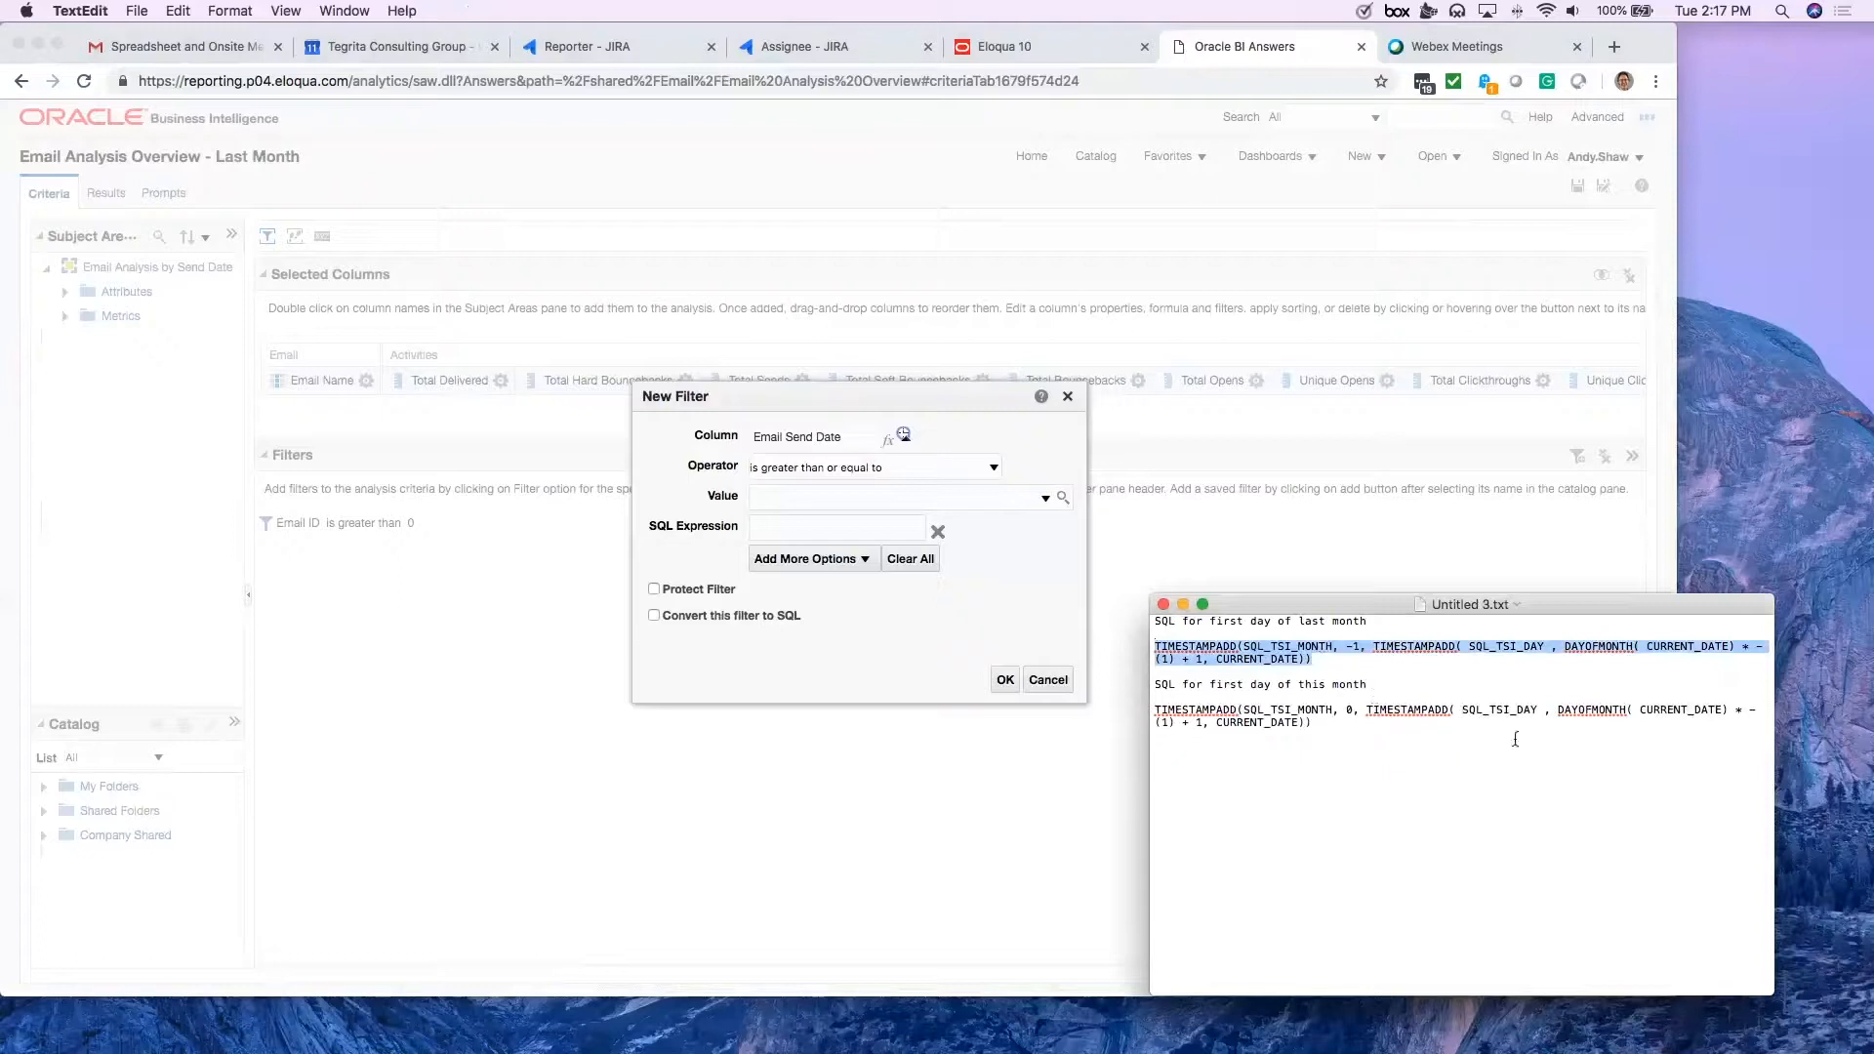
{"action": "mouse_move", "coordinate": [1508, 782]}
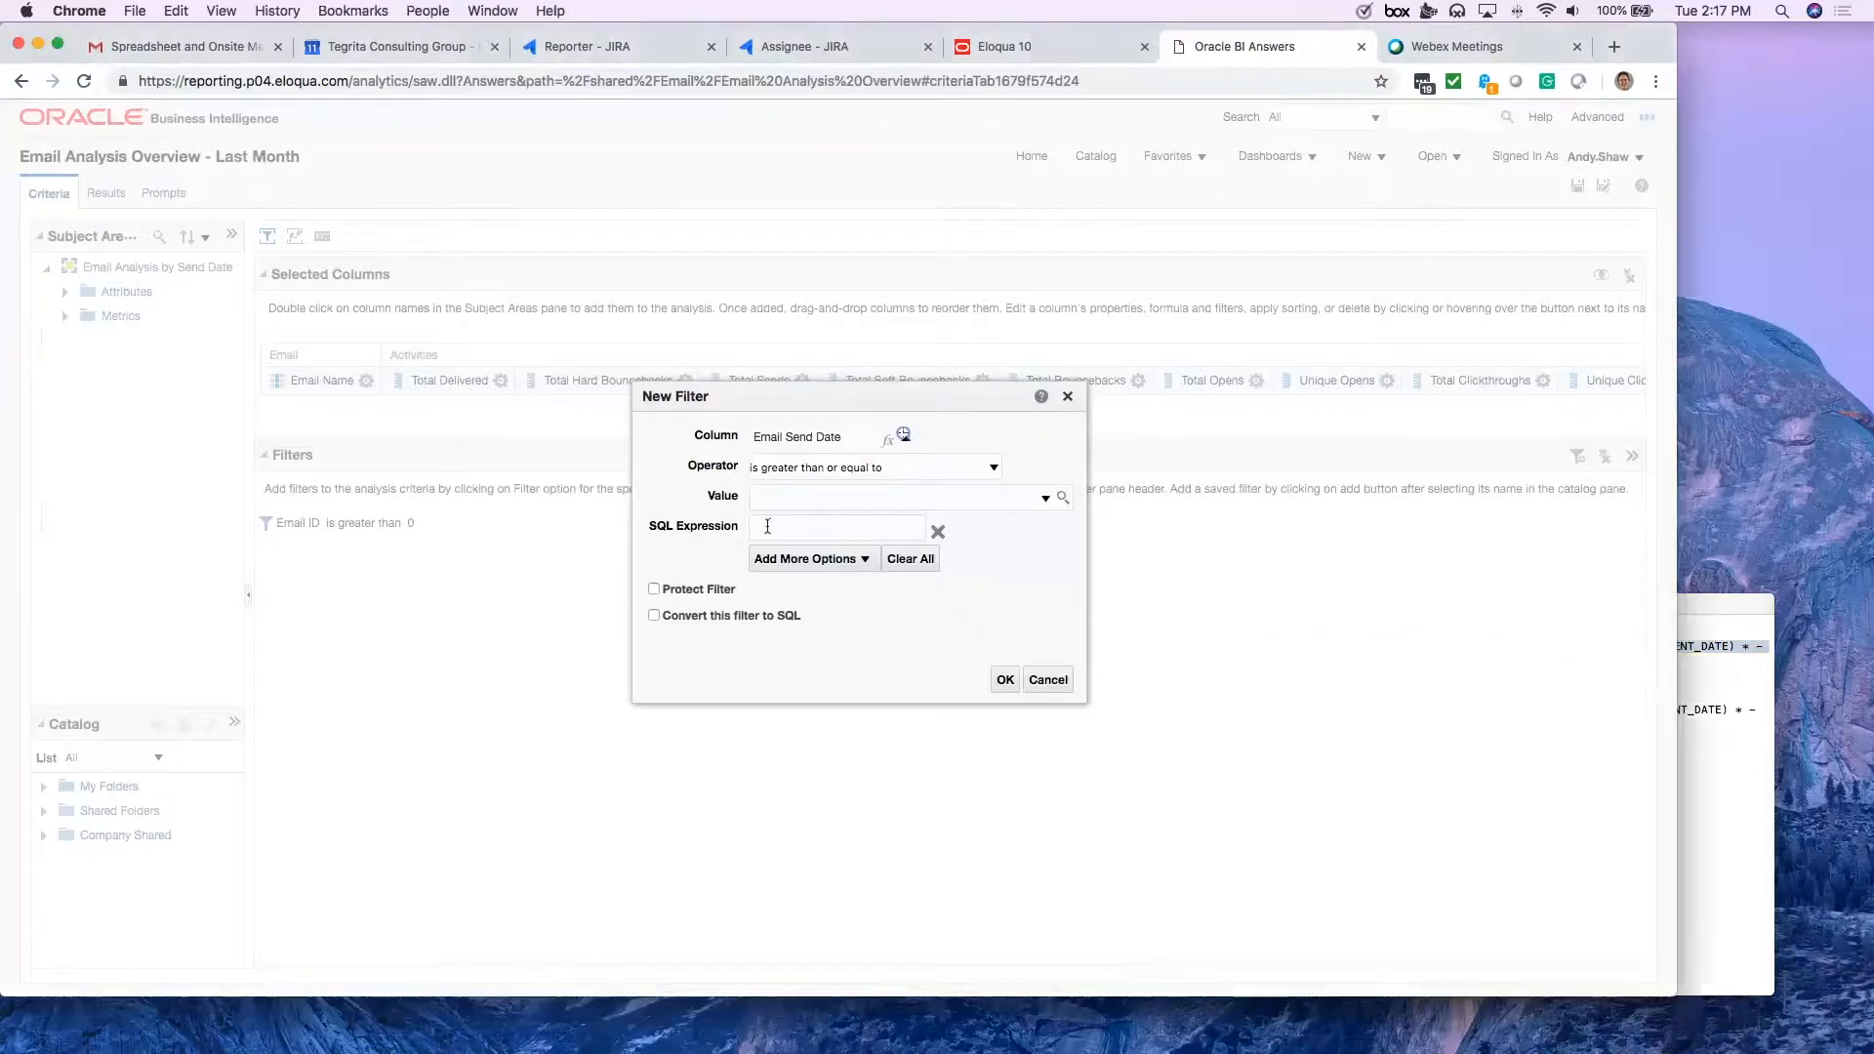
{"action": "type", "text": "TE) * -(1) = 1, CURRENT_DATE)"}
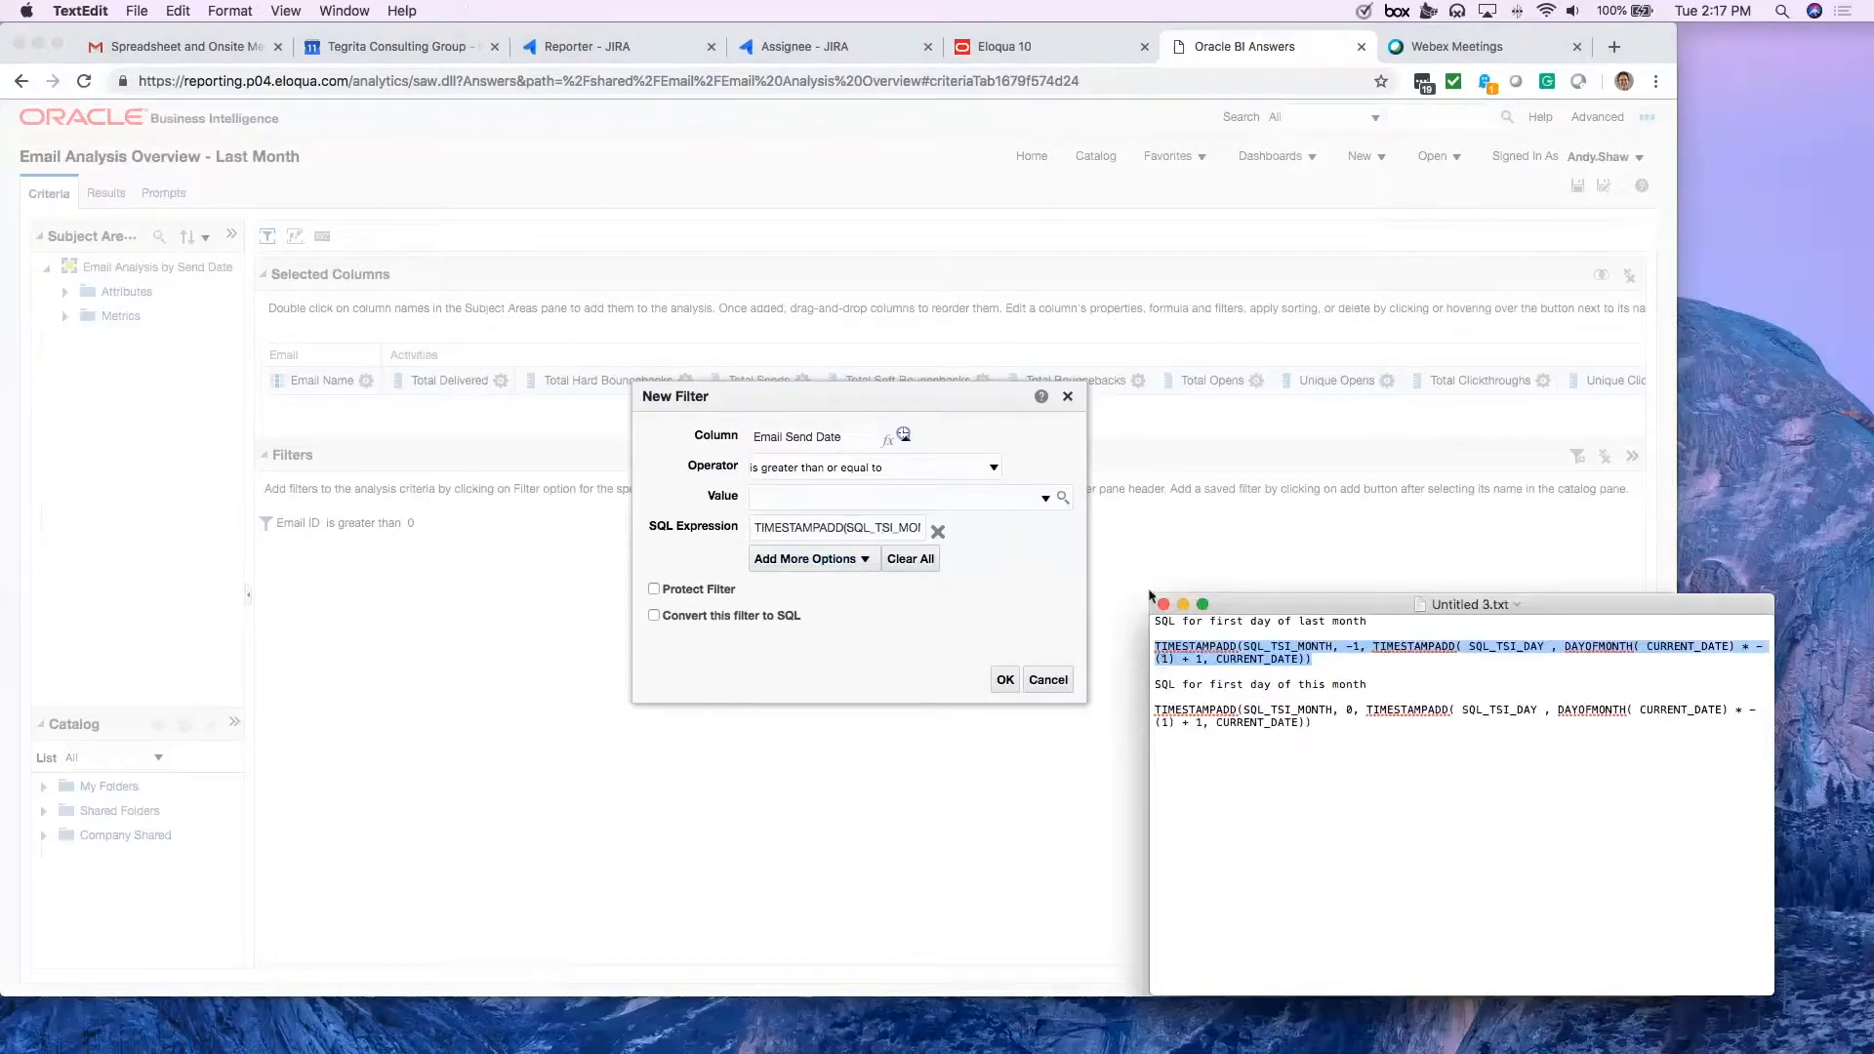
{"action": "mouse_move", "coordinate": [1154, 558]}
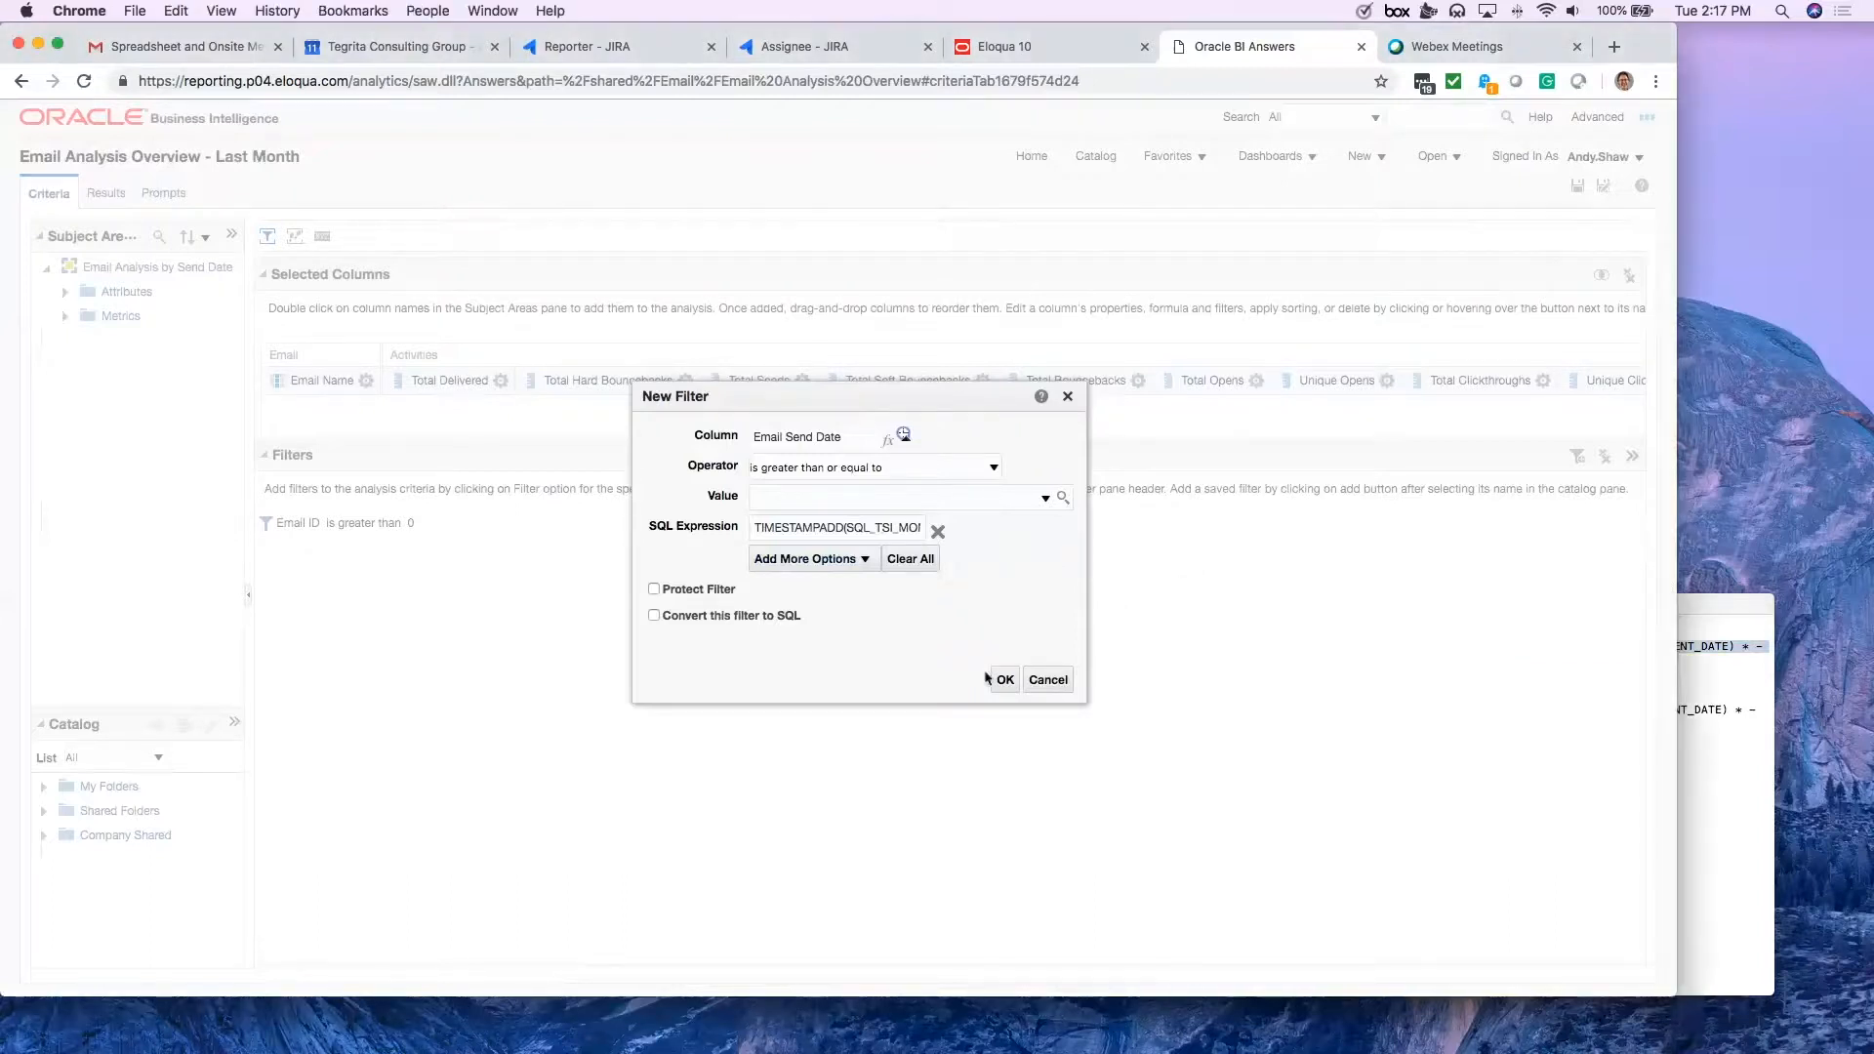
{"action": "left_click", "coordinate": [1002, 679]}
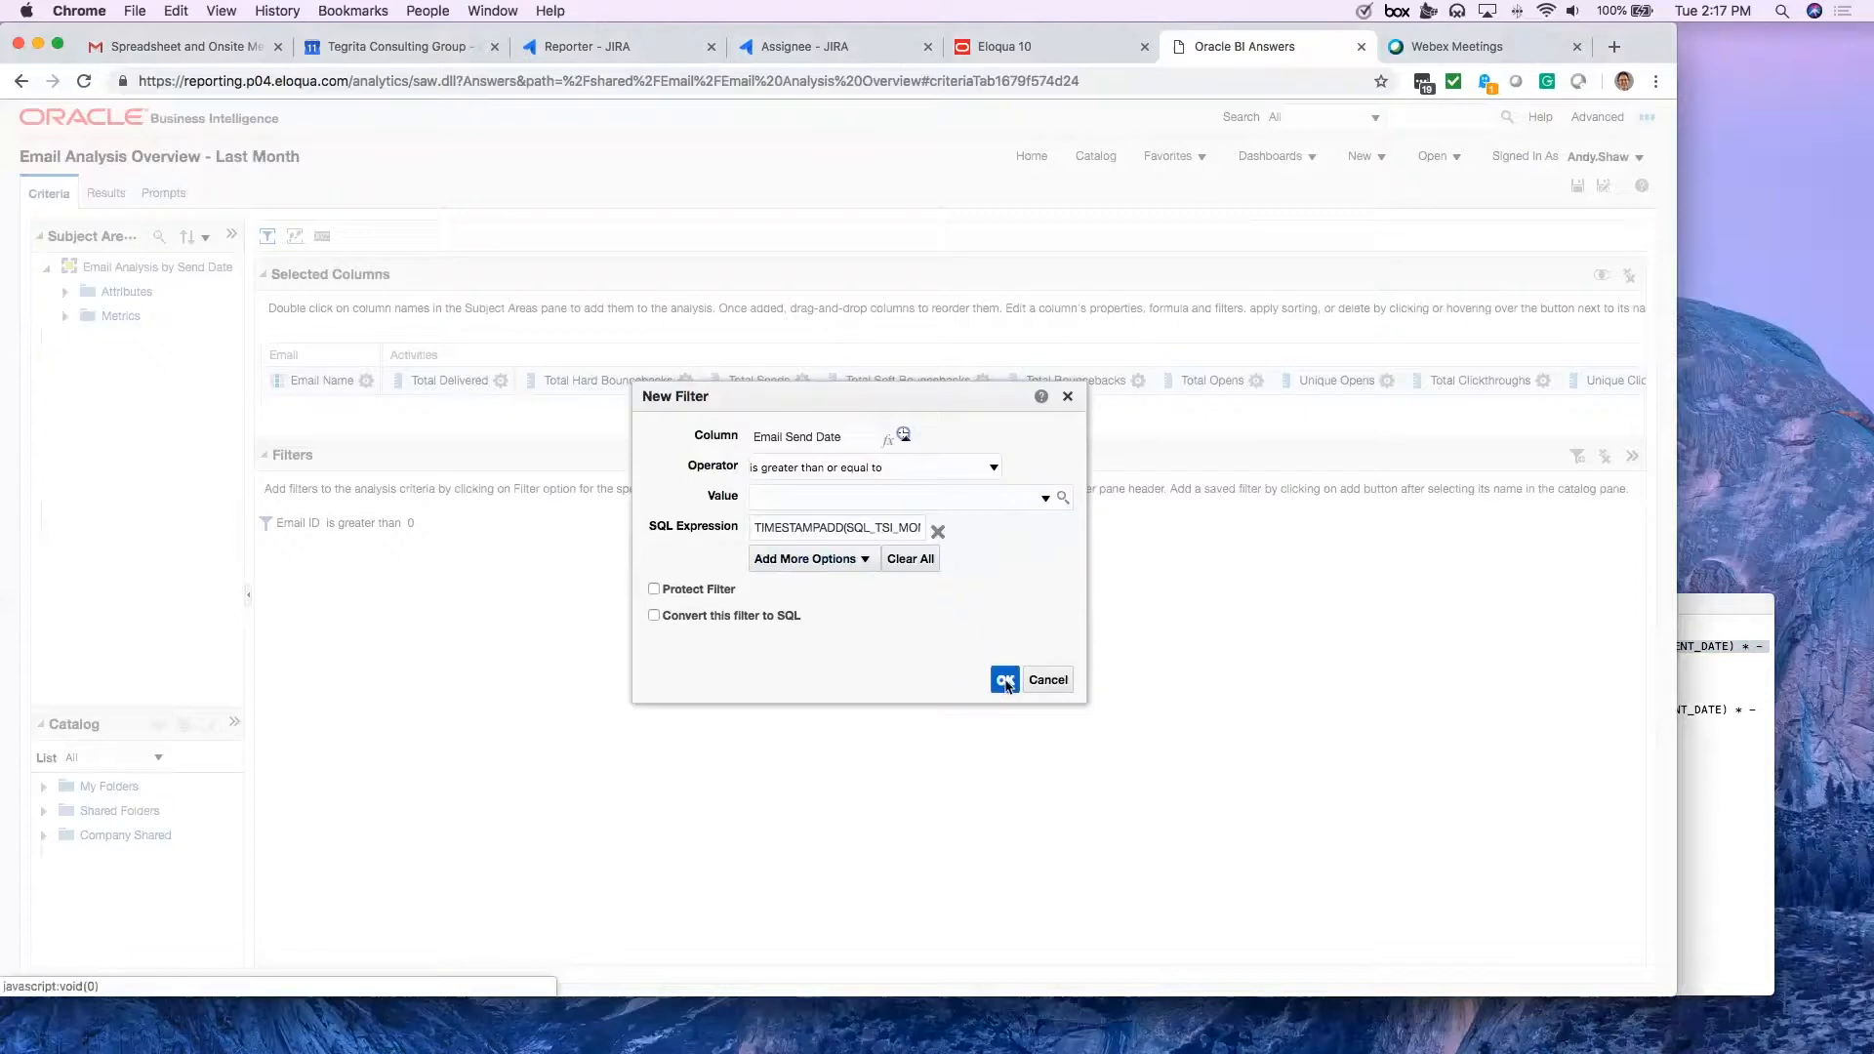
{"action": "left_click", "coordinate": [1004, 679]}
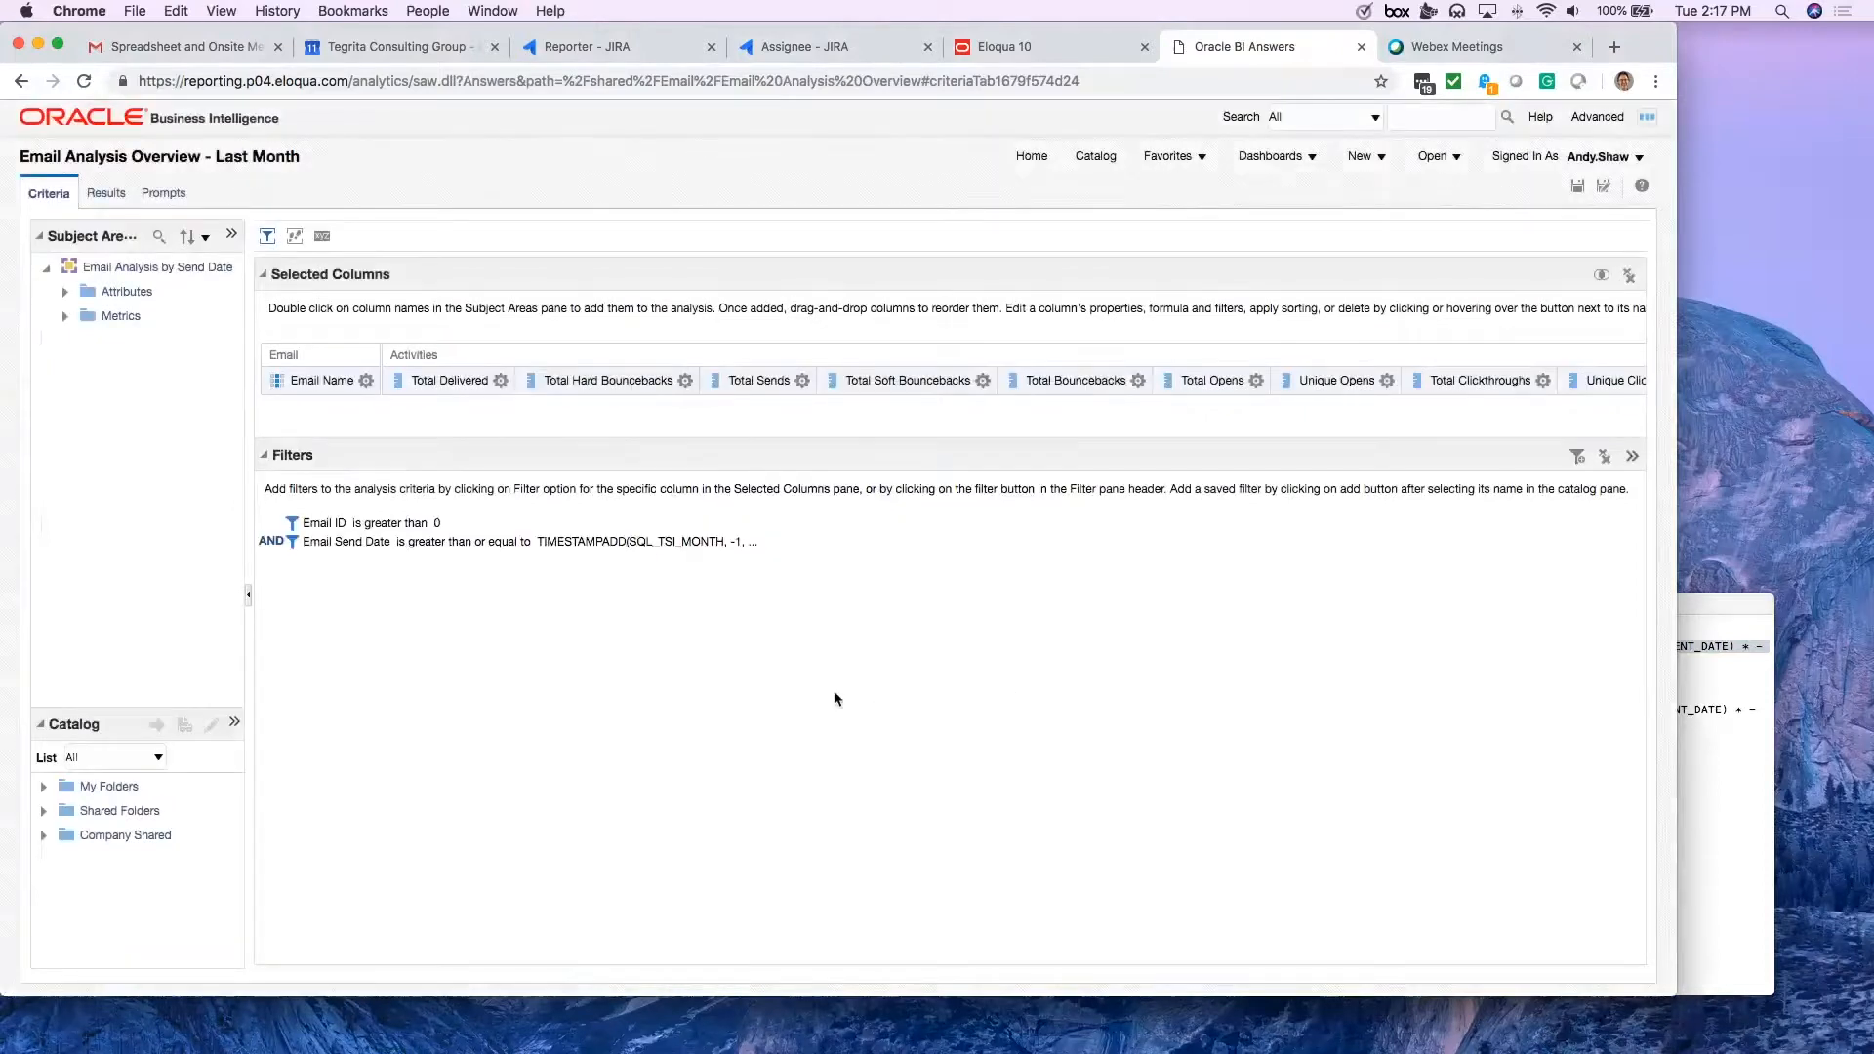
{"action": "mouse_move", "coordinate": [816, 699]}
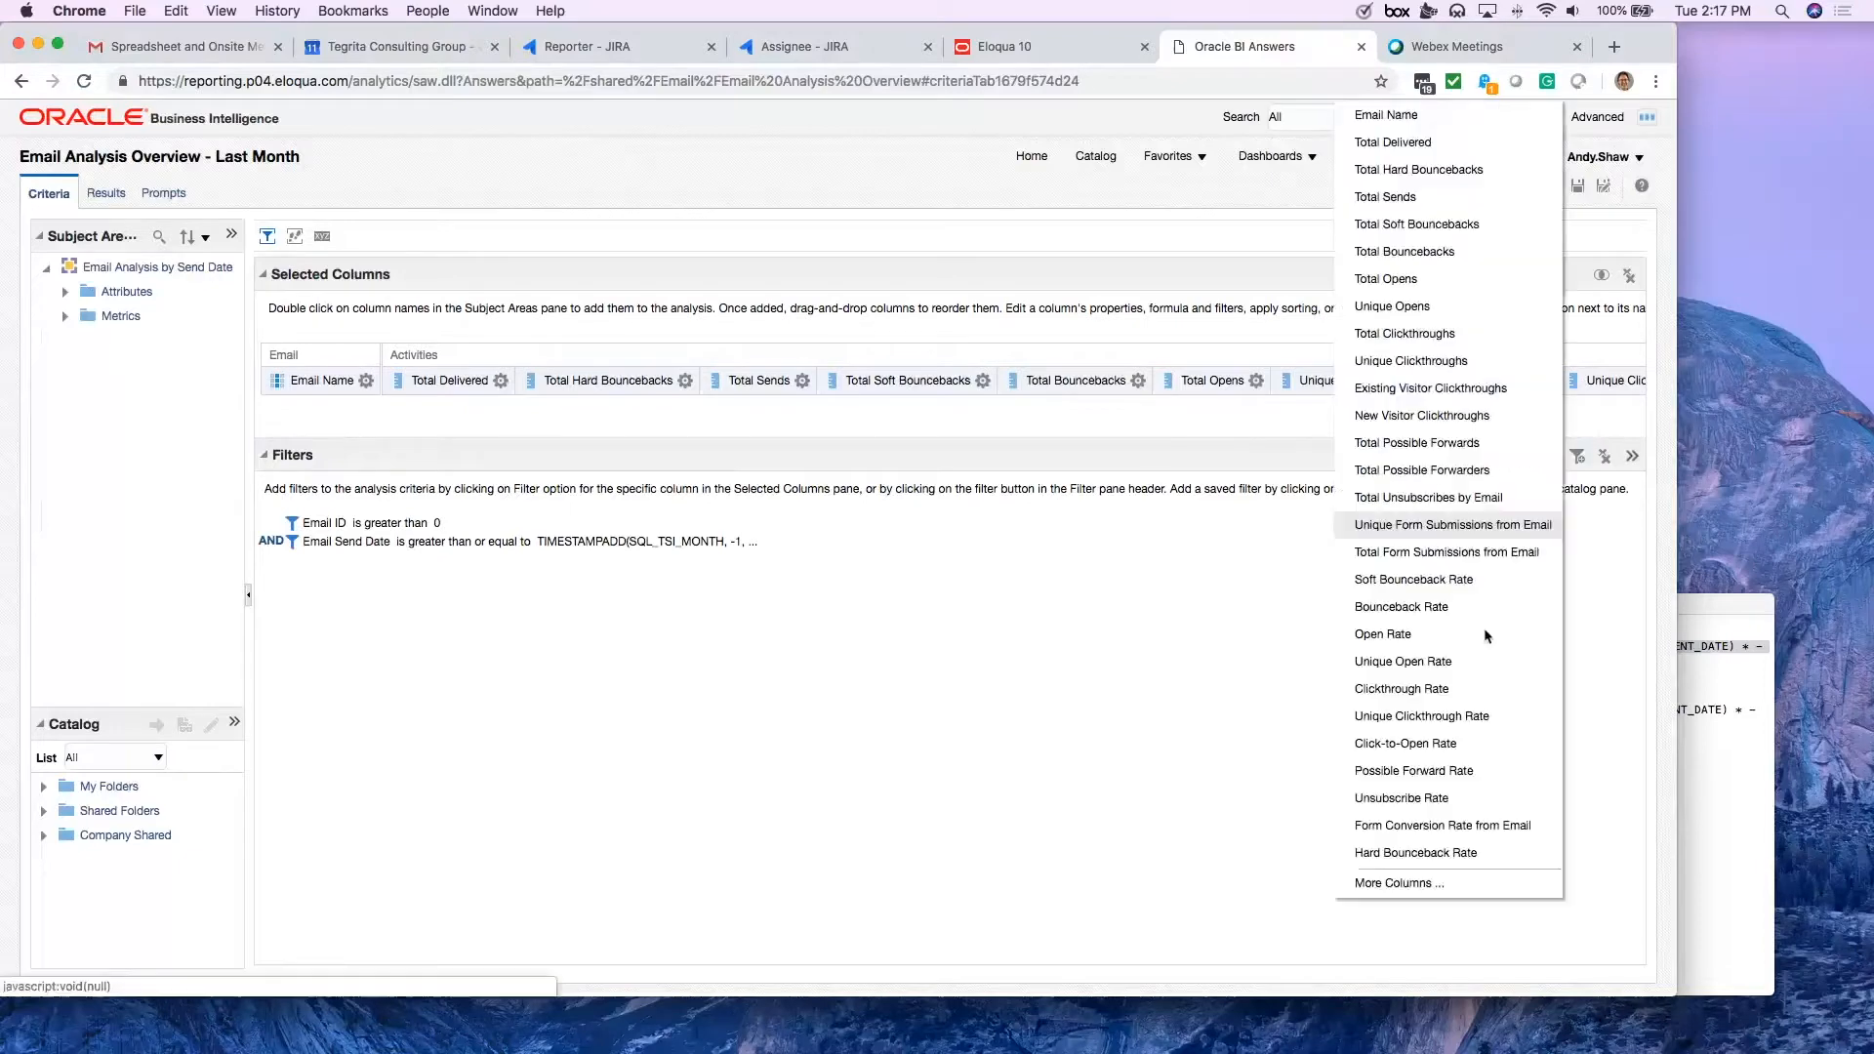
Step: Start another filter on the Email Send Date column from More Columns
{"action": "left_click", "coordinate": [1397, 882]}
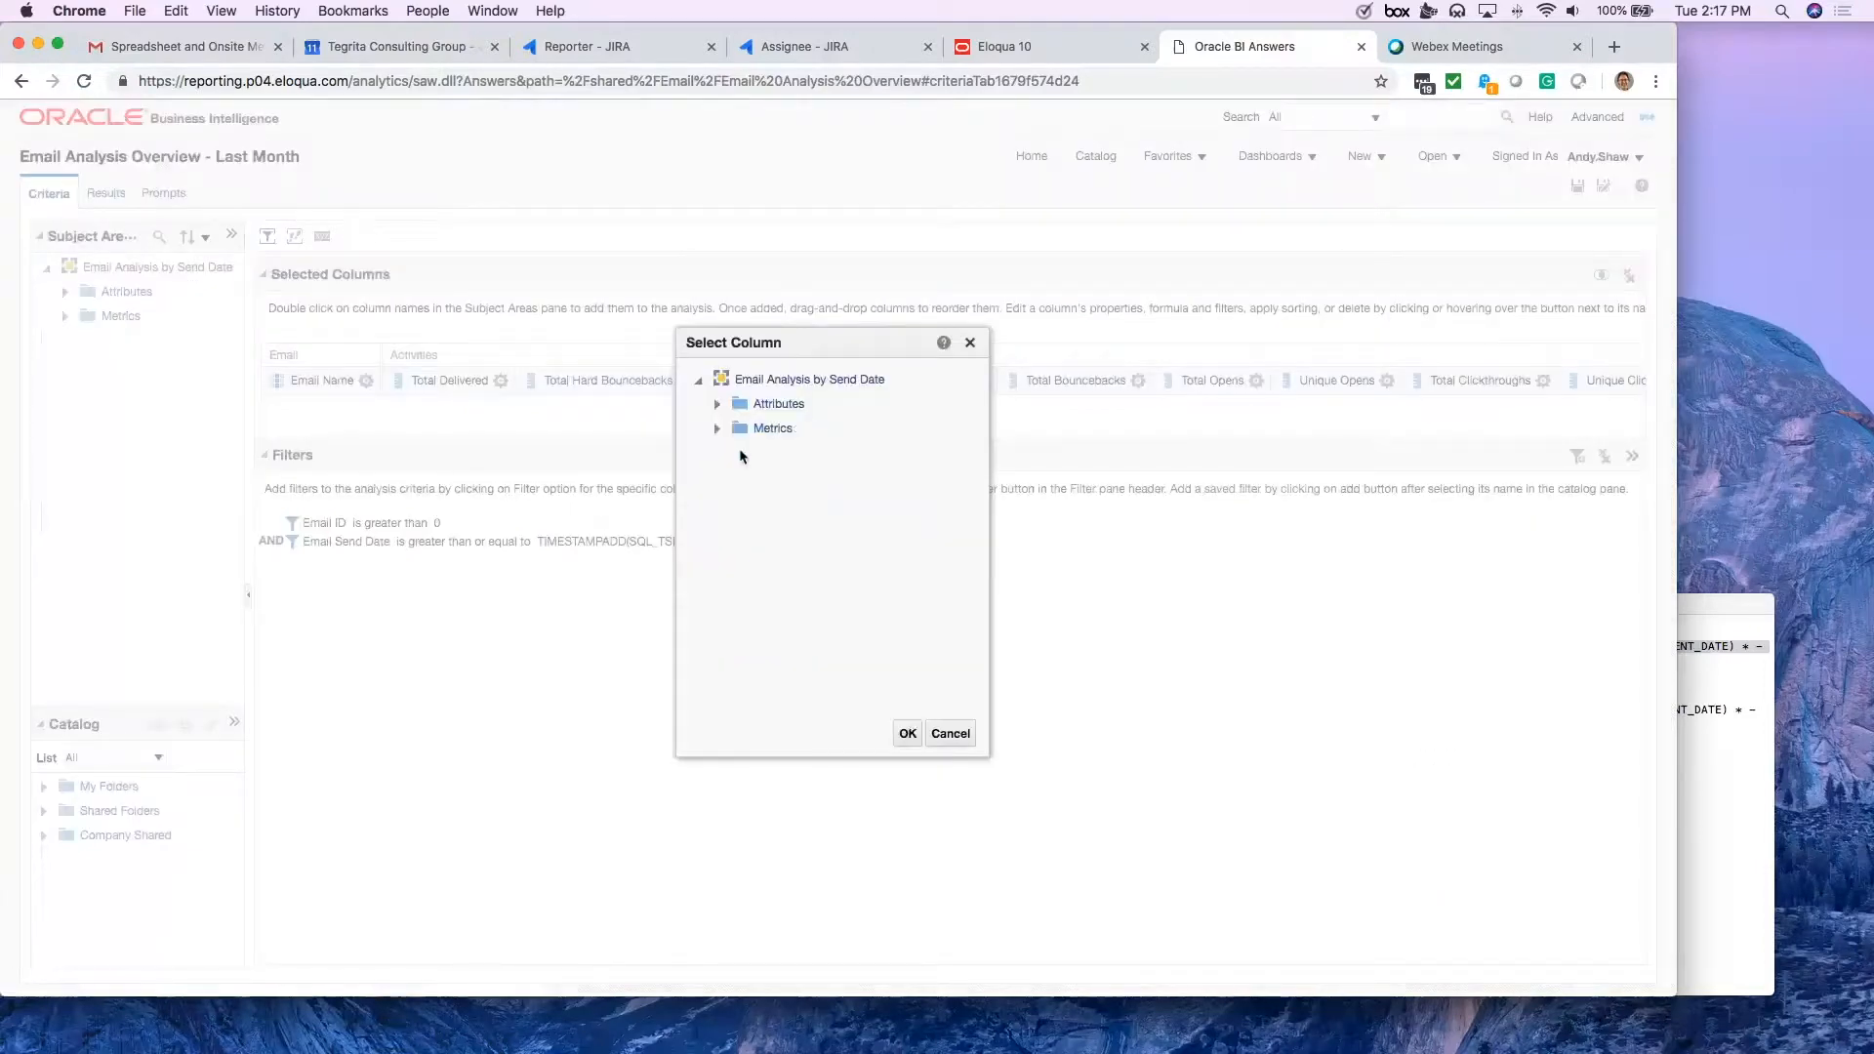
{"action": "left_click", "coordinate": [717, 403]}
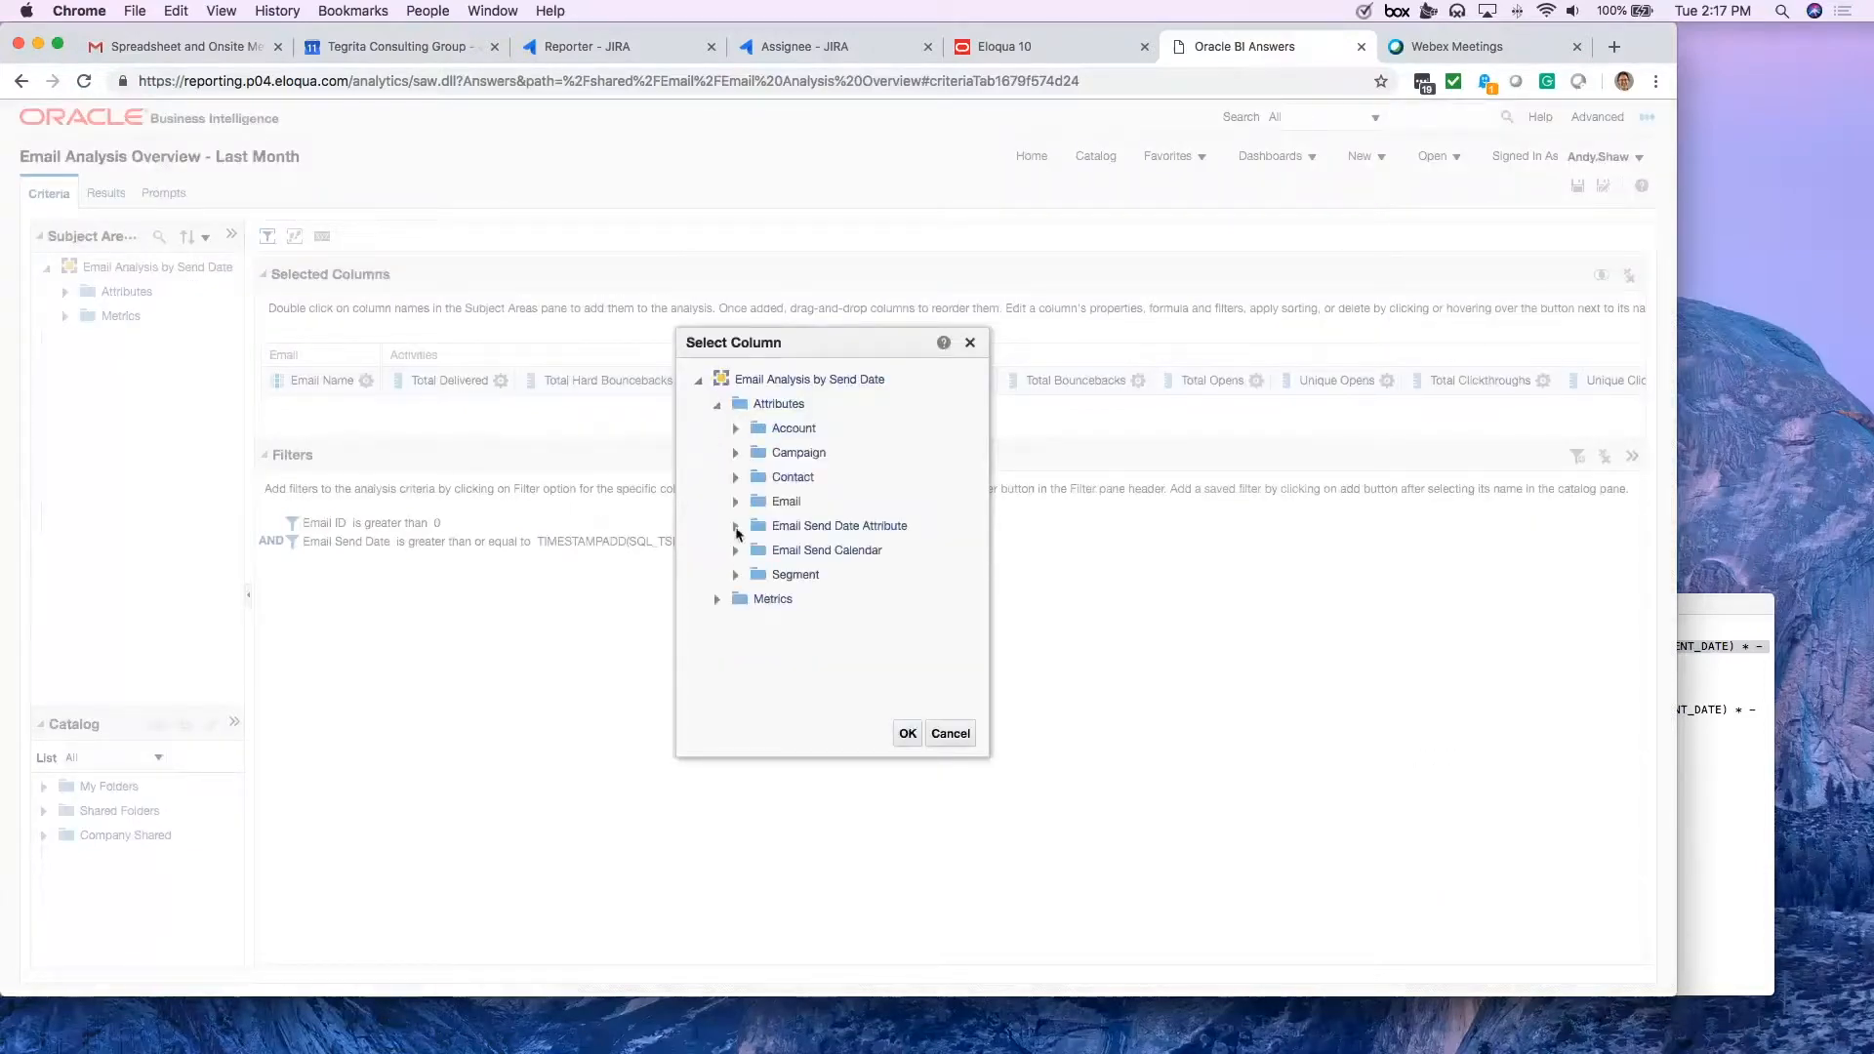
{"action": "left_click", "coordinate": [735, 526]}
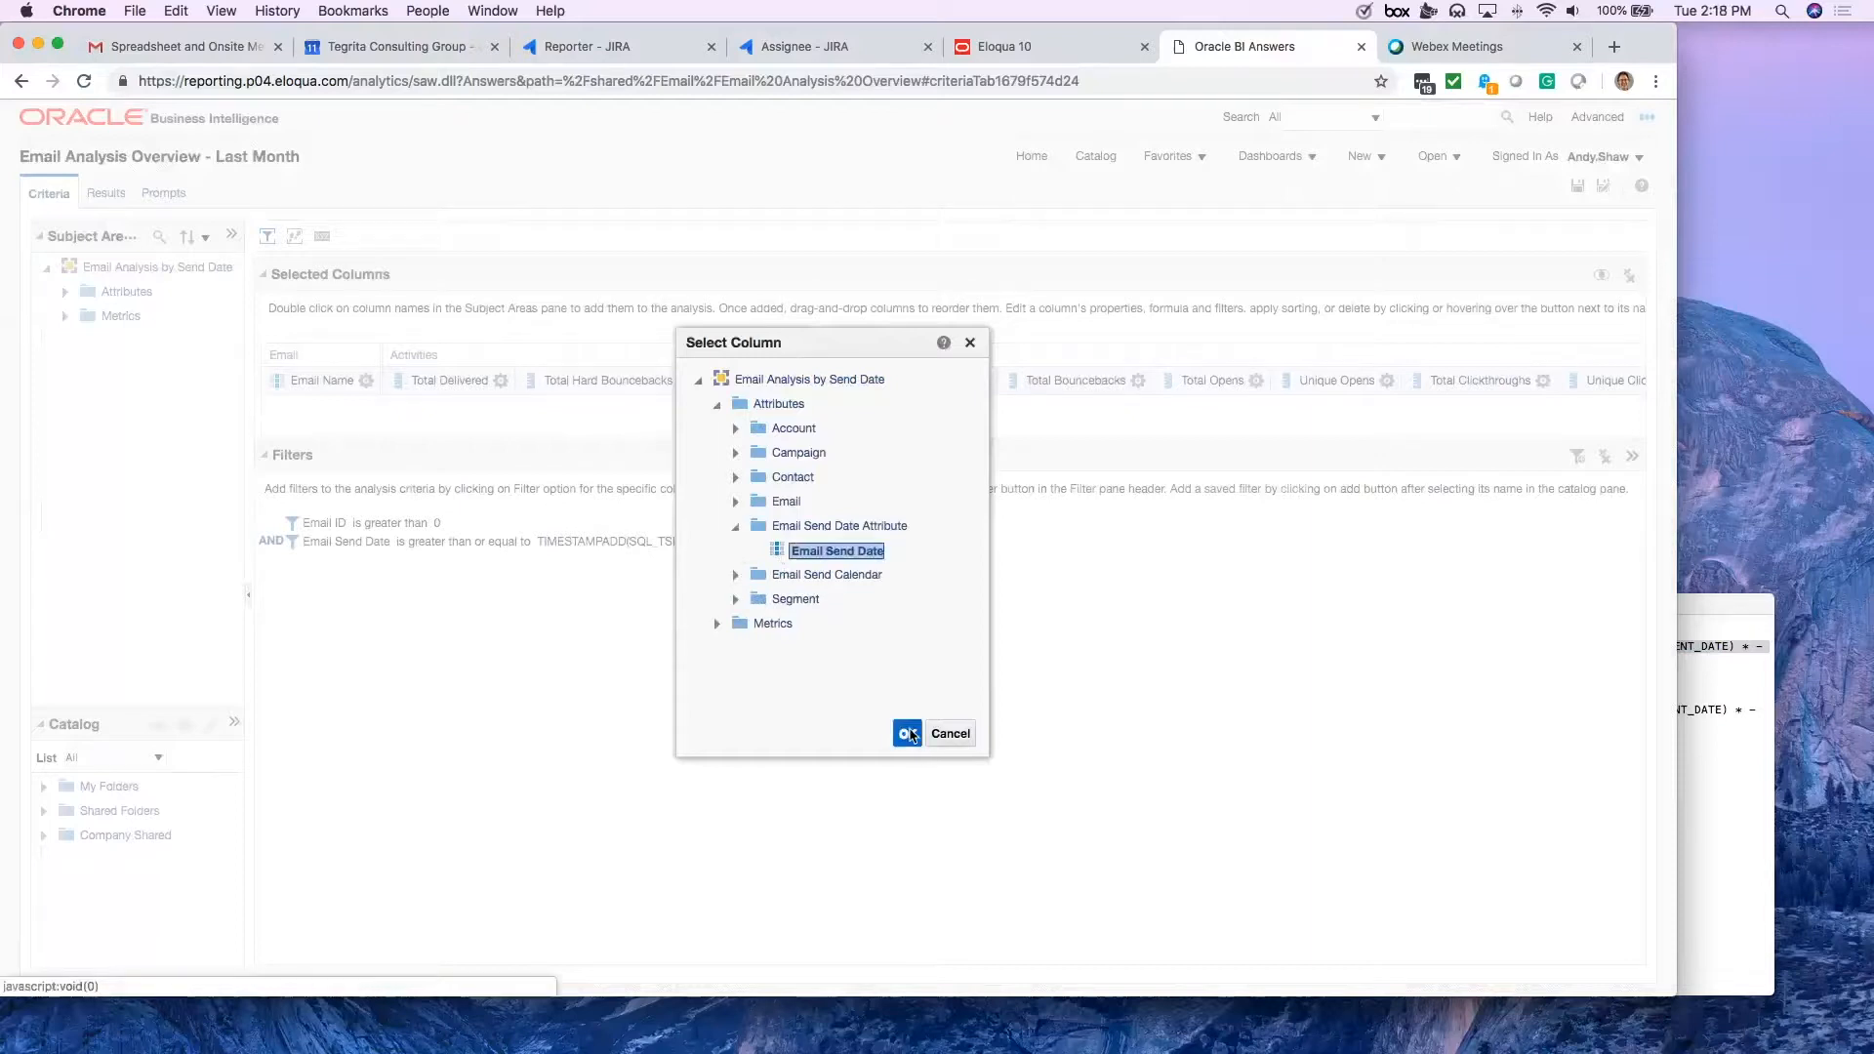
{"action": "left_click", "coordinate": [907, 733]}
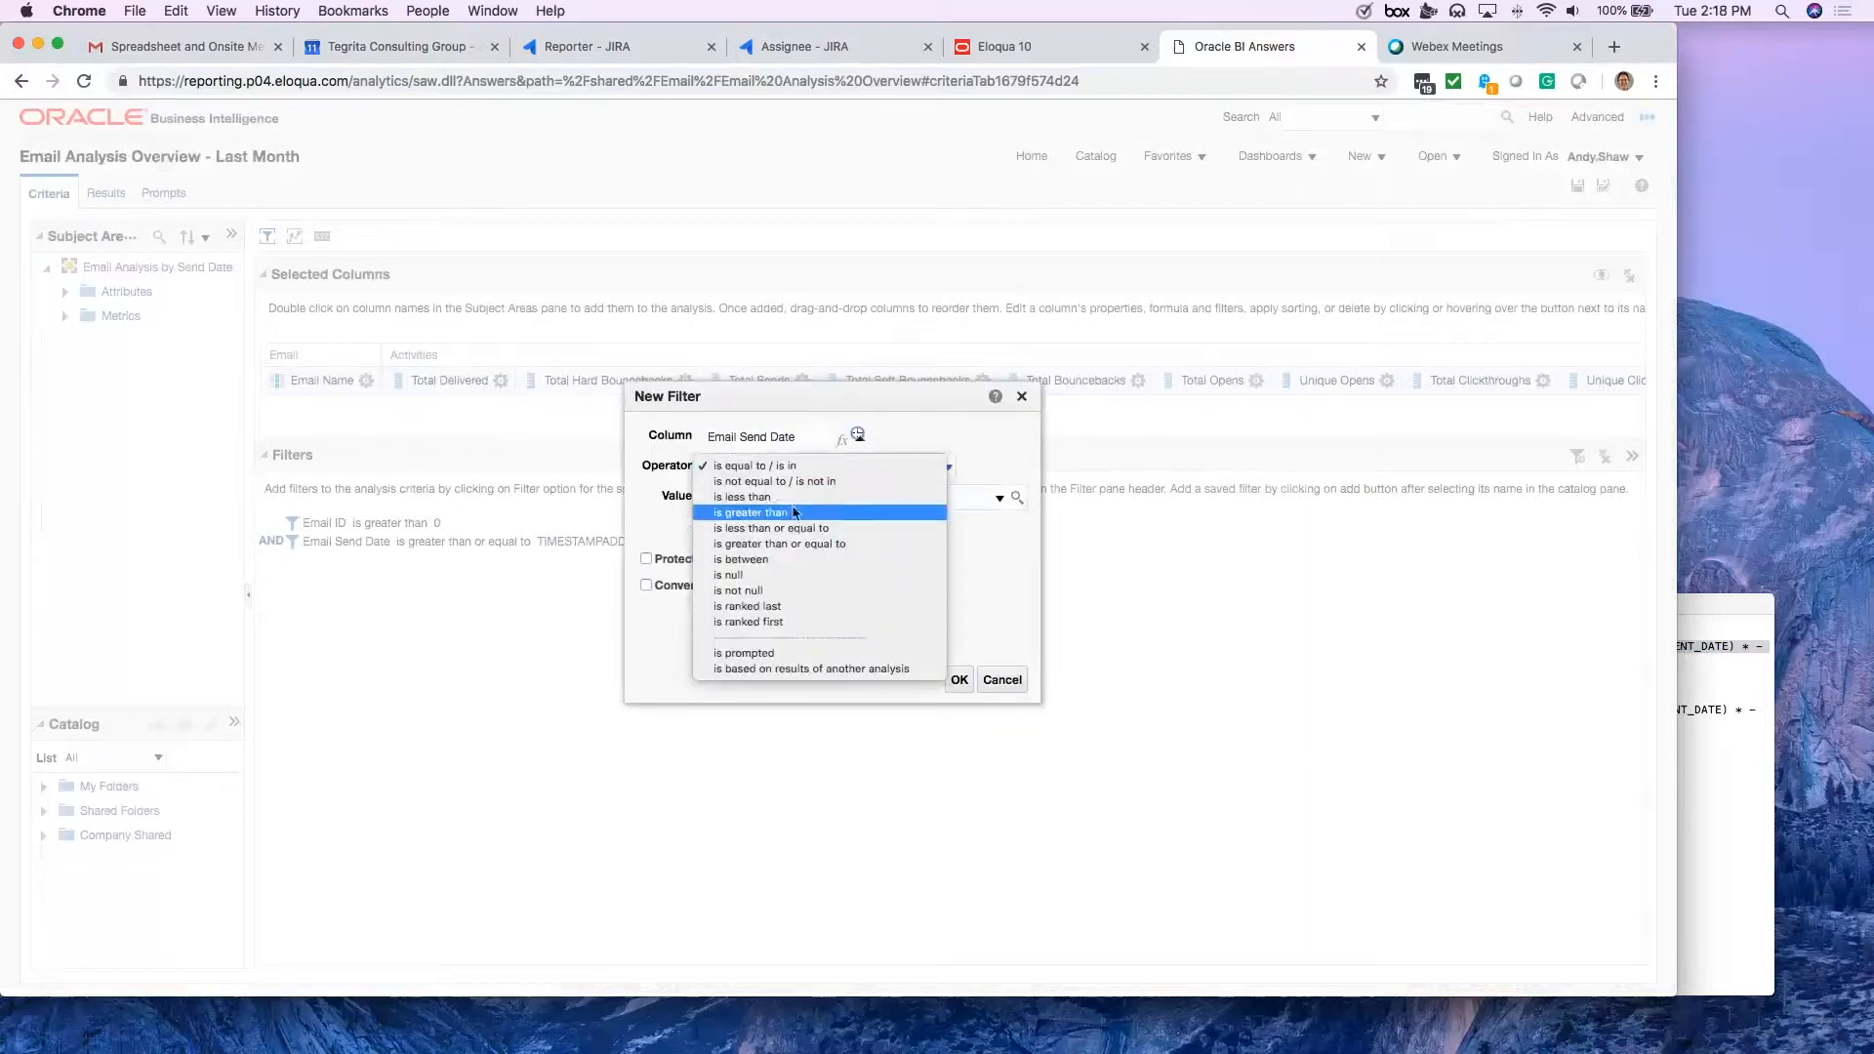
Step: Make it 'is less than' a first-day-of-this-month SQL expression
{"action": "left_click", "coordinate": [729, 495]}
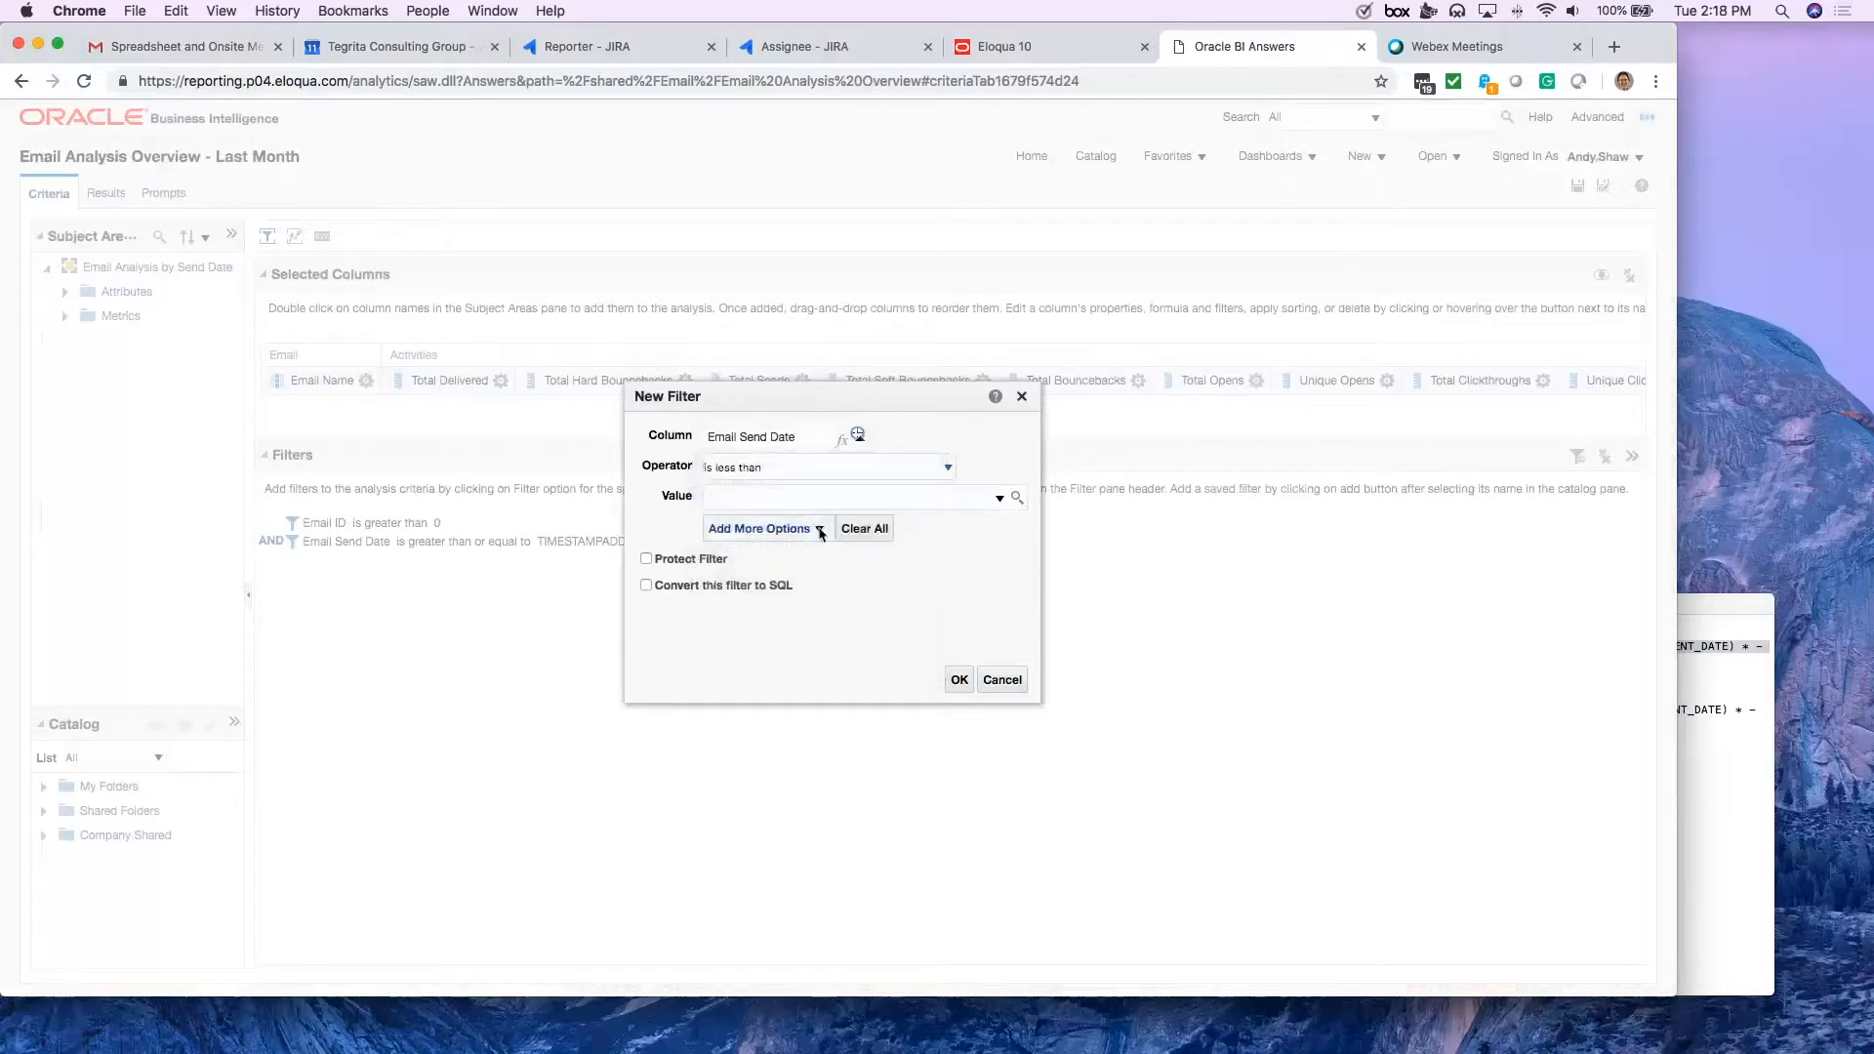
{"action": "left_click", "coordinate": [759, 528]}
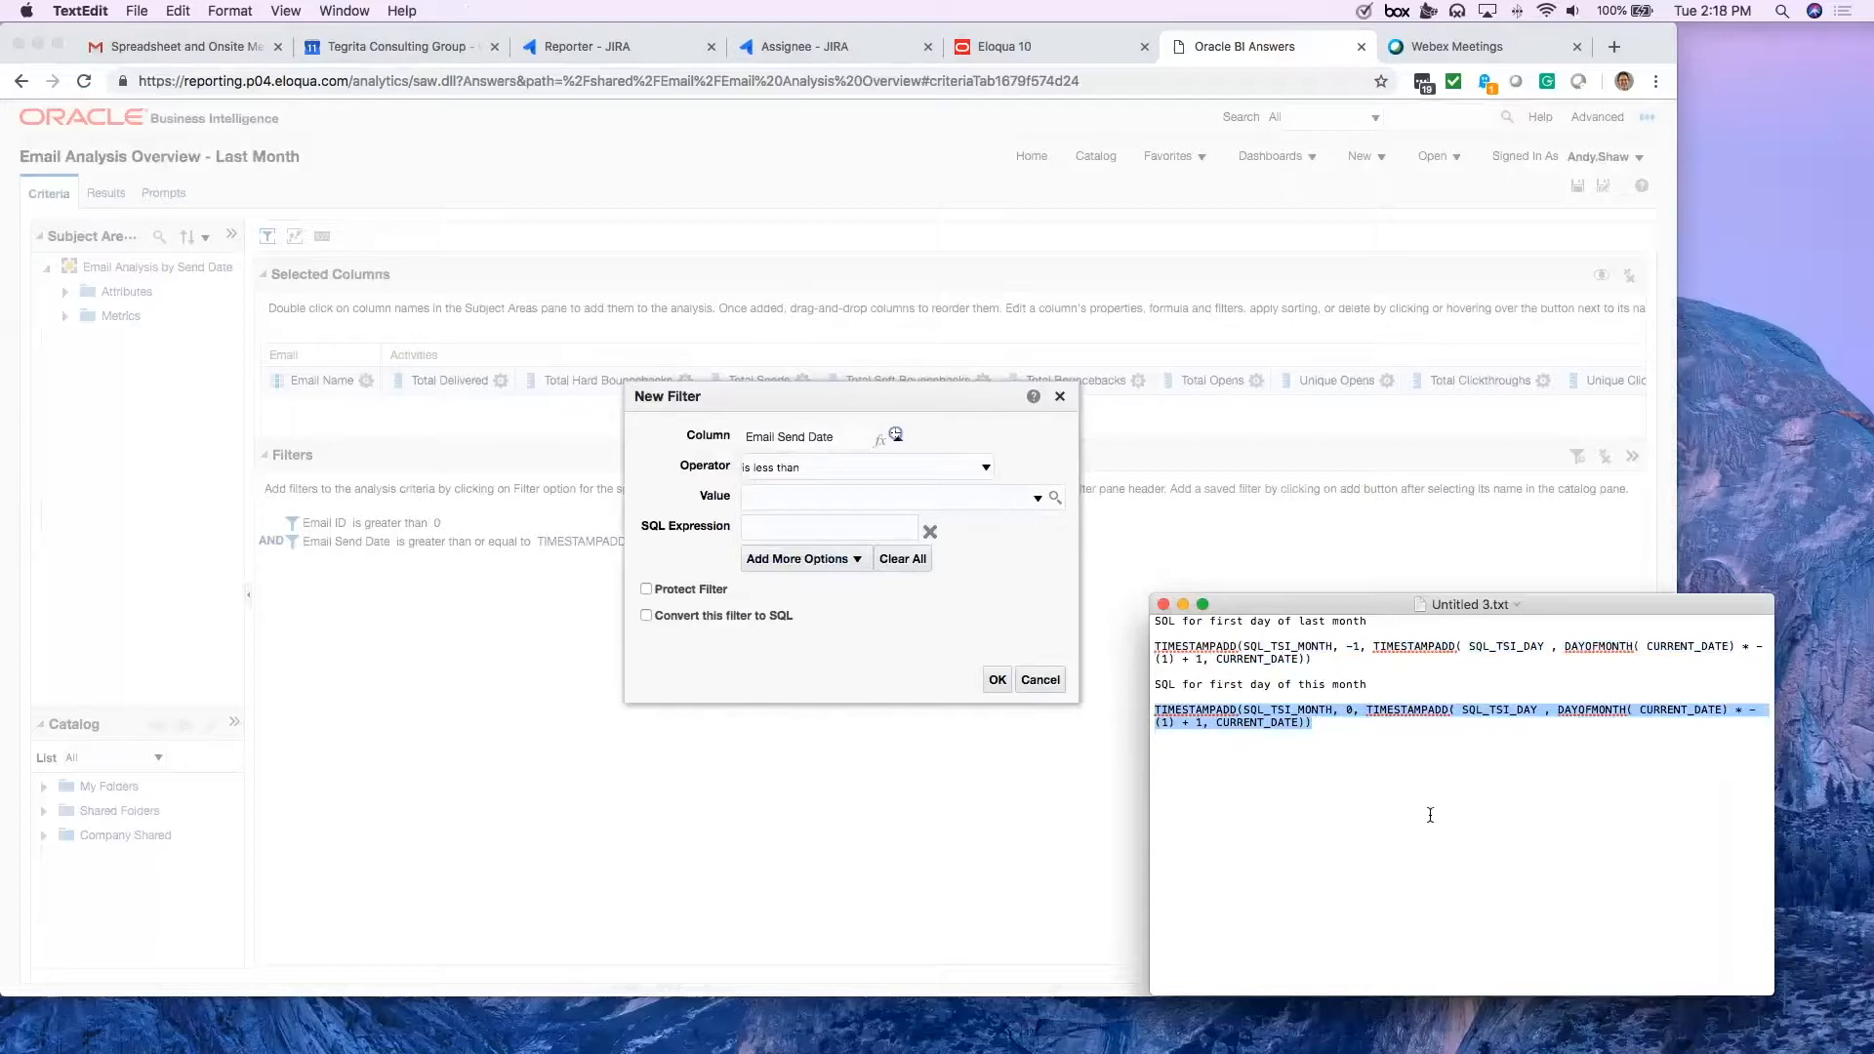
{"action": "left_click", "coordinate": [828, 527]}
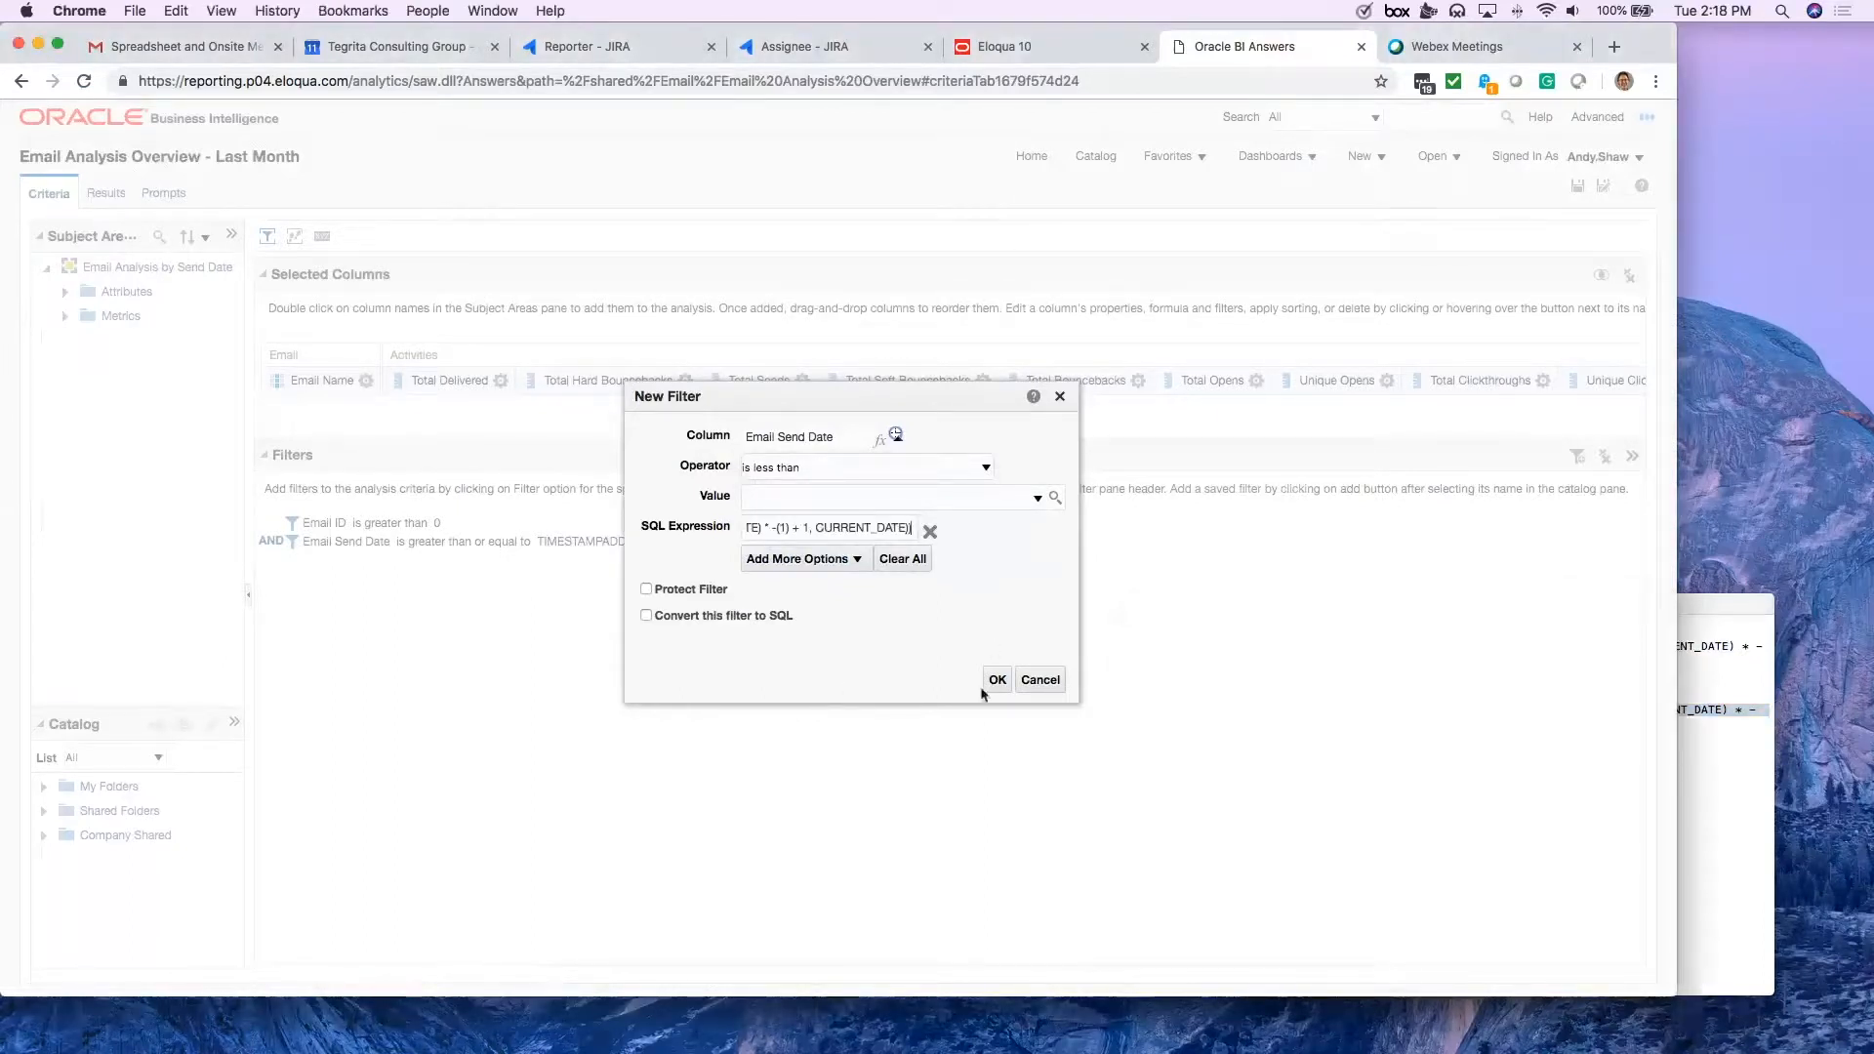
{"action": "left_click", "coordinate": [996, 679]}
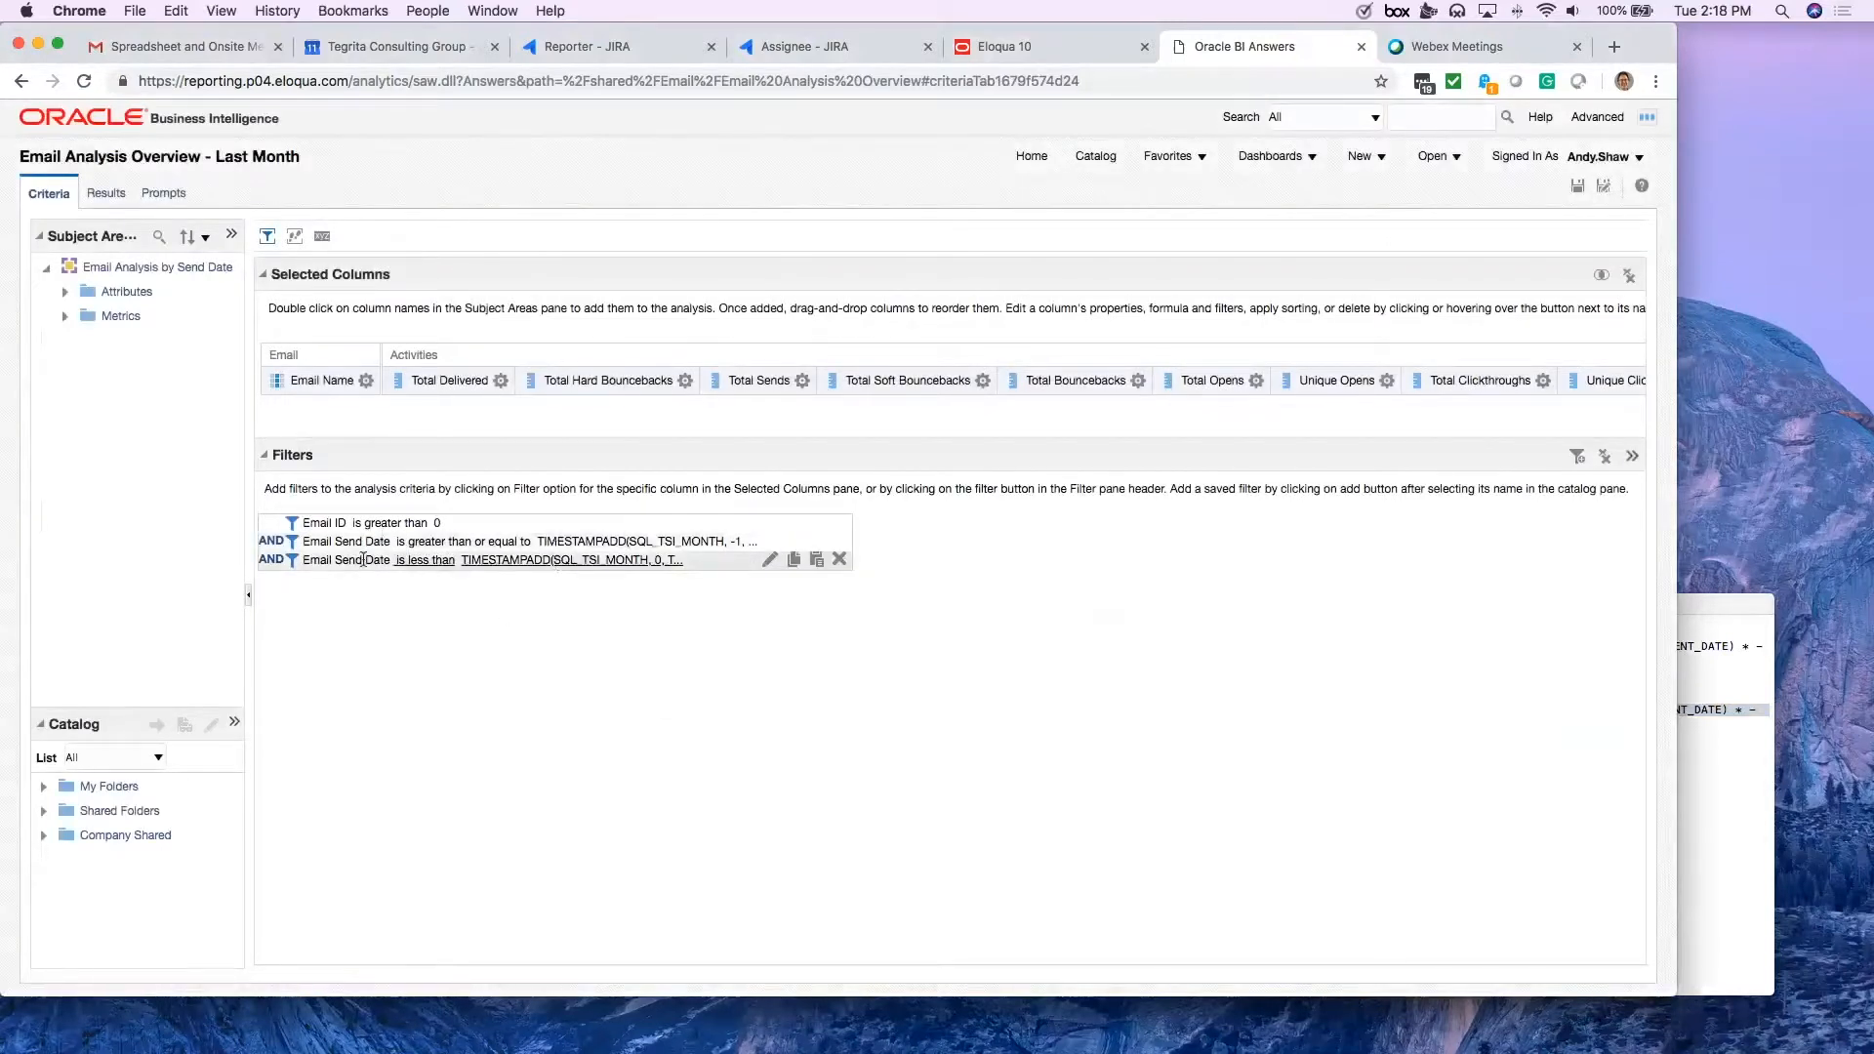
{"action": "mouse_move", "coordinate": [537, 612]}
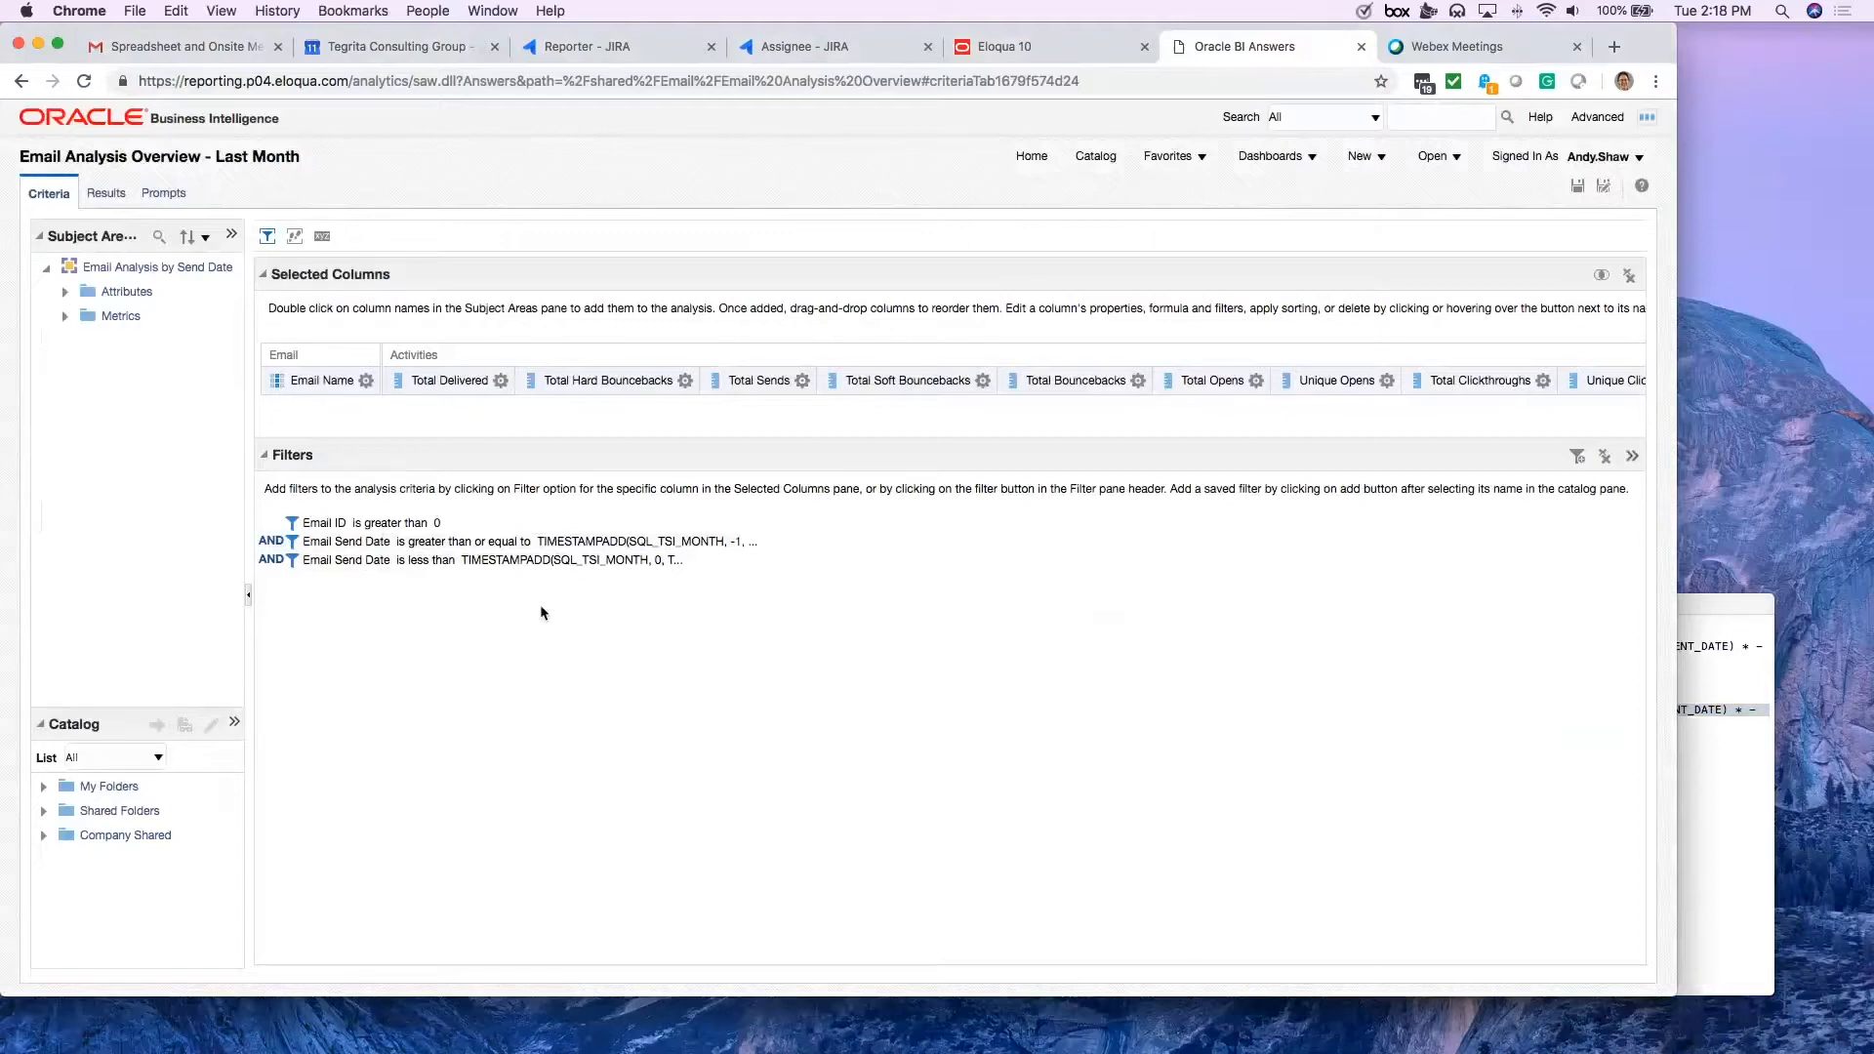
{"action": "mouse_move", "coordinate": [107, 193]}
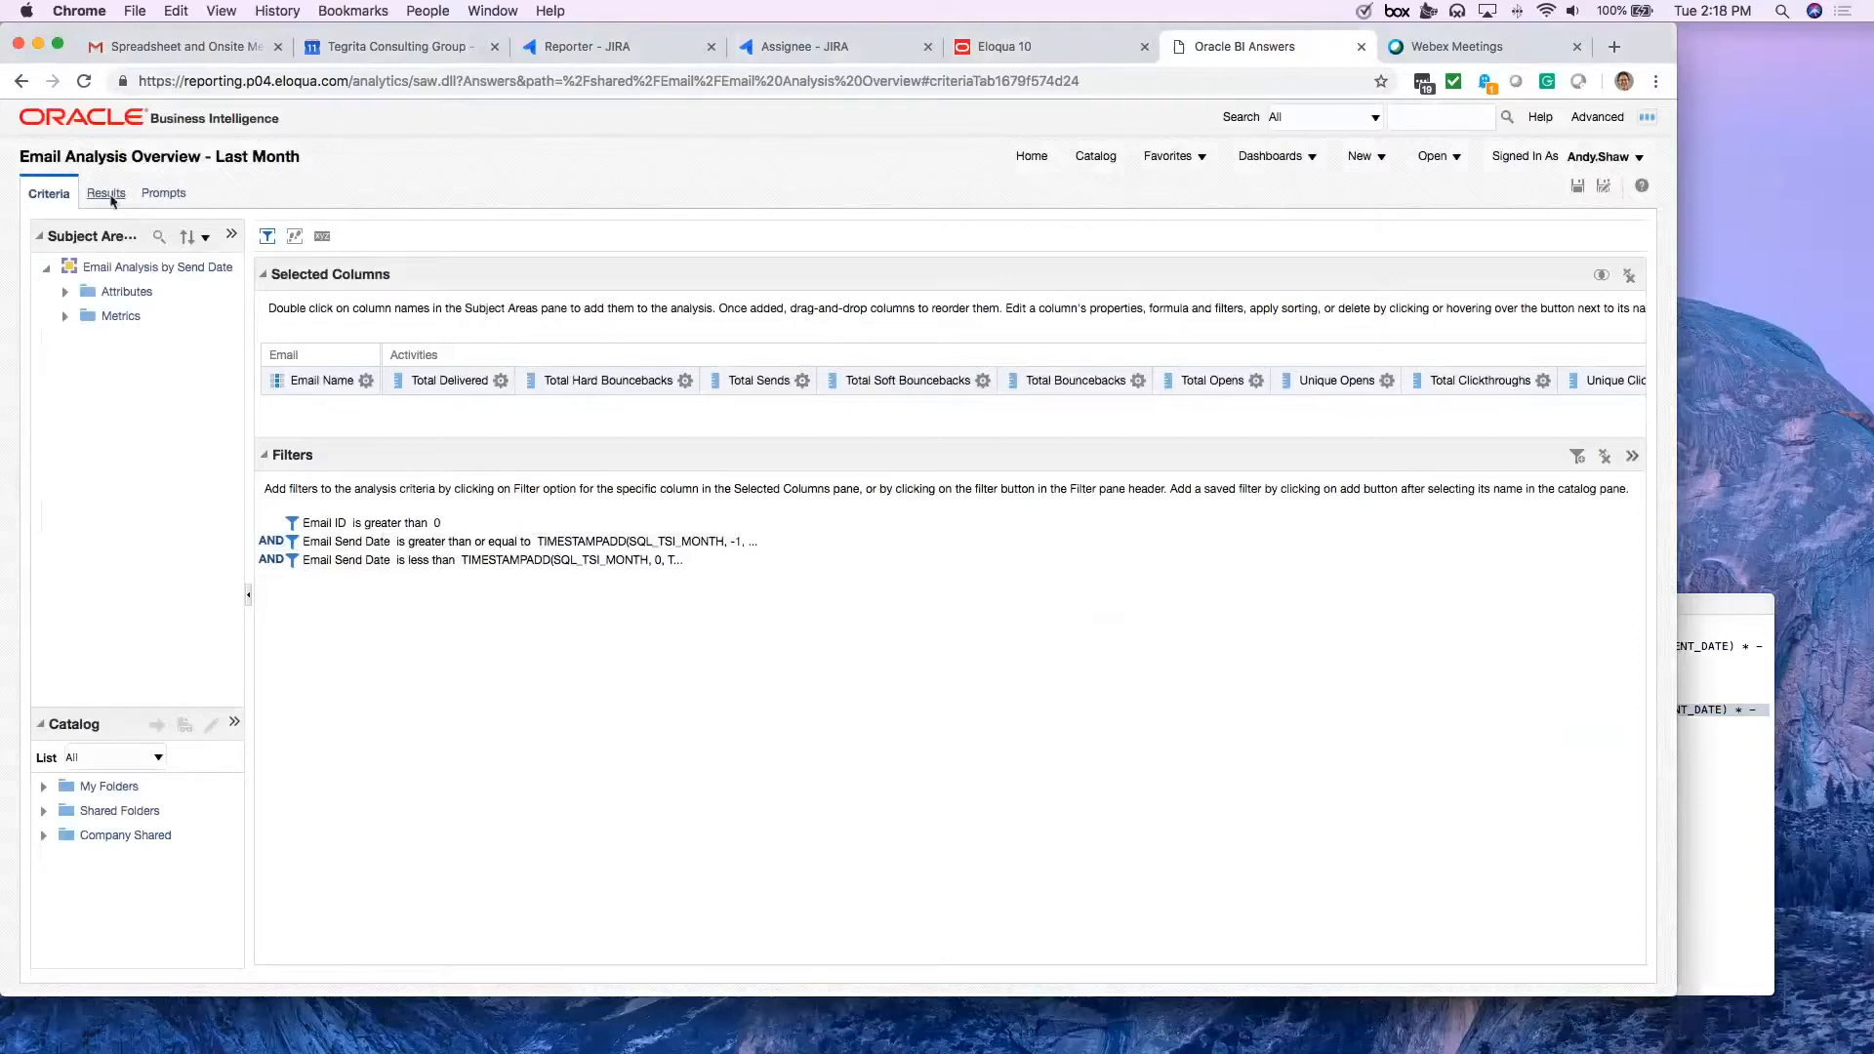
Step: Switch to the Results tab of the filtered analysis
{"action": "left_click", "coordinate": [102, 192]}
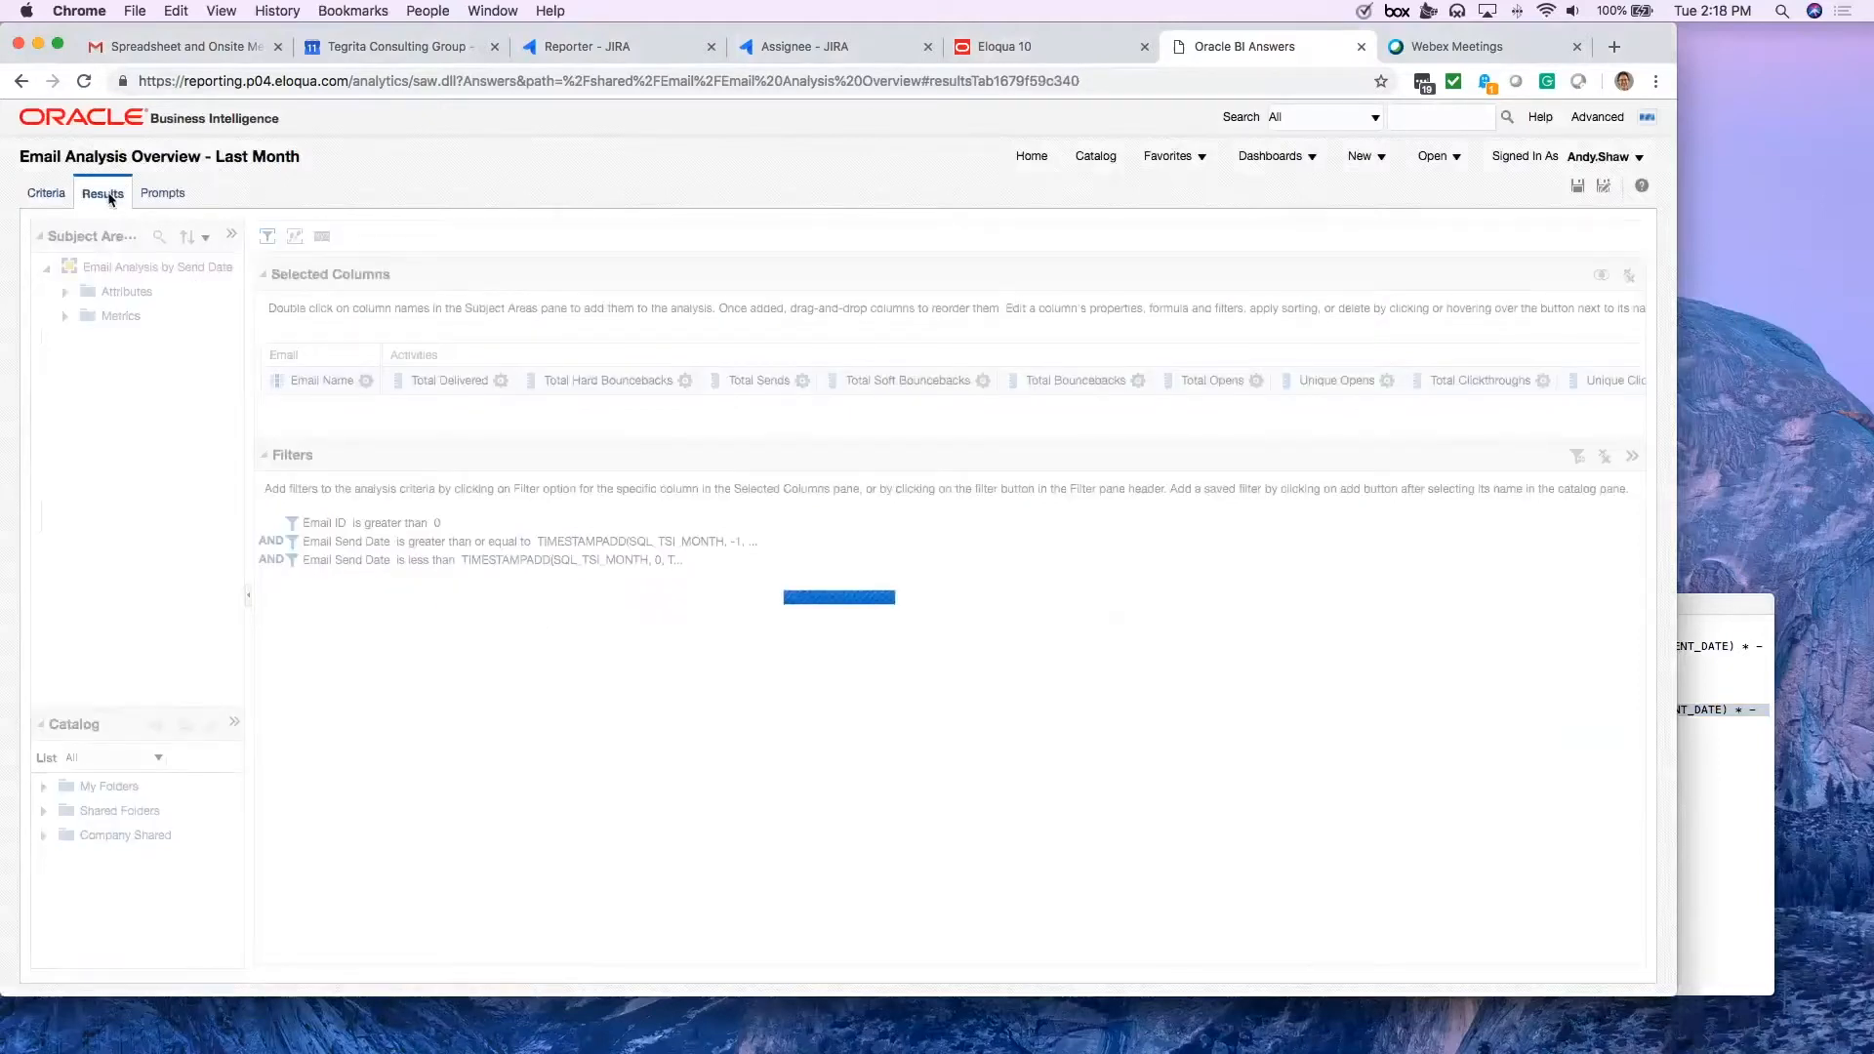
Step: Review the last-month results table with totals, then glance at the New menu
{"action": "left_click", "coordinate": [101, 192]}
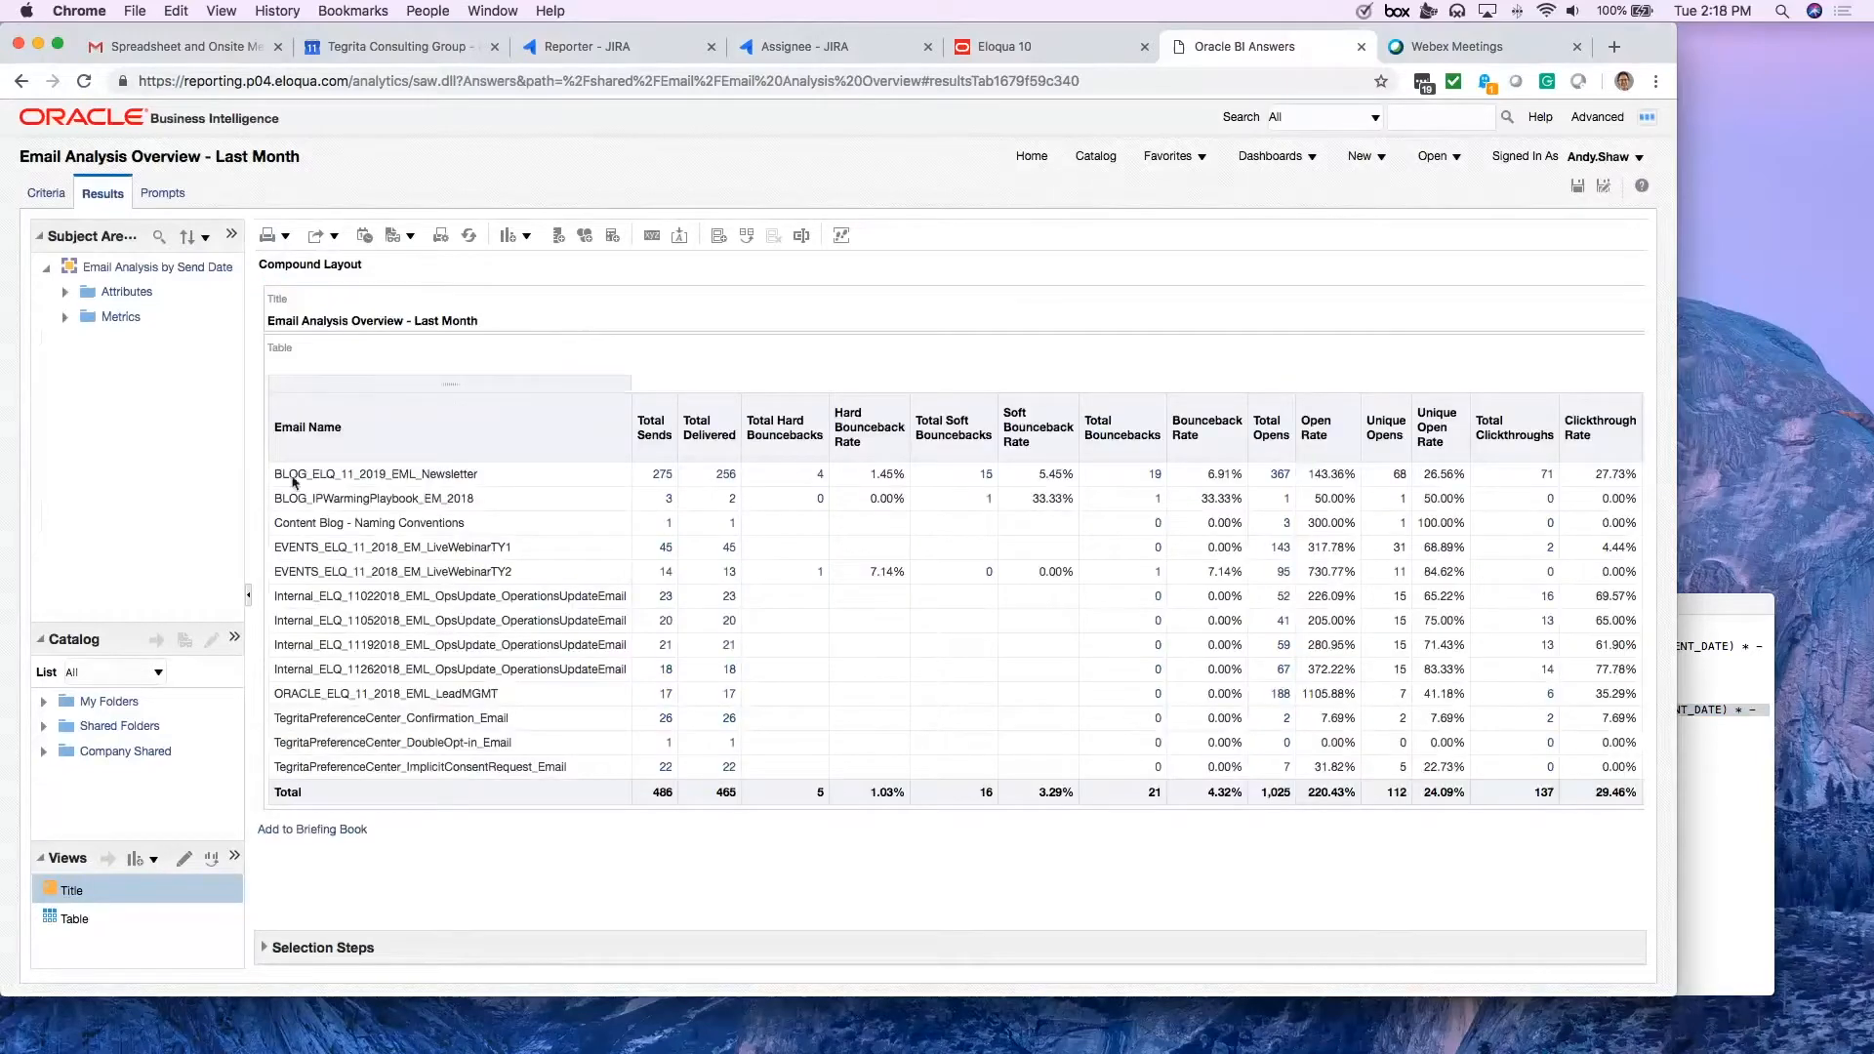
{"action": "mouse_move", "coordinate": [490, 511]}
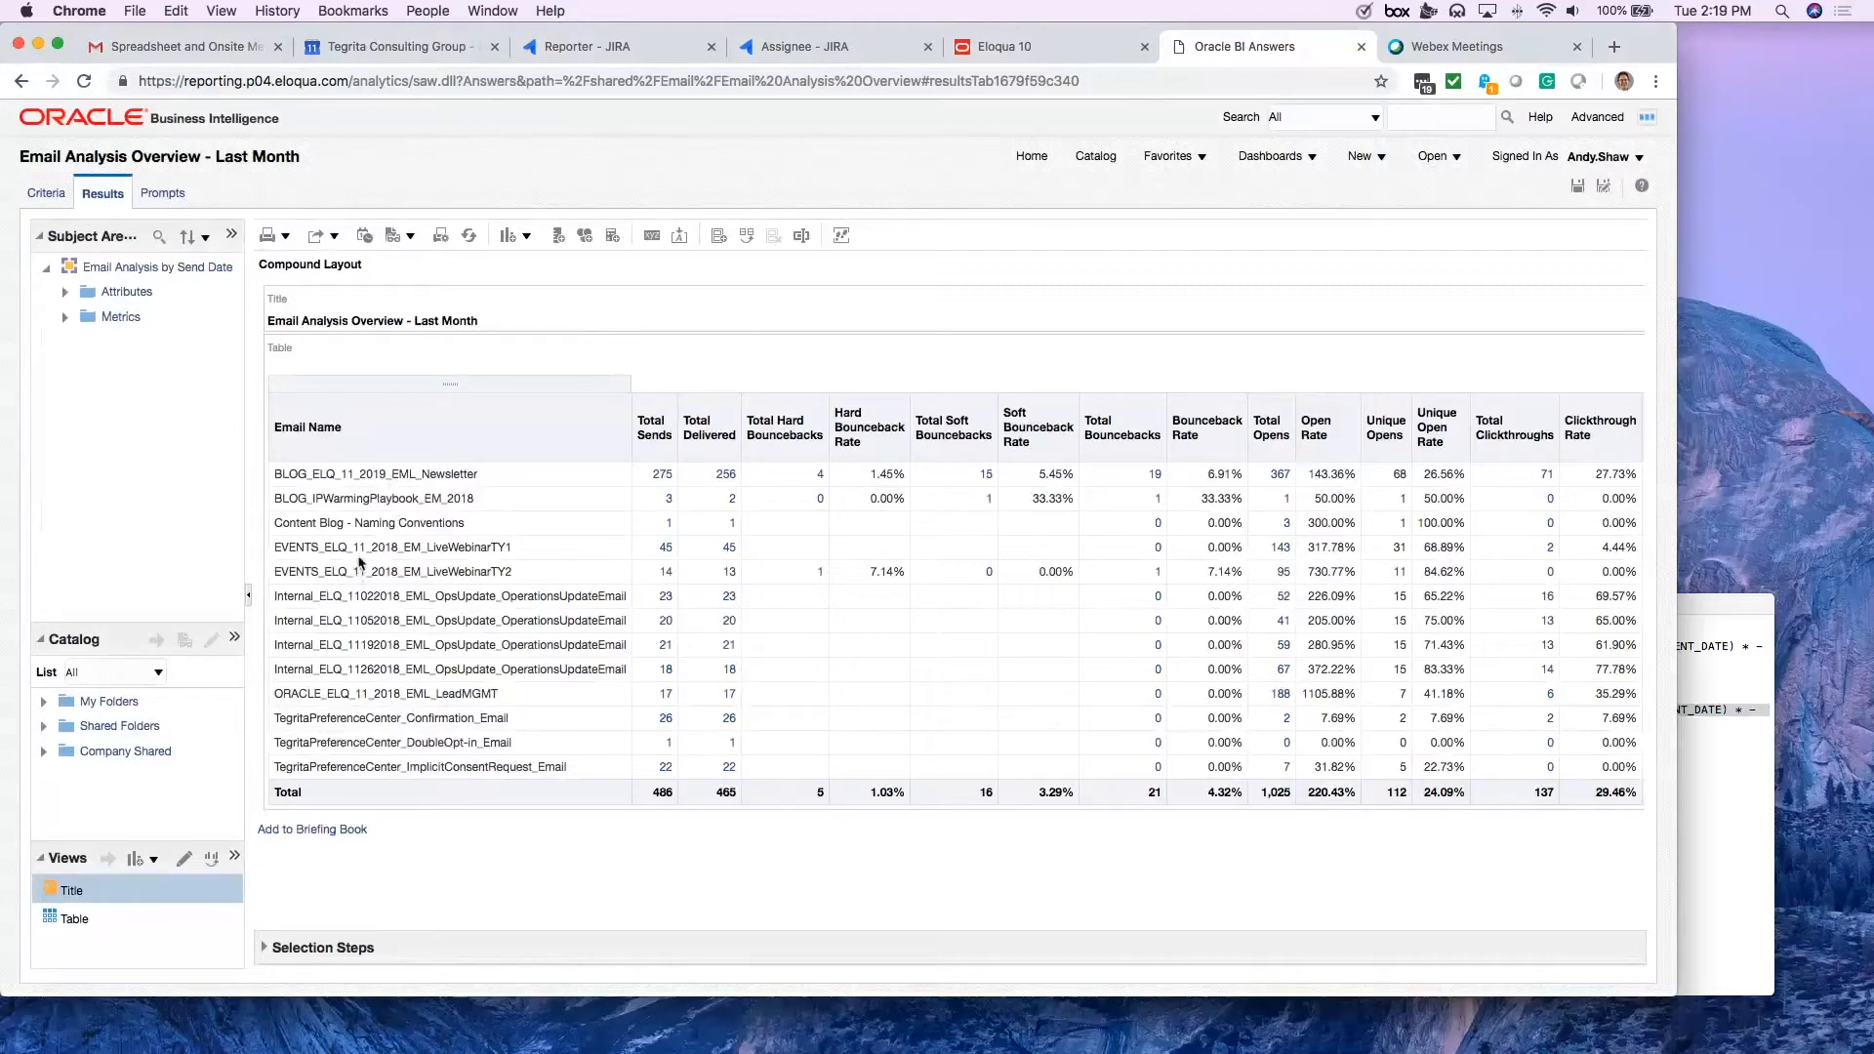
{"action": "mouse_move", "coordinate": [580, 564]}
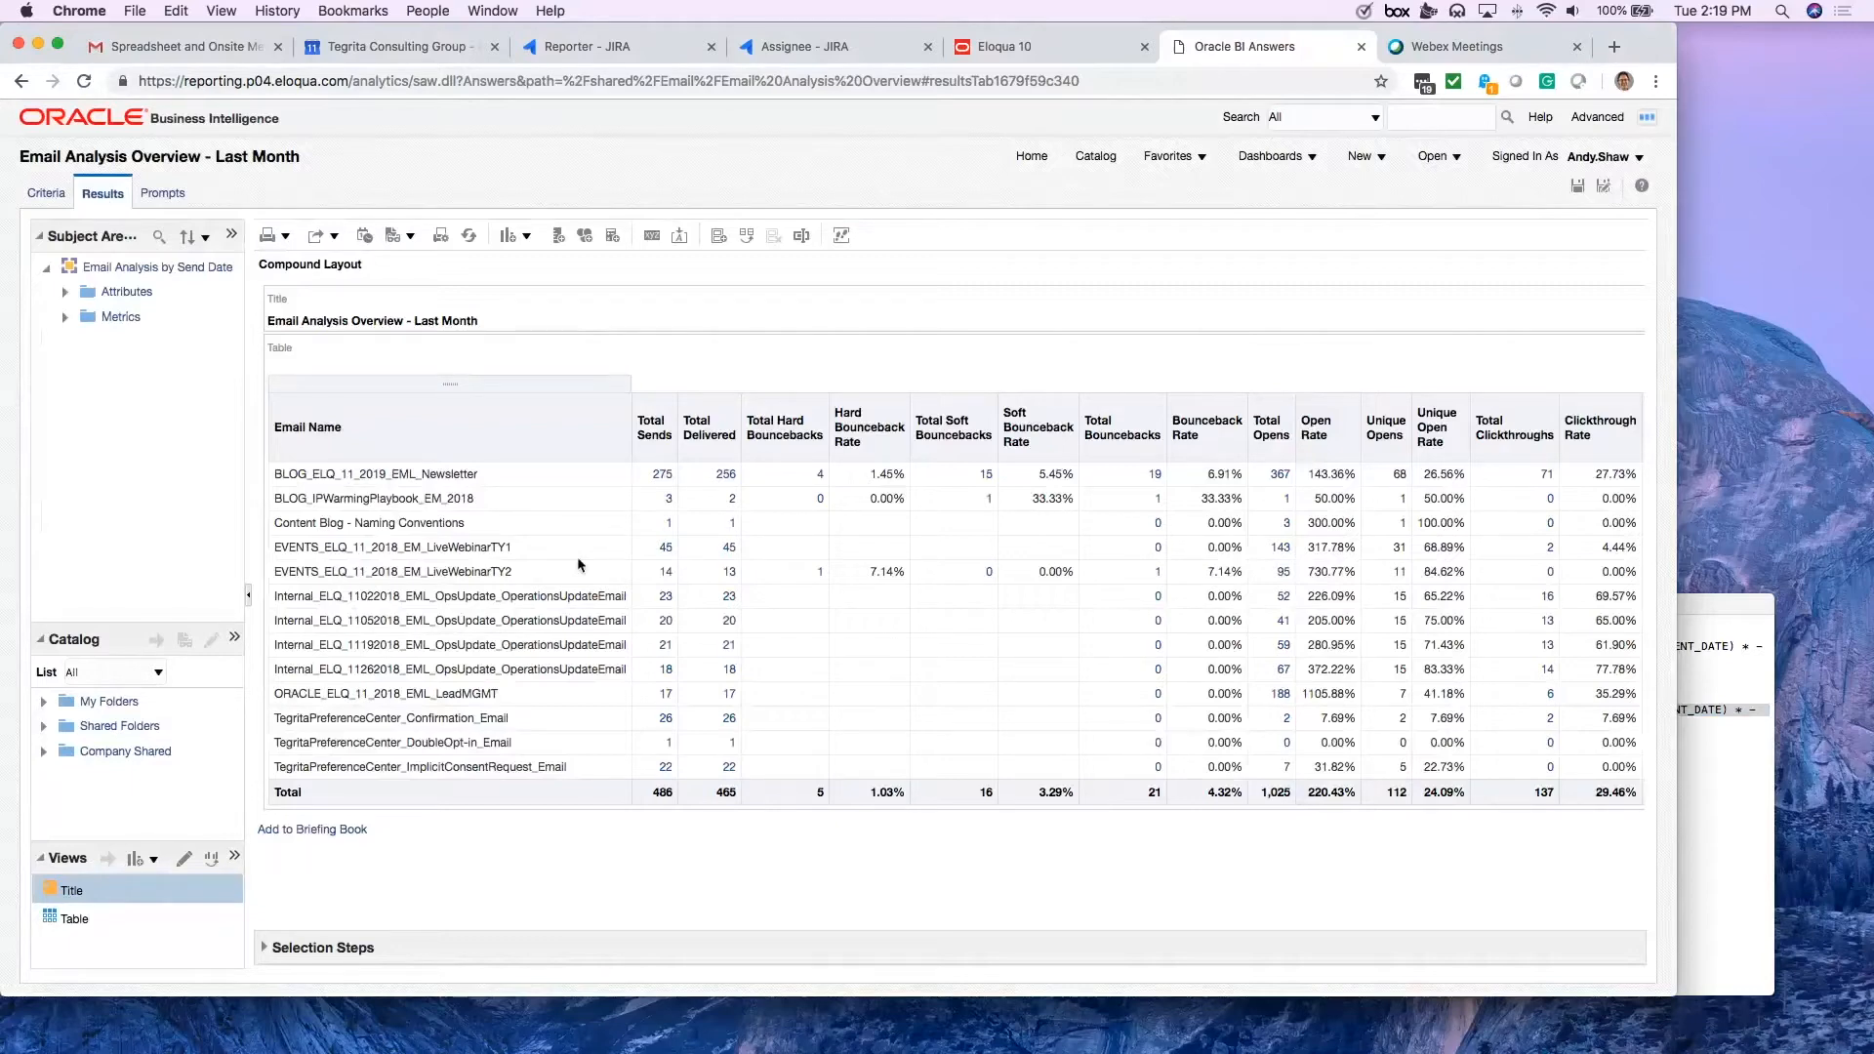
{"action": "mouse_move", "coordinate": [558, 595]}
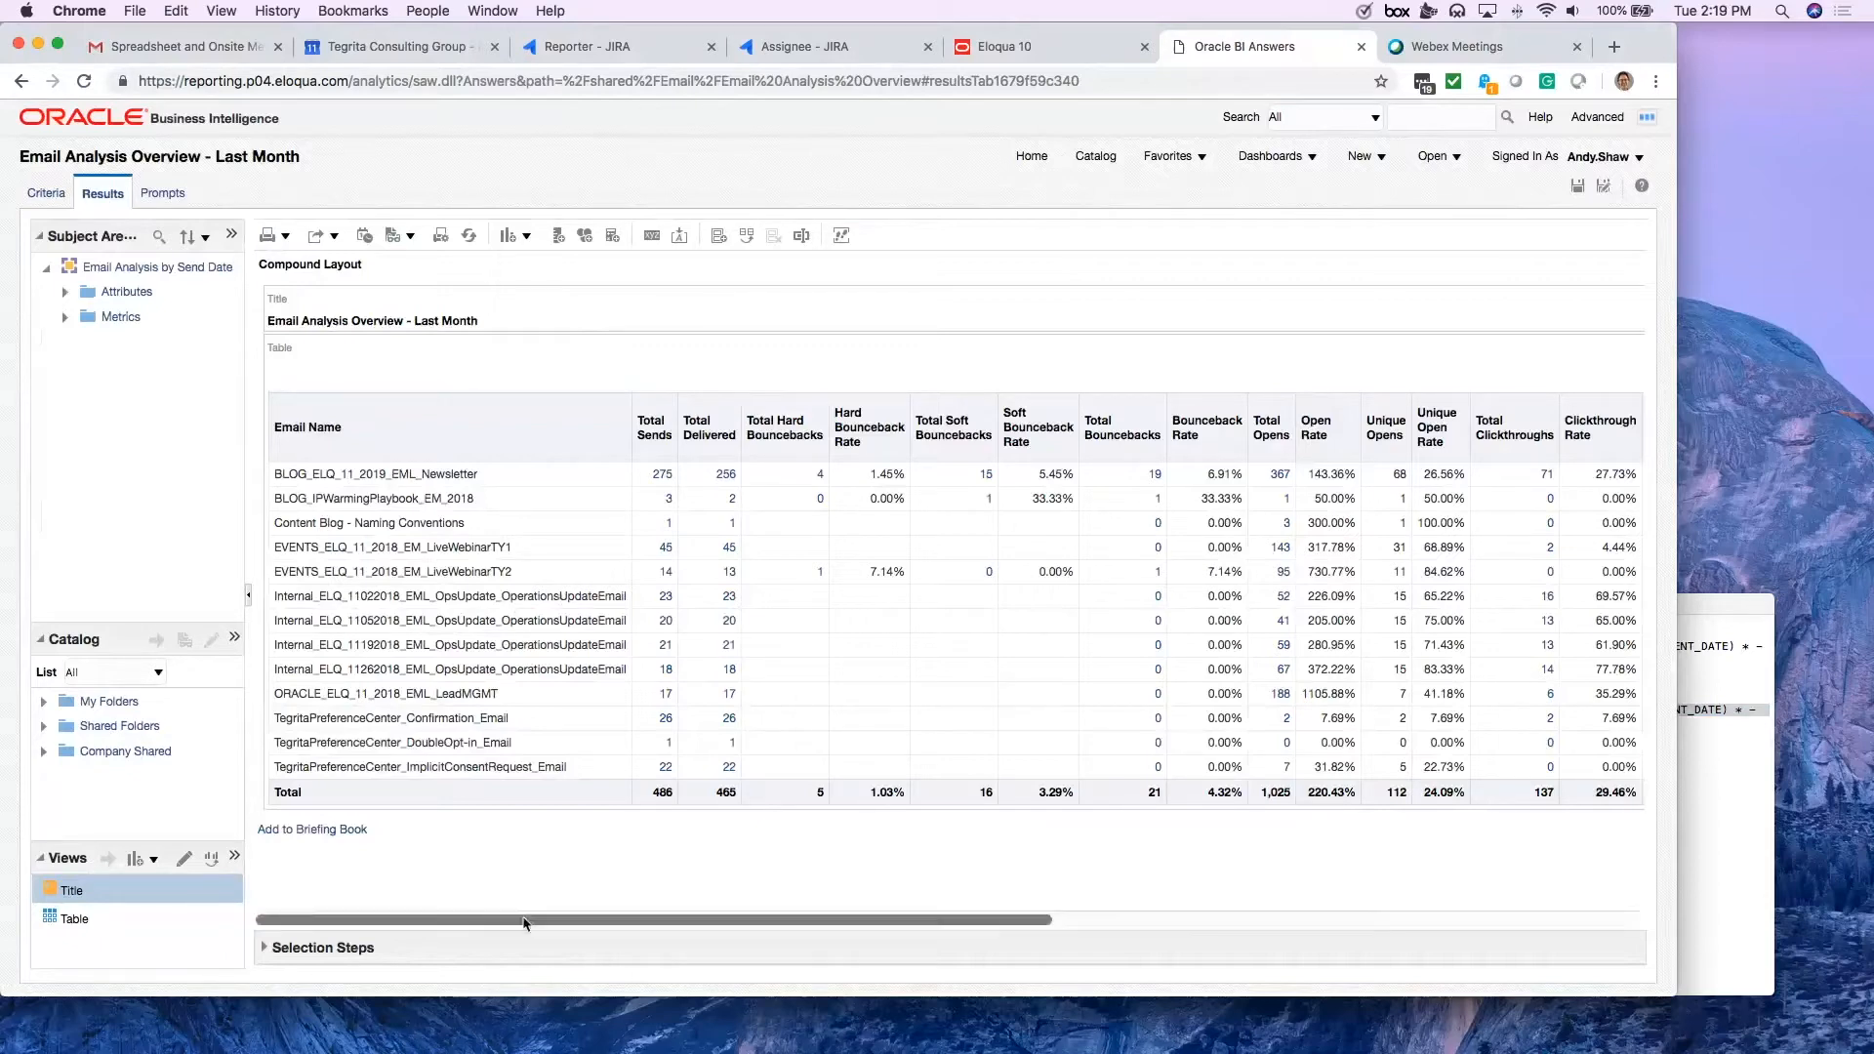
{"action": "mouse_move", "coordinate": [1685, 609]}
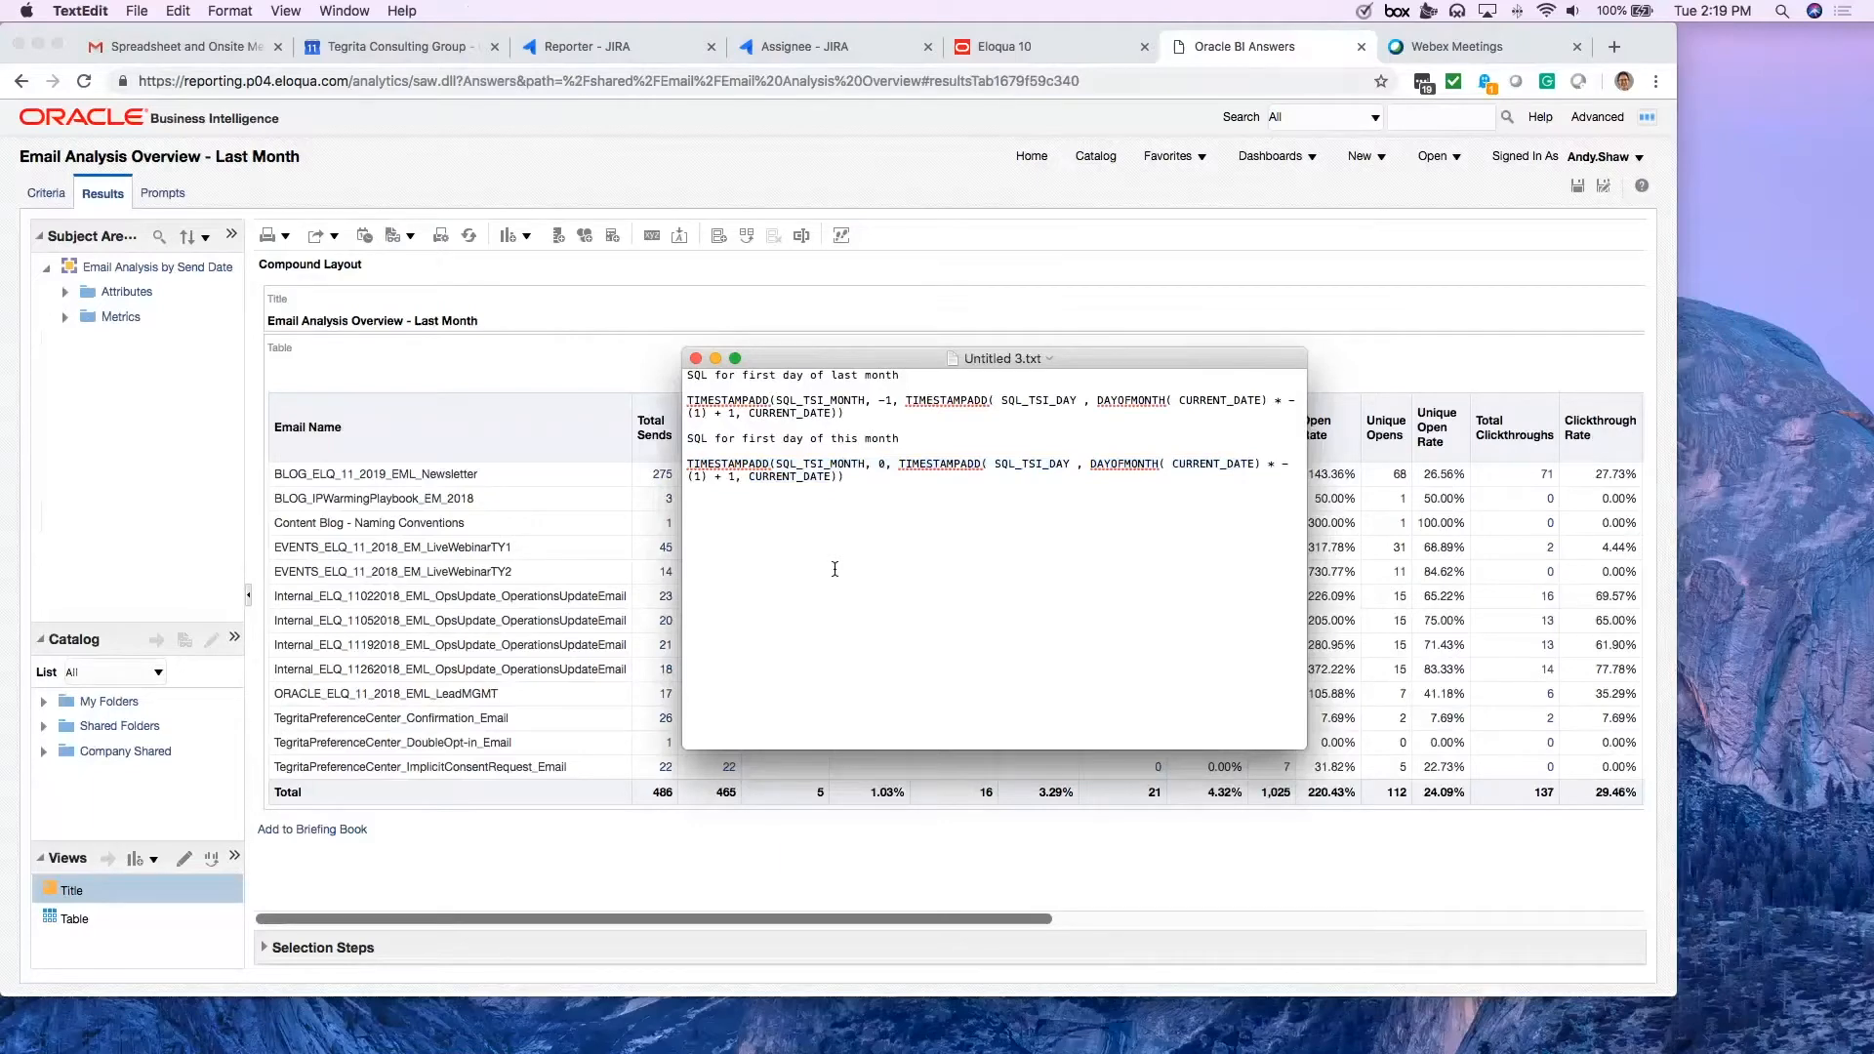
{"action": "left_click", "coordinate": [688, 501]}
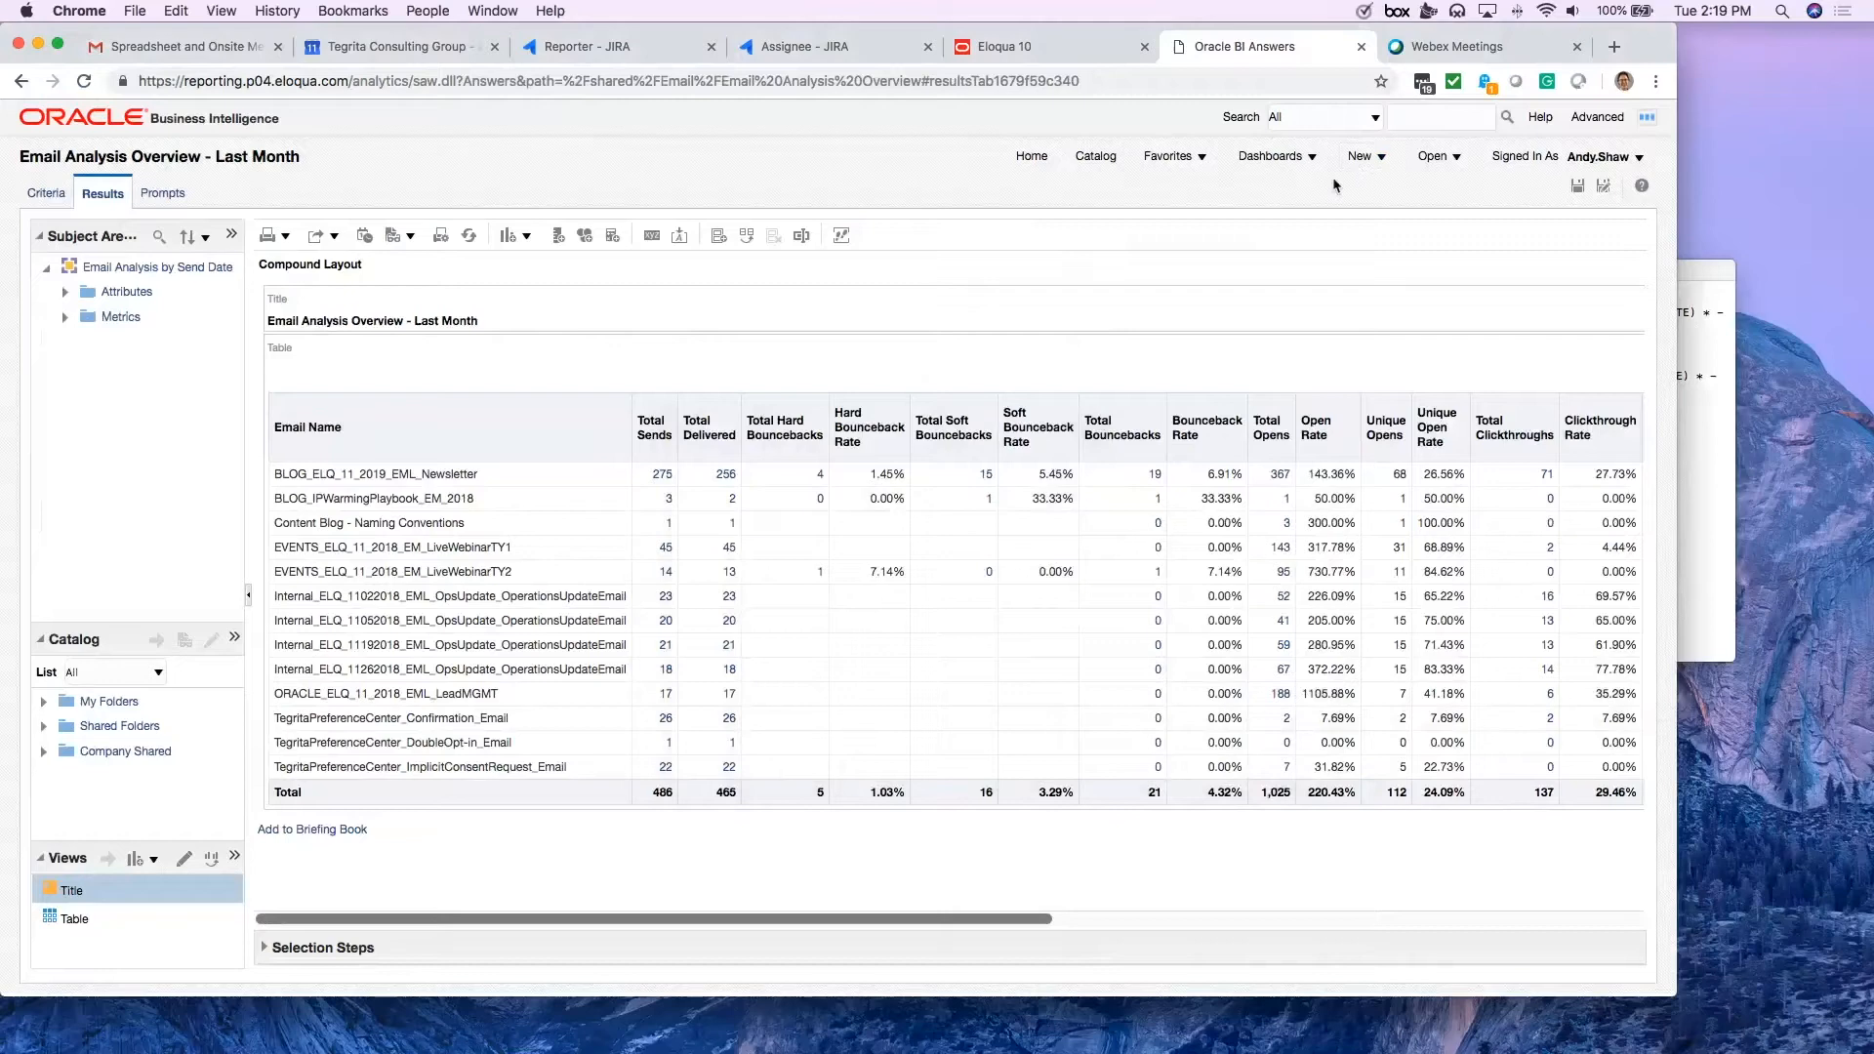
{"action": "left_click", "coordinate": [1360, 155]}
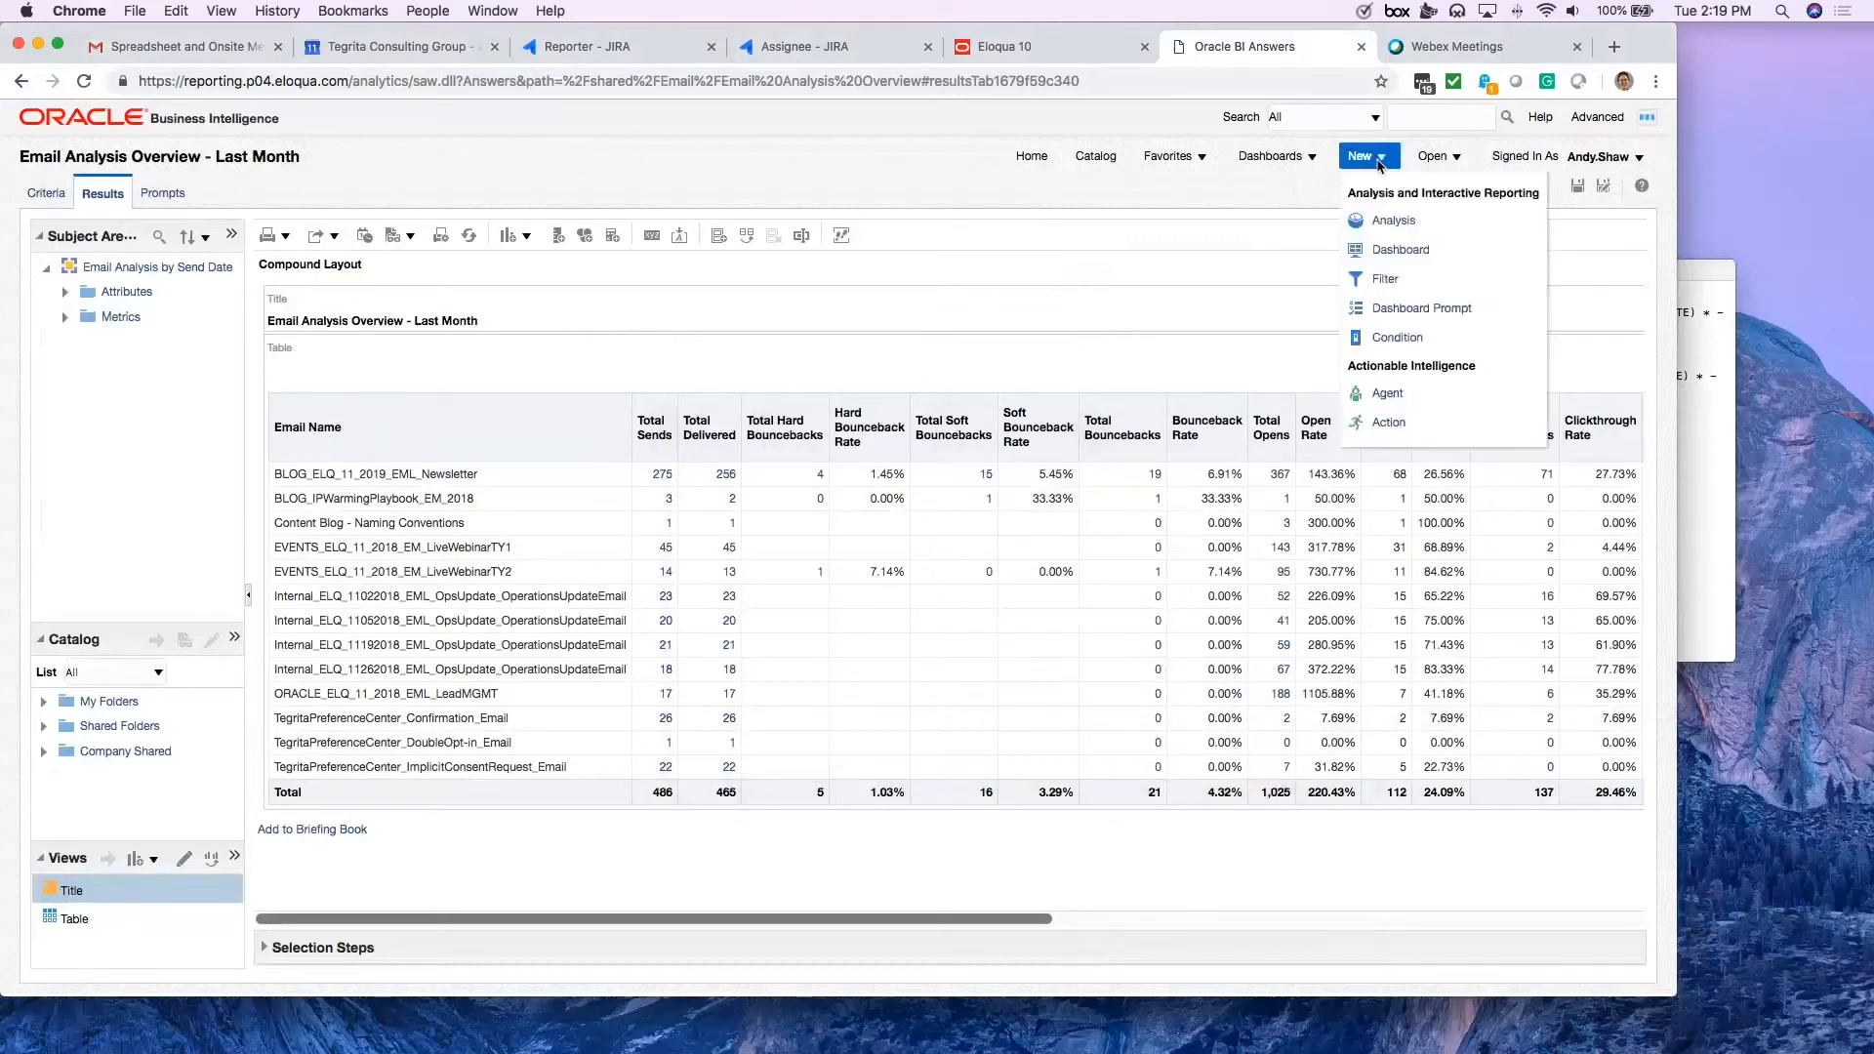
{"action": "mouse_move", "coordinate": [1204, 192]}
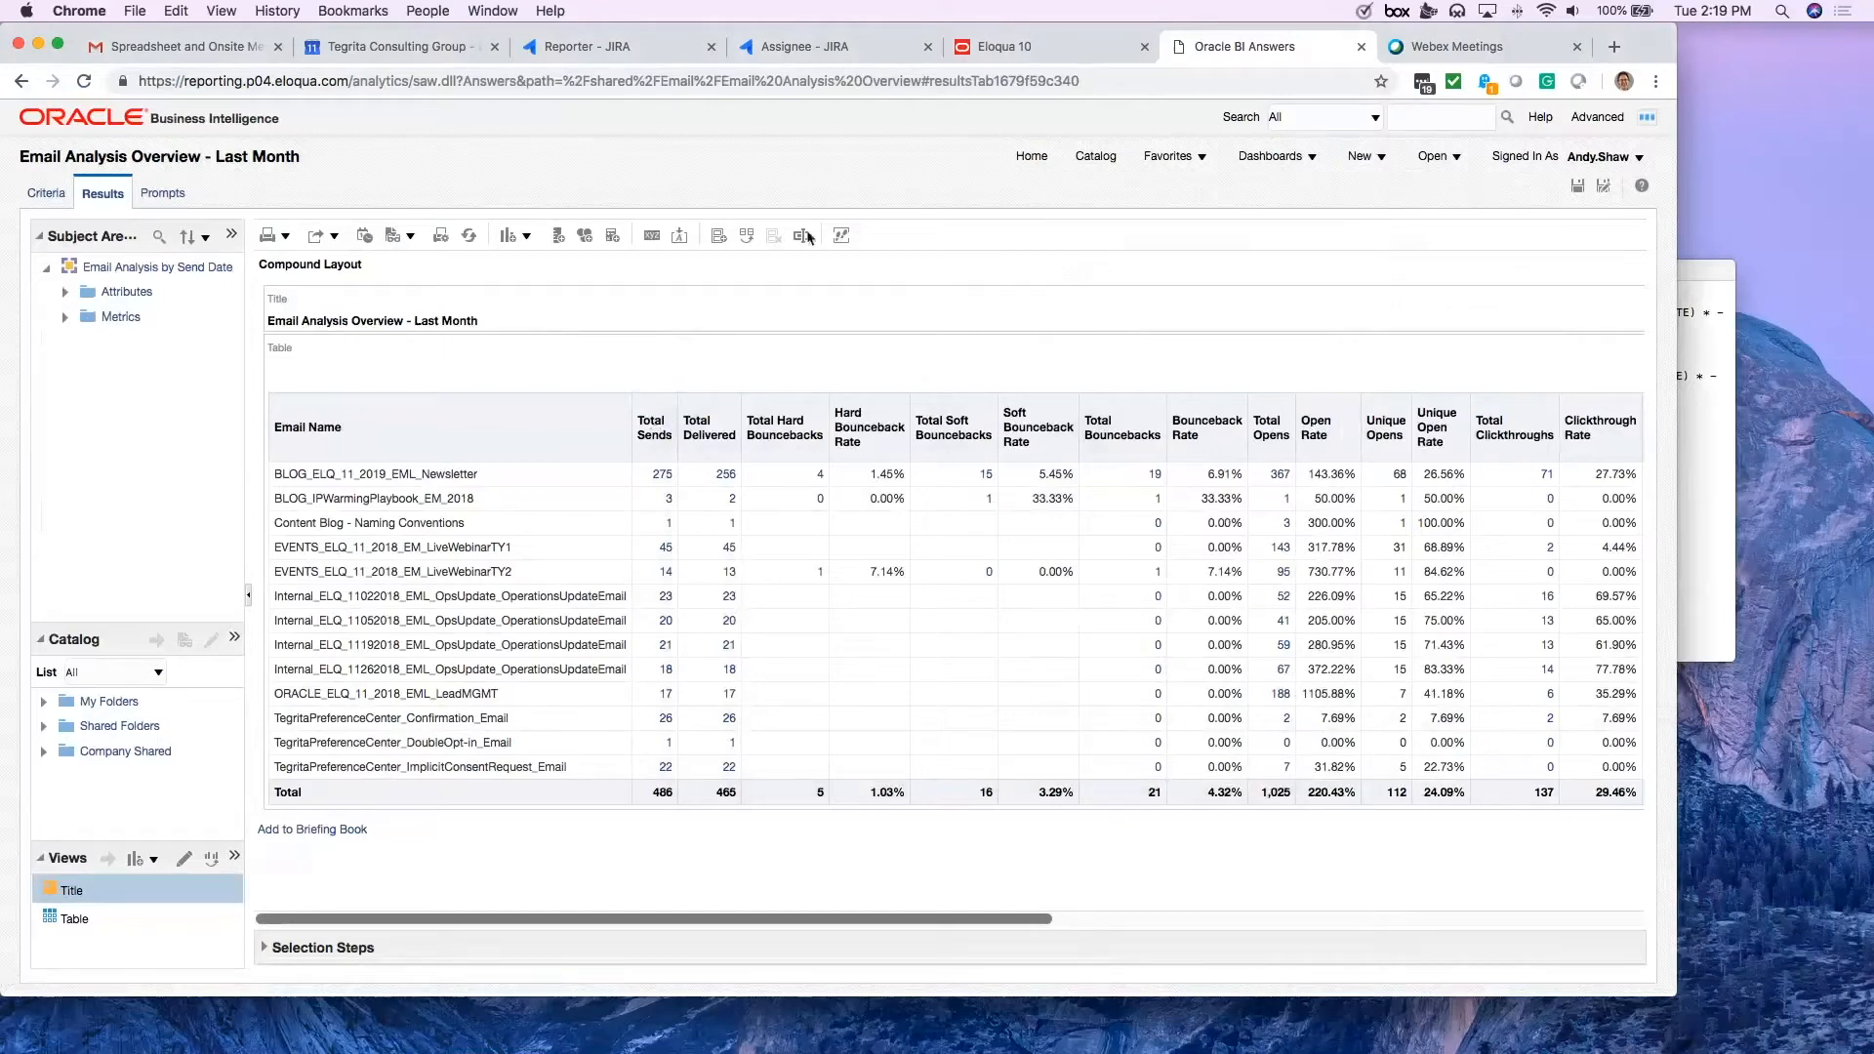
{"action": "mouse_move", "coordinate": [821, 169]}
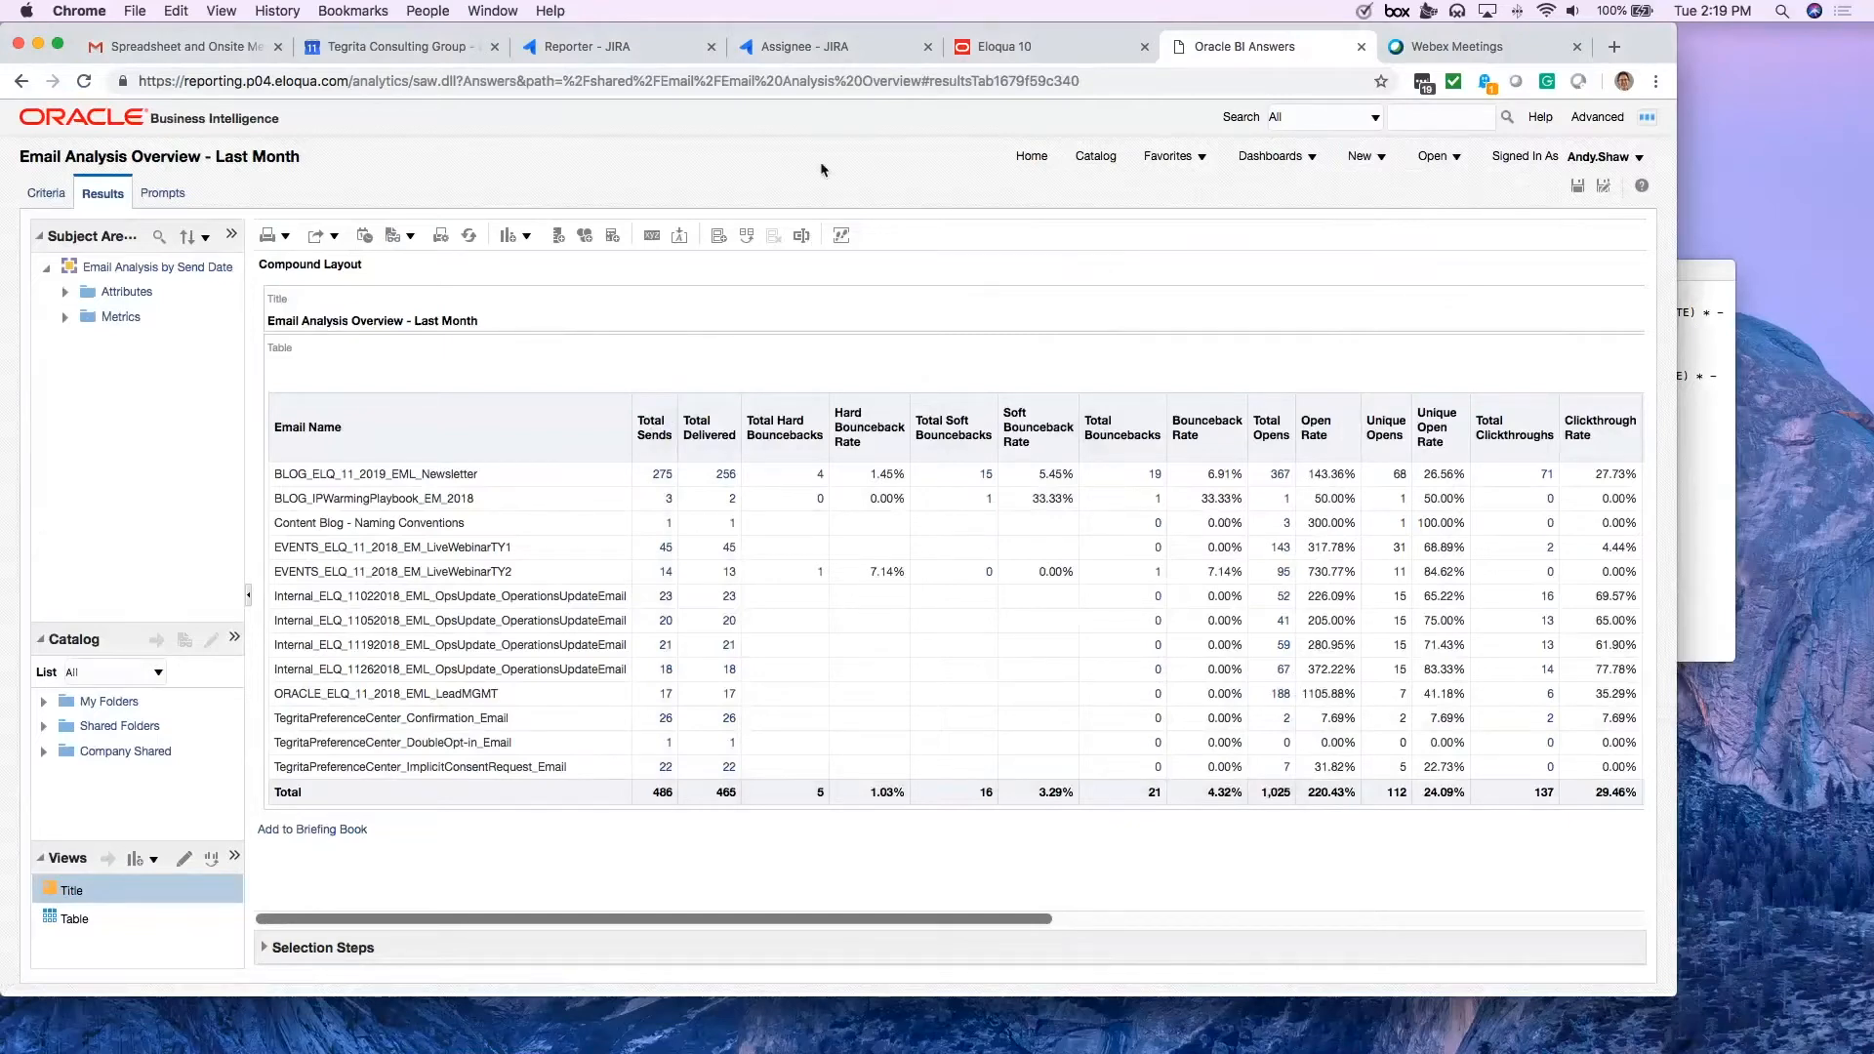